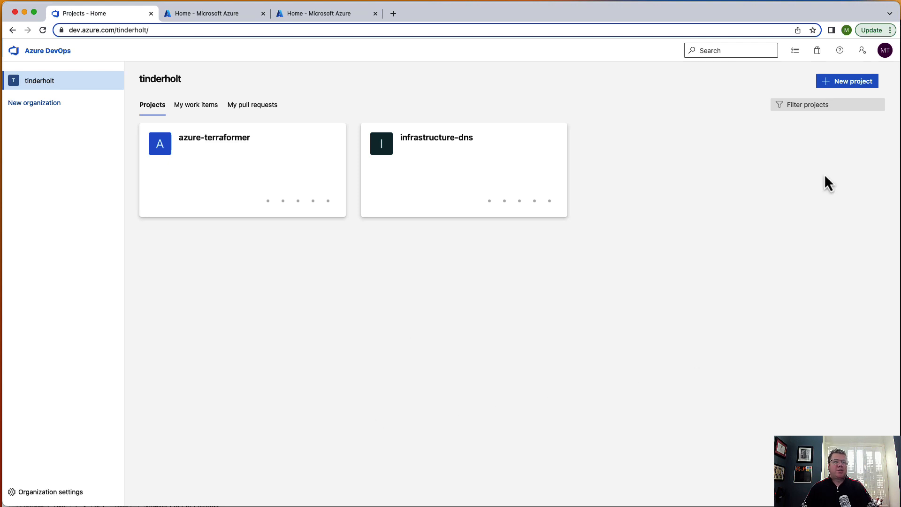
pyautogui.moveTo(847, 81)
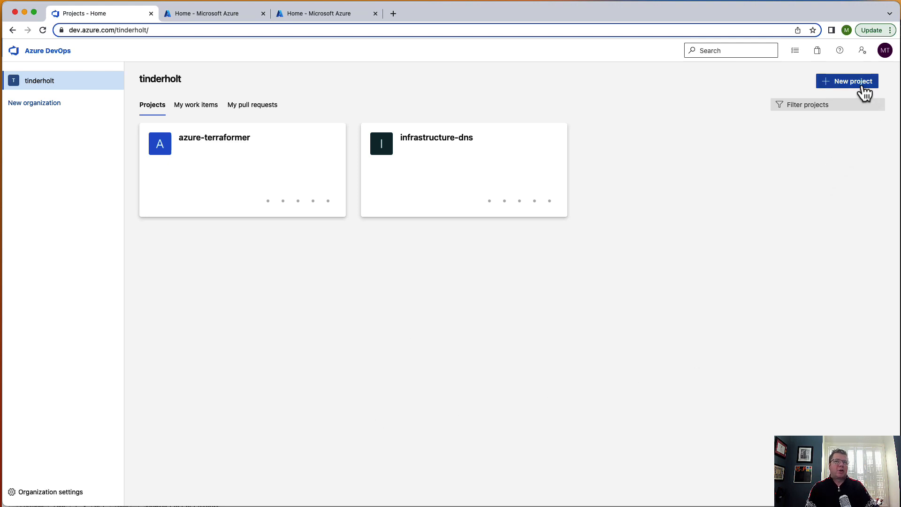
# - Create a new private Azure DevOps project named infrastructure
pyautogui.click(847, 81)
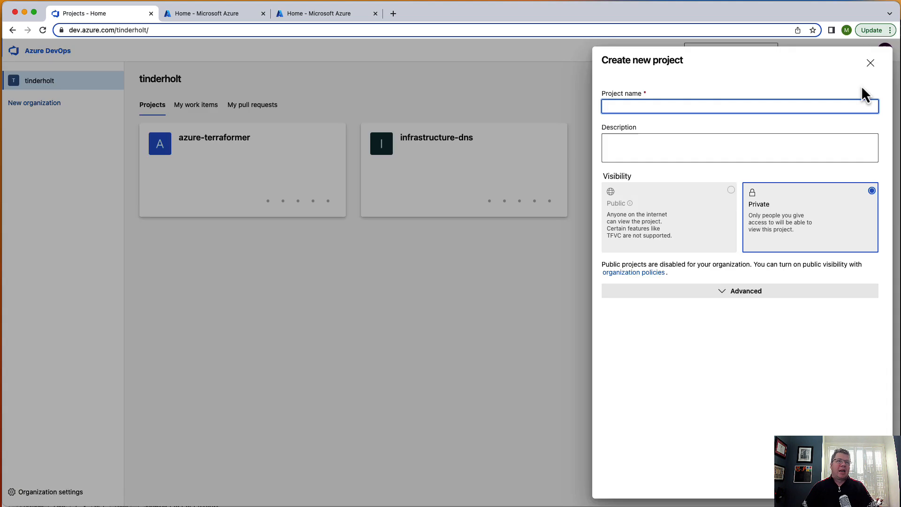
pyautogui.write('infrastruc')
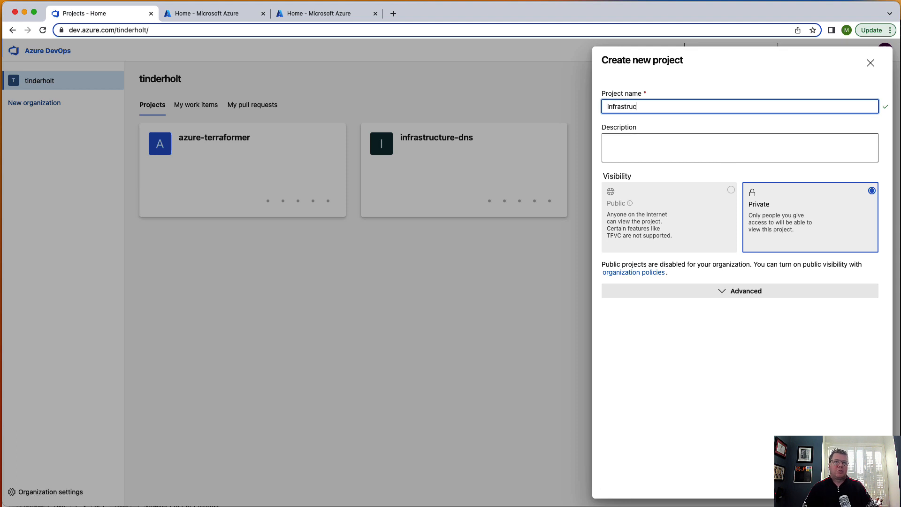
pyautogui.write('ture')
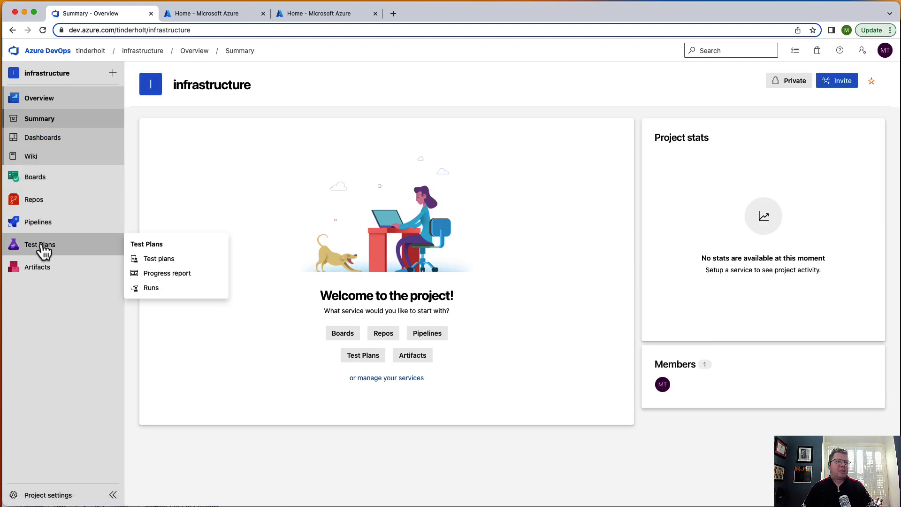
pyautogui.moveTo(38, 222)
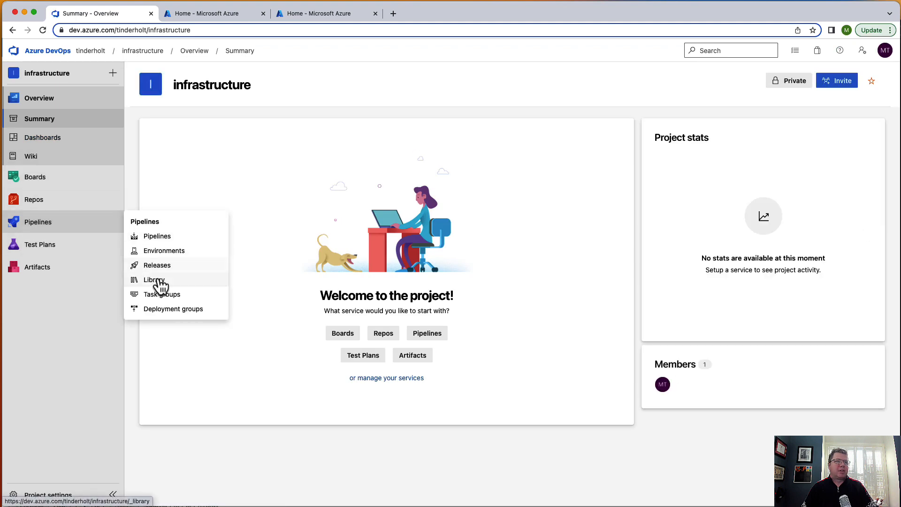
# - In Pipelines Library, start a new variable group named Terraform Credentials - DEV
pyautogui.click(153, 280)
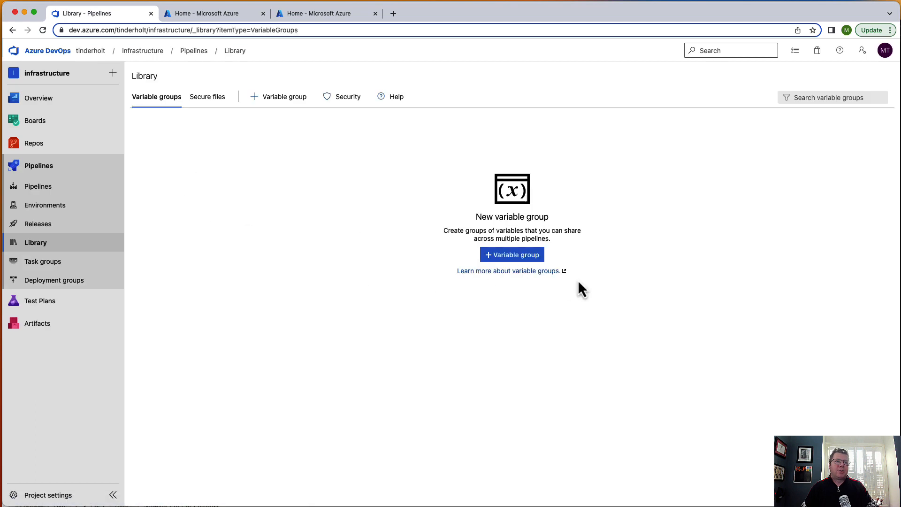
pyautogui.click(510, 255)
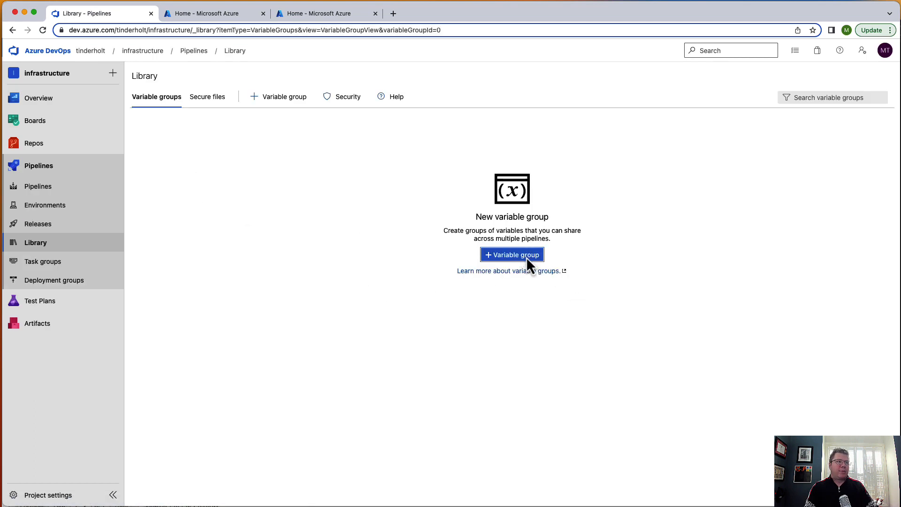
pyautogui.click(511, 254)
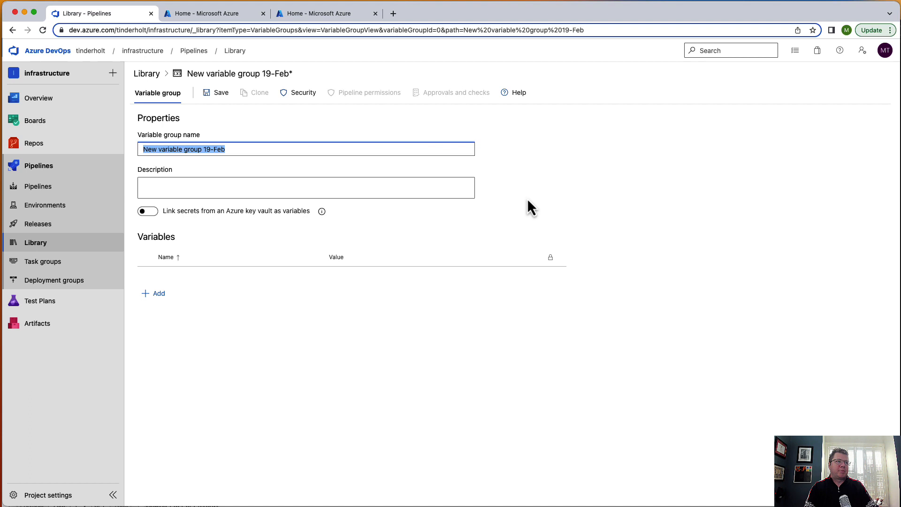
pyautogui.write('Terraform Creden')
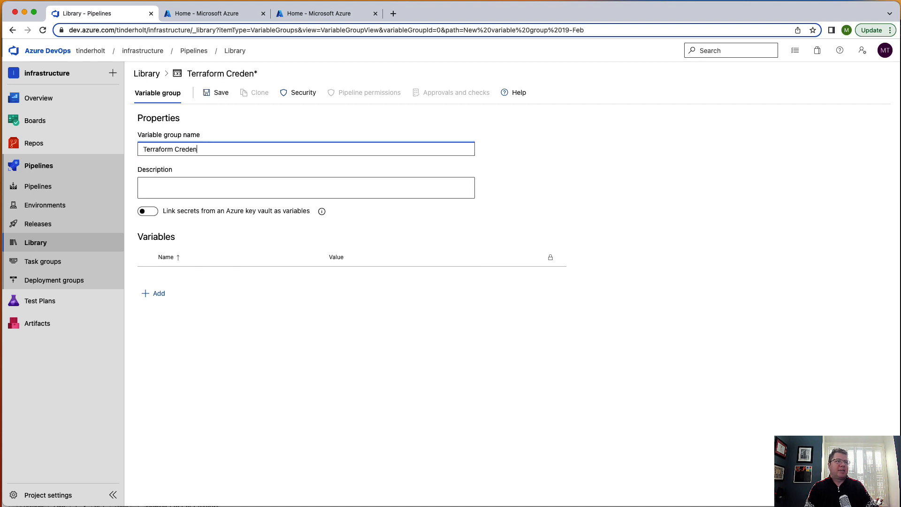
pyautogui.write('tials - DEV')
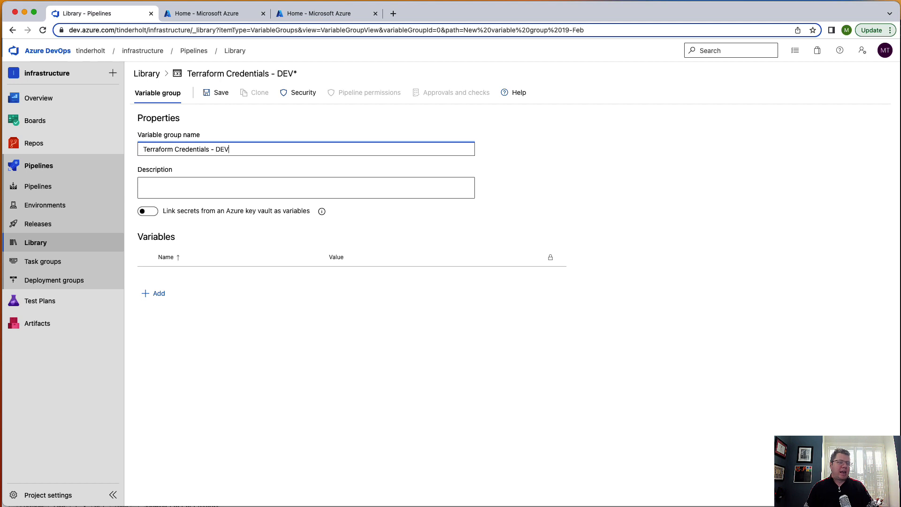
# - Add ARM_SUBSCRIPTION_ID, ARM_TENANT_ID, ARM_CLIENT_ID and ARM_CLIENT_SECRET with placeholder value foo, secret locked
pyautogui.click(153, 292)
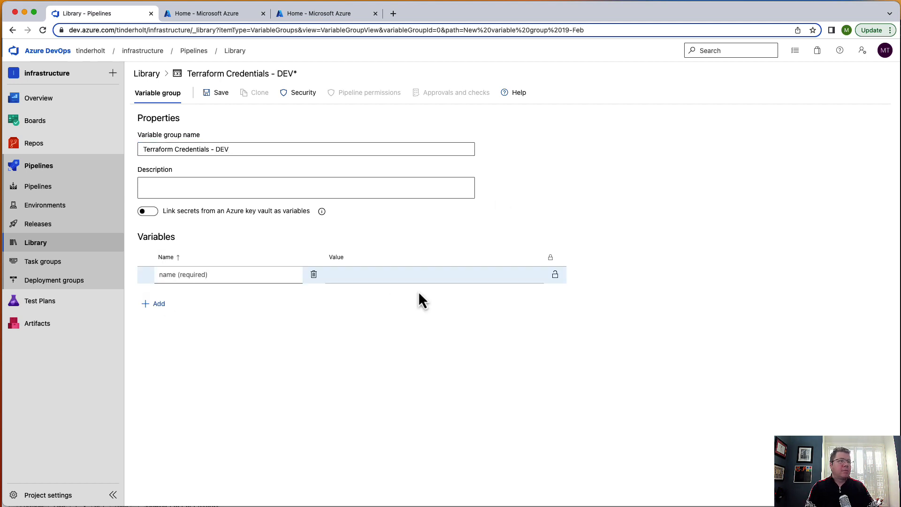
pyautogui.write('ARM_SUBSCRIPTION_ID')
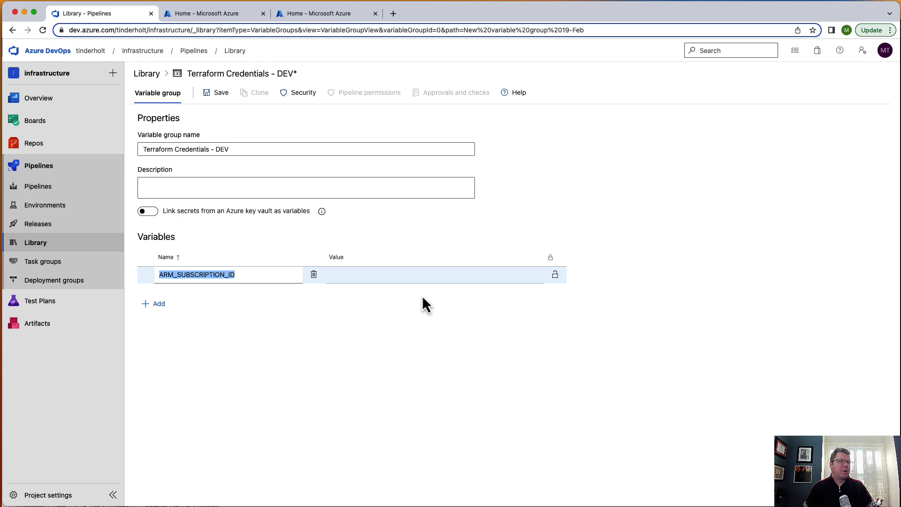
pyautogui.click(158, 303)
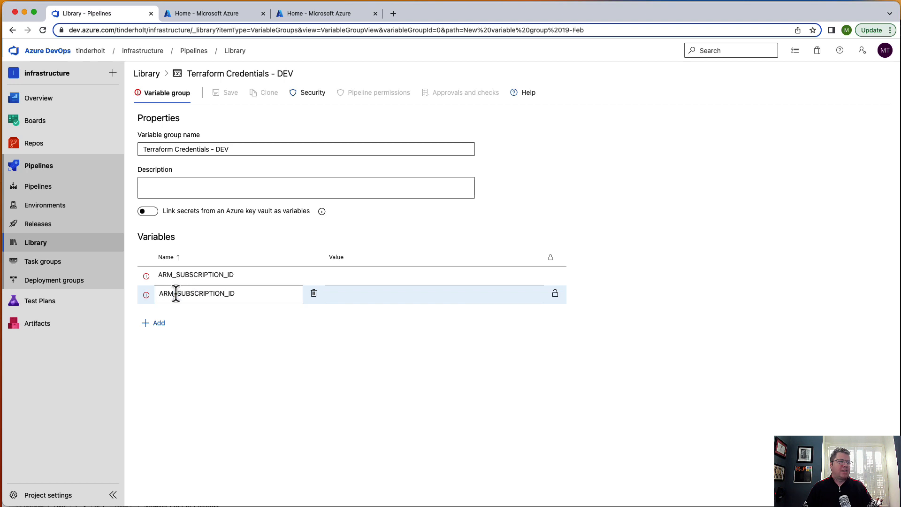
pyautogui.doubleClick(199, 293)
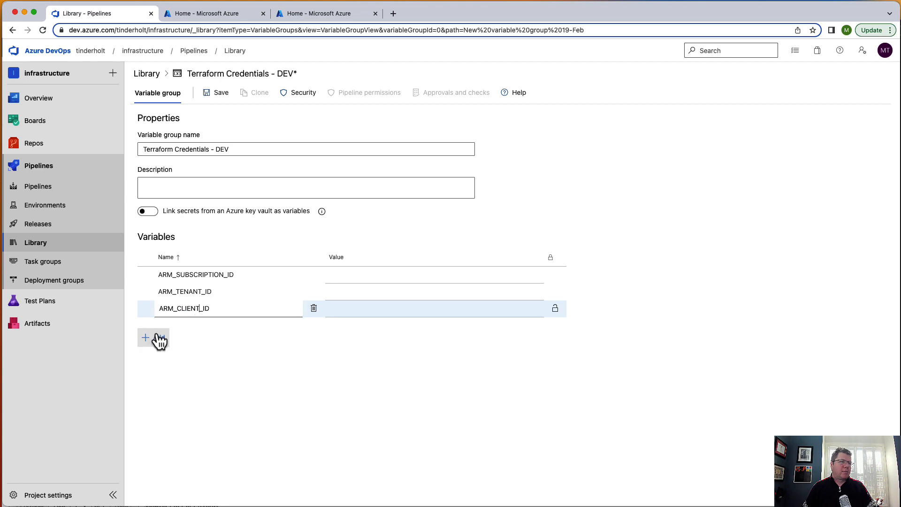
pyautogui.click(145, 337)
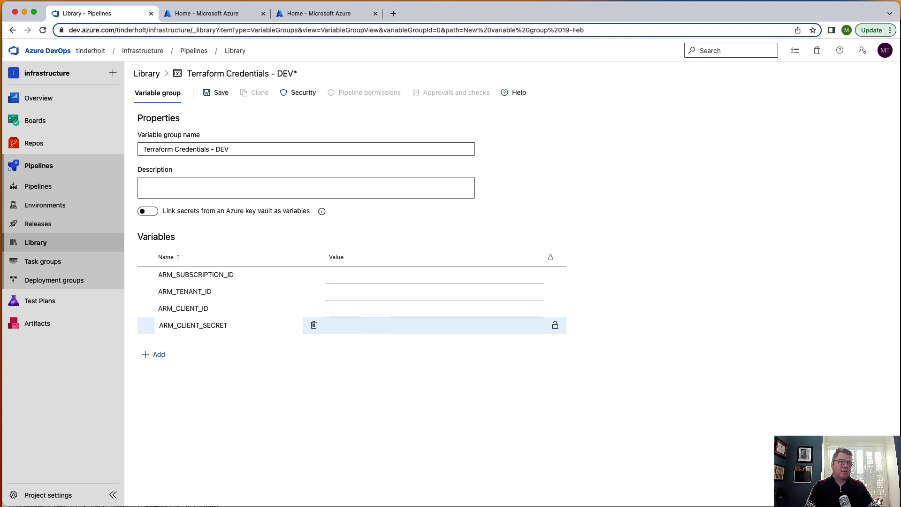
pyautogui.write('foo')
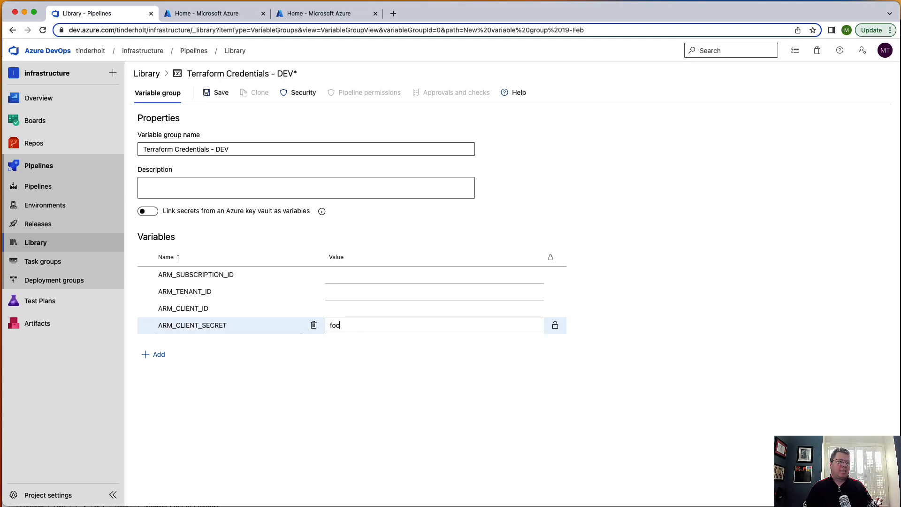
pyautogui.click(431, 274)
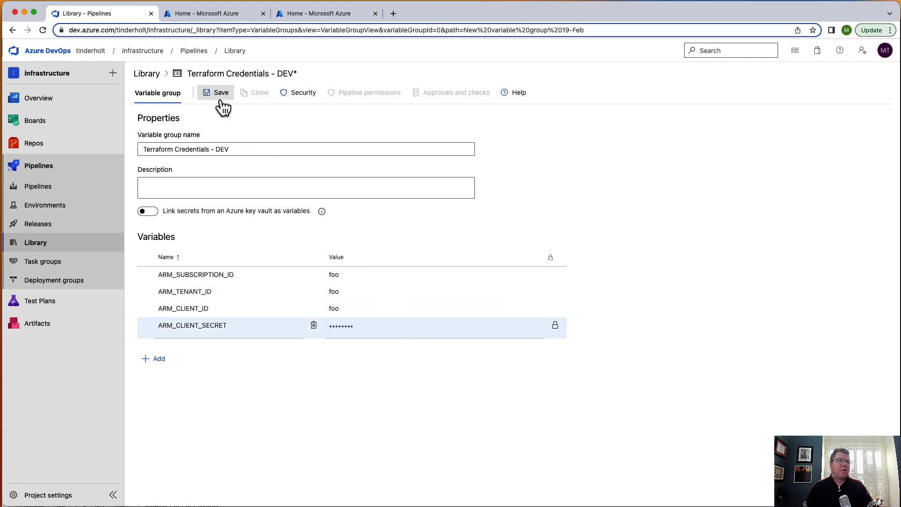
# - Save the DEV group, clone it as Terraform Credentials - PROD, and return to the Library list
pyautogui.click(220, 93)
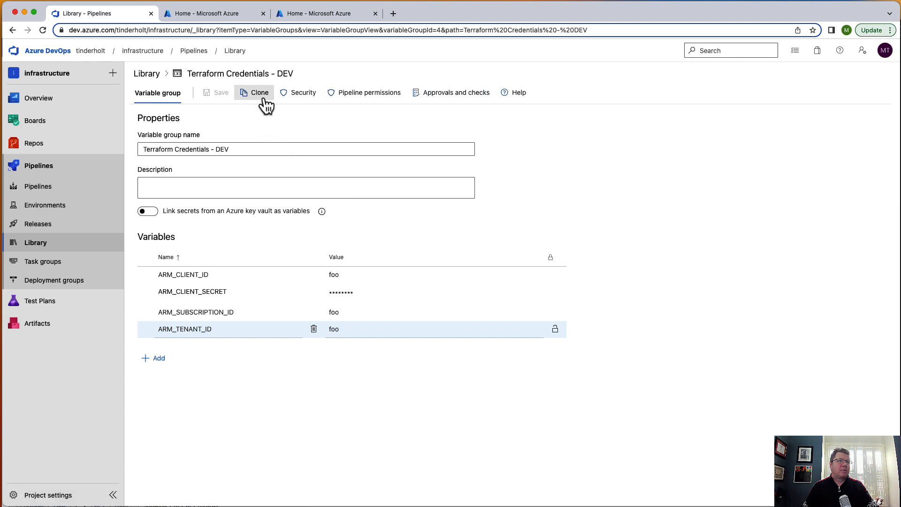
pyautogui.click(259, 93)
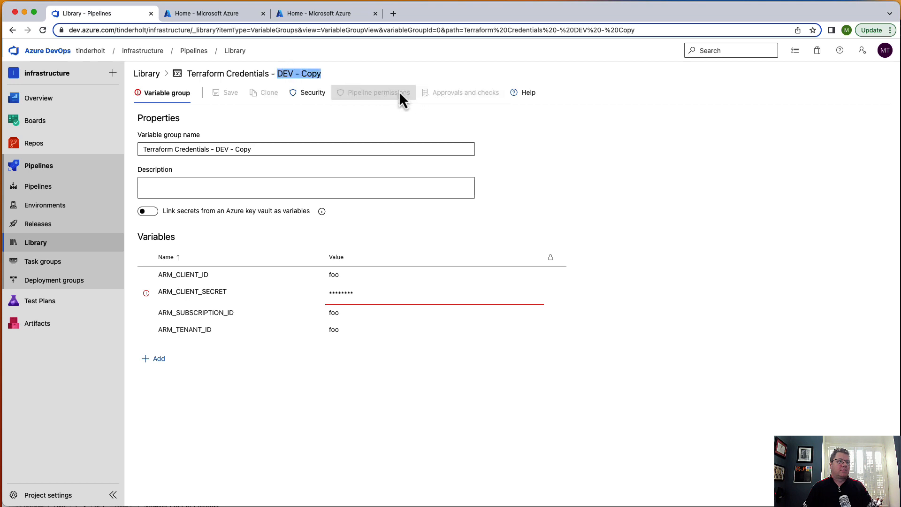
pyautogui.moveTo(383, 296)
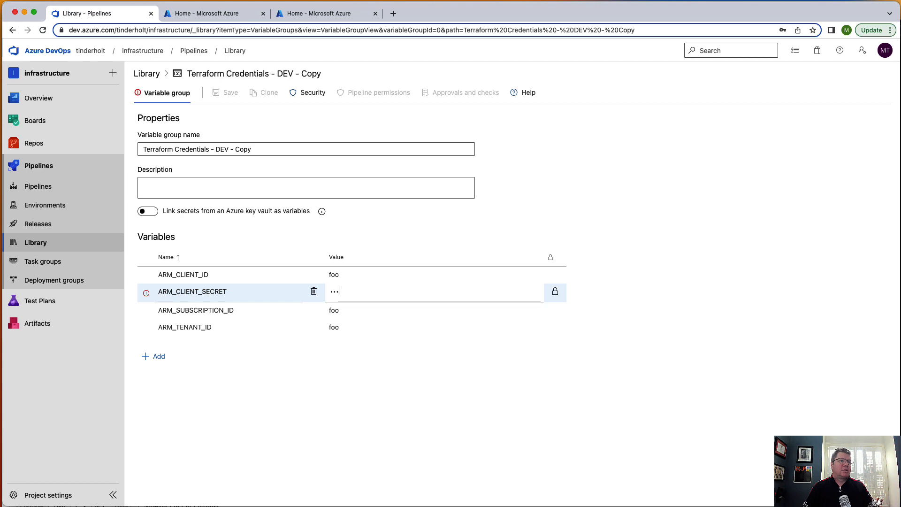
pyautogui.click(229, 93)
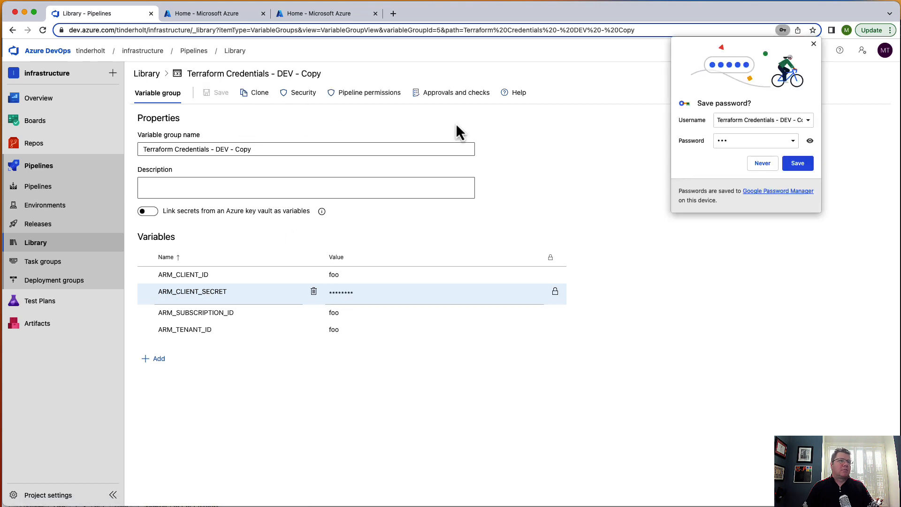
pyautogui.doubleClick(224, 149)
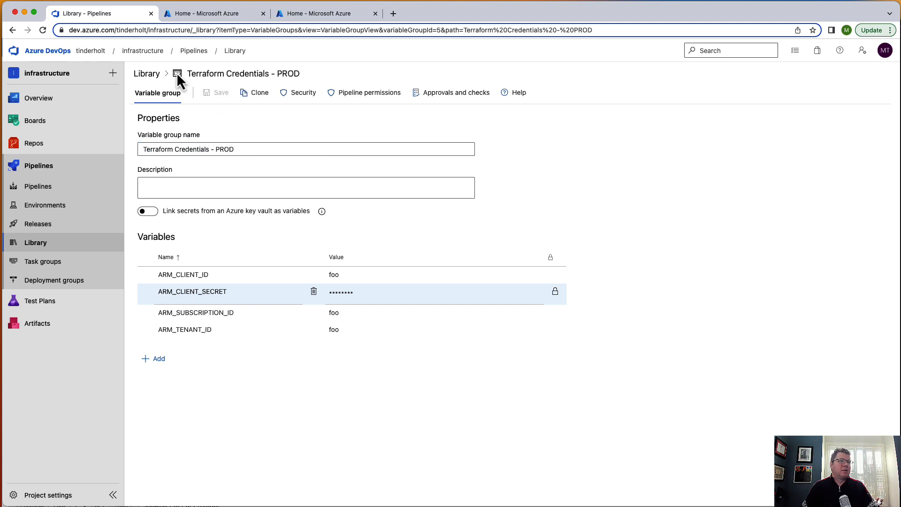
pyautogui.click(147, 73)
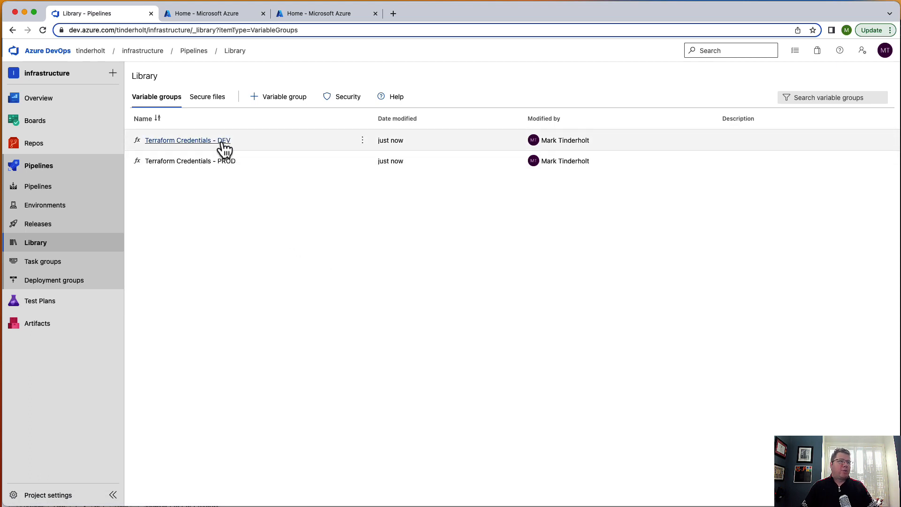
pyautogui.moveTo(246, 147)
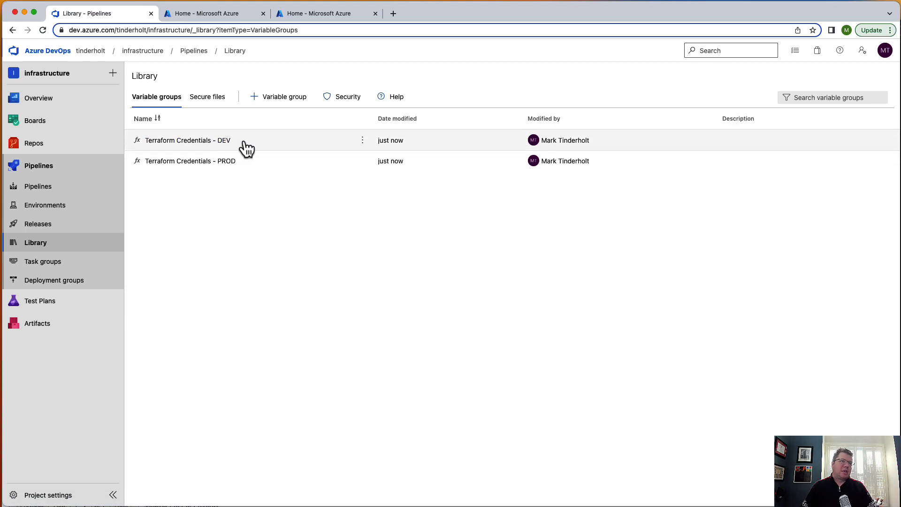
pyautogui.moveTo(263, 150)
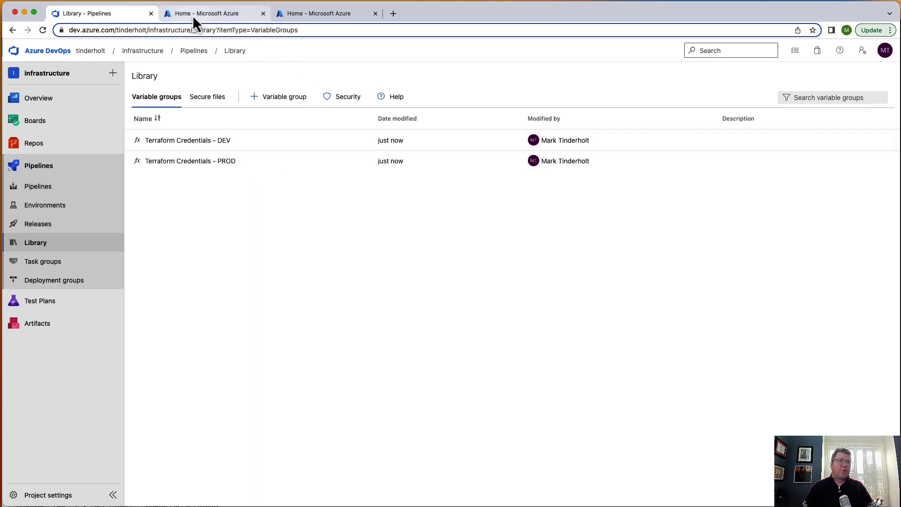
pyautogui.moveTo(209, 13)
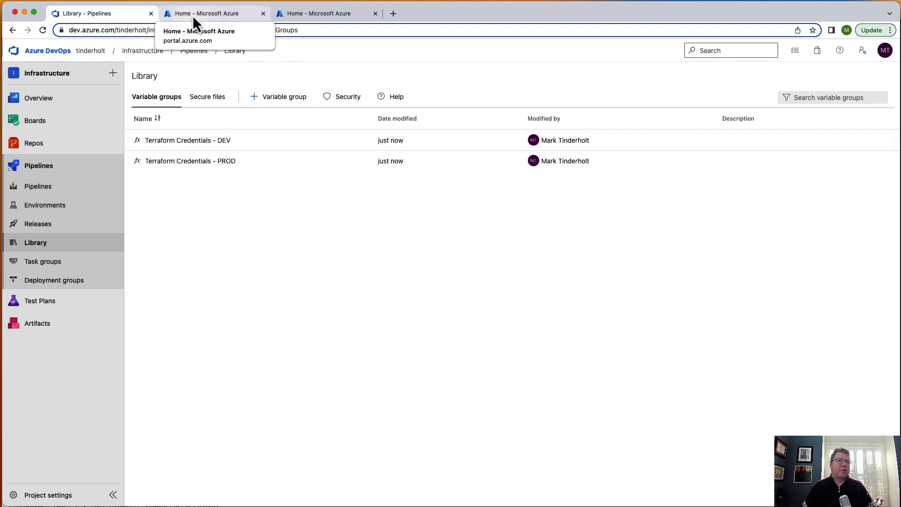
# - In Azure portal App registrations, begin a new registration named Terraform - DEV
pyautogui.click(213, 12)
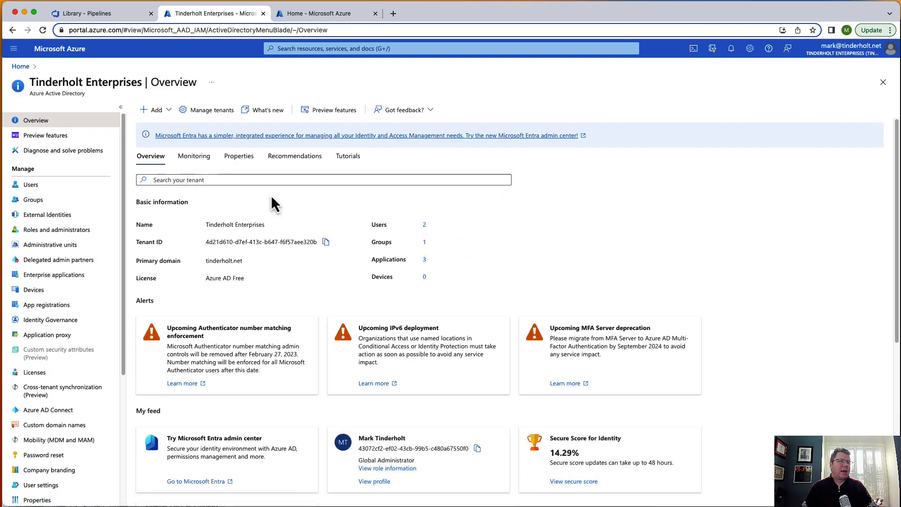
pyautogui.click(47, 305)
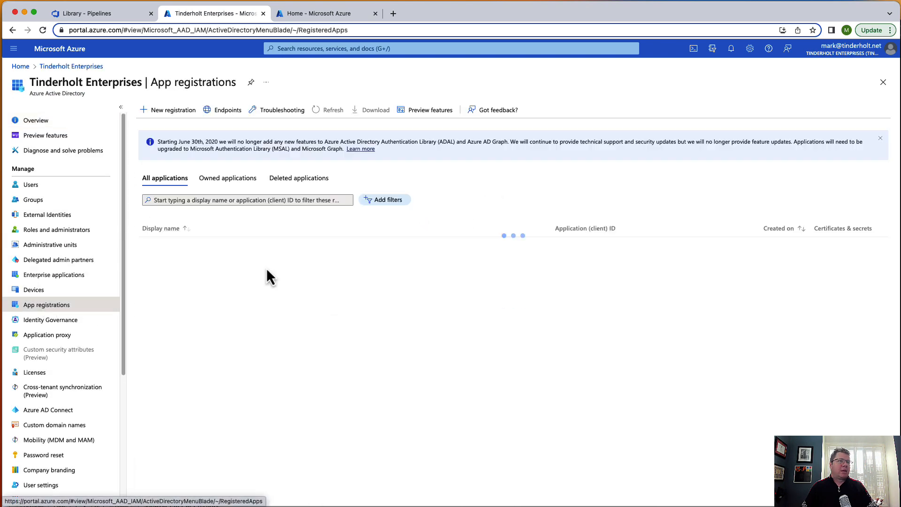
pyautogui.click(227, 178)
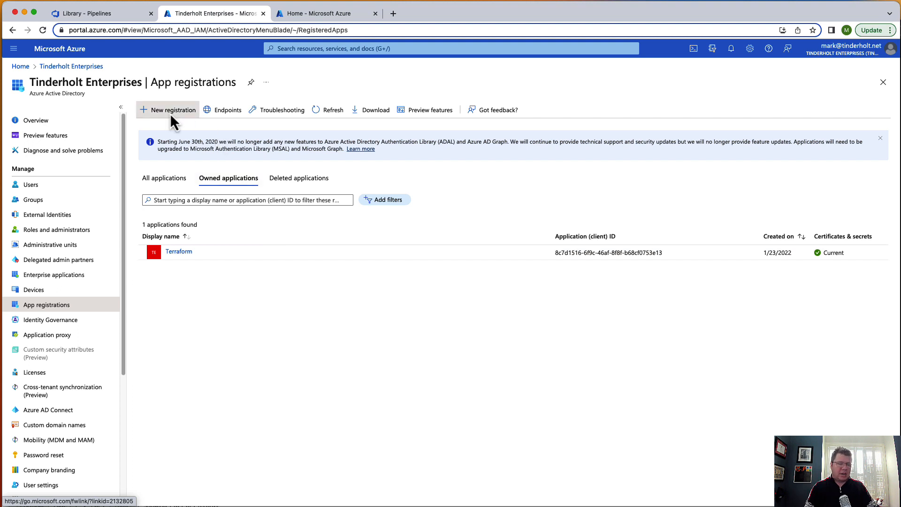
pyautogui.click(171, 109)
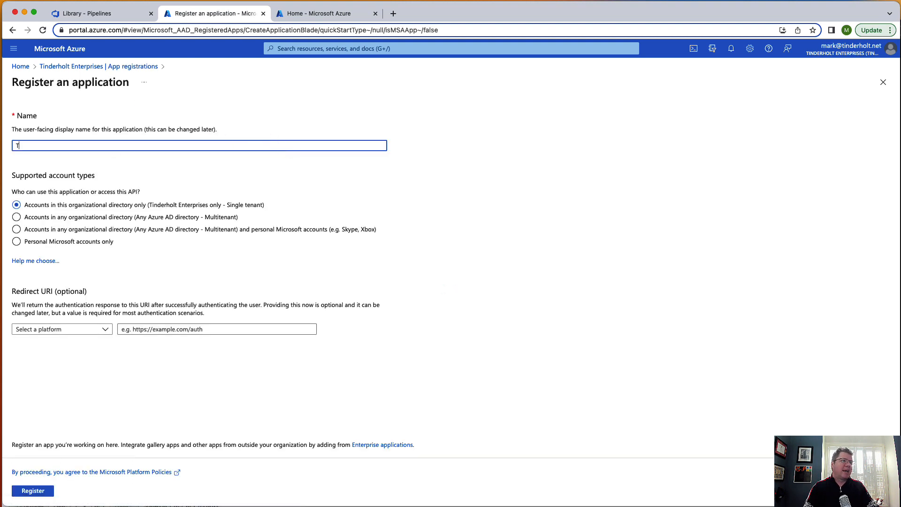
pyautogui.write('Terraform - DEV')
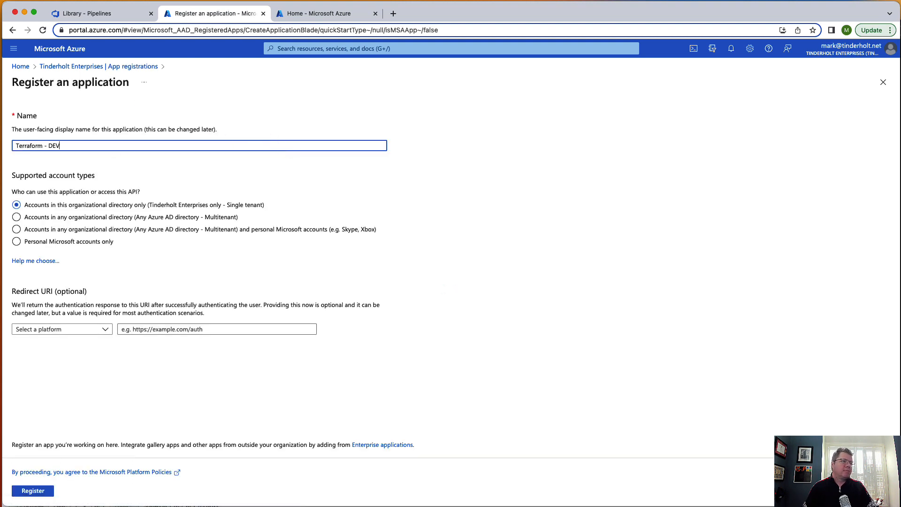
# - Register the Terraform - DEV application and copy its Application (client) ID
pyautogui.click(33, 490)
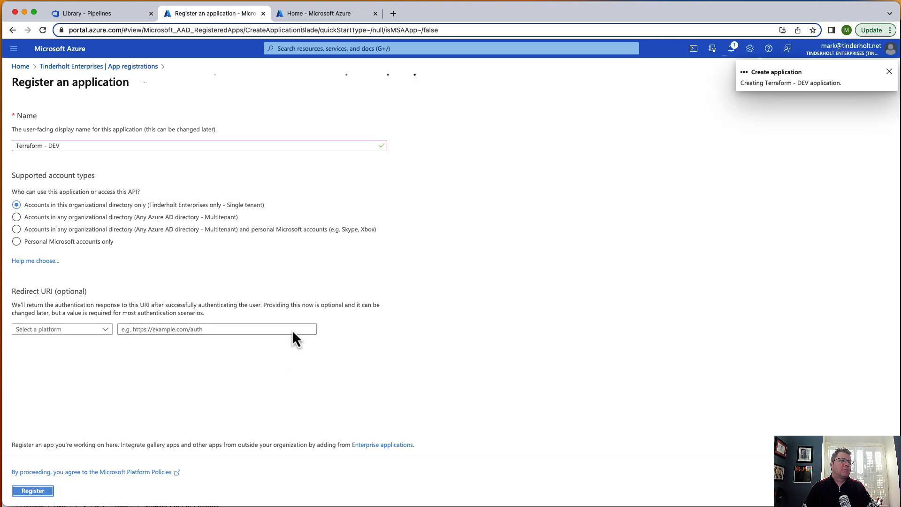
pyautogui.click(32, 490)
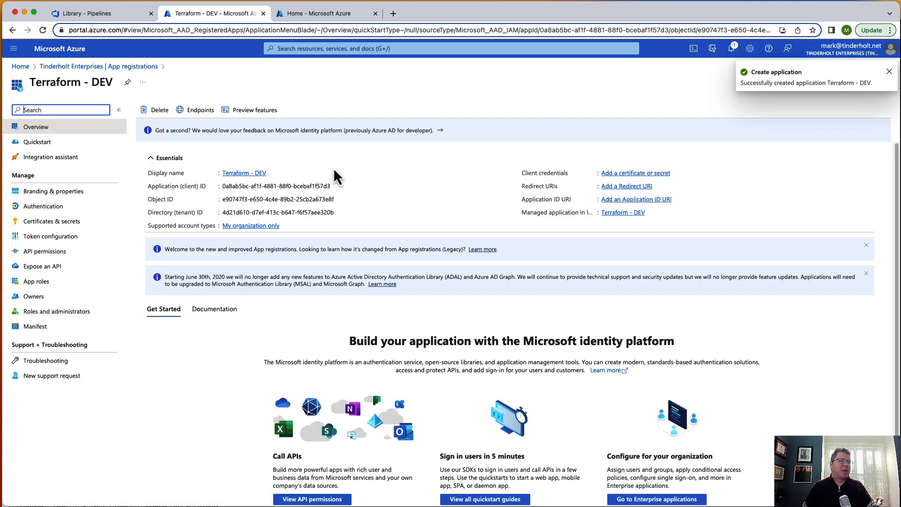
pyautogui.click(336, 185)
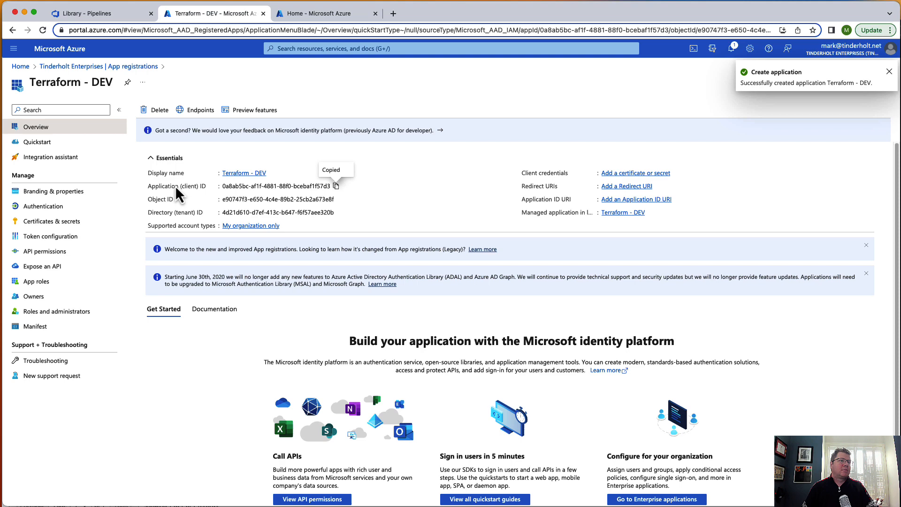
# - Paste client ID 0a8ab5bc-af1f-4881-88f0-bcebaf1f57d3 into the DEV group's ARM_CLIENT_ID
pyautogui.click(100, 12)
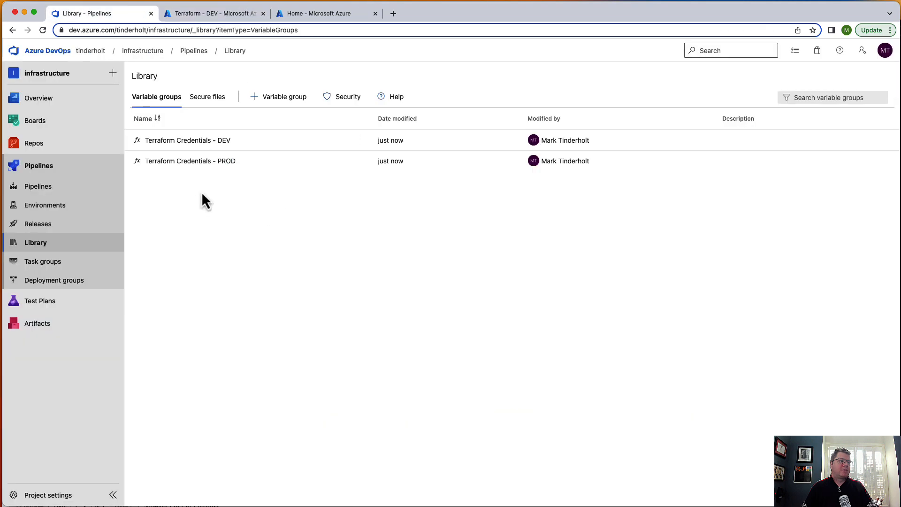
pyautogui.click(187, 140)
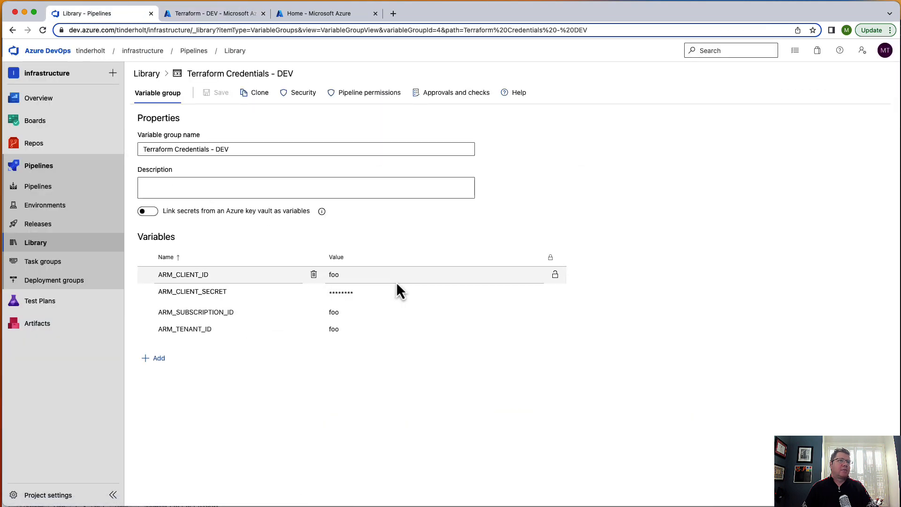
pyautogui.write('0a8ab5bc-af1f-4881-88f0-bcebaf1f57d3')
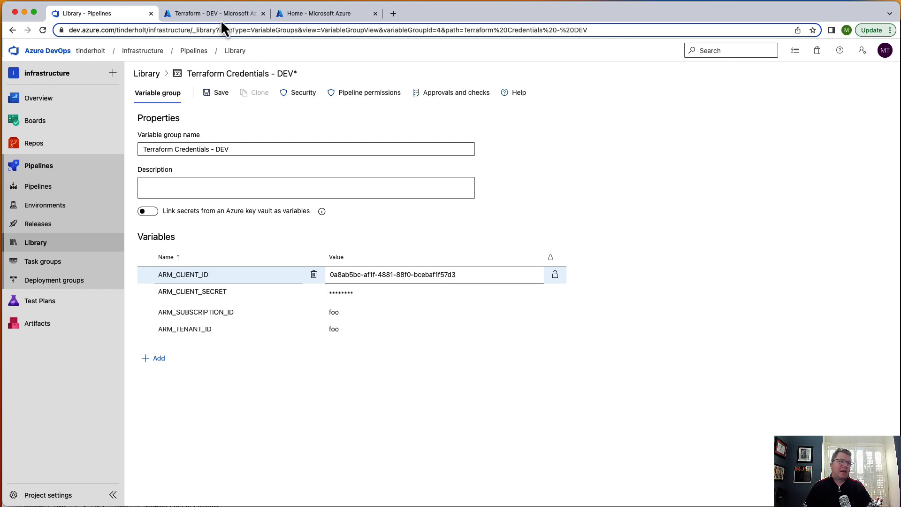
pyautogui.click(214, 13)
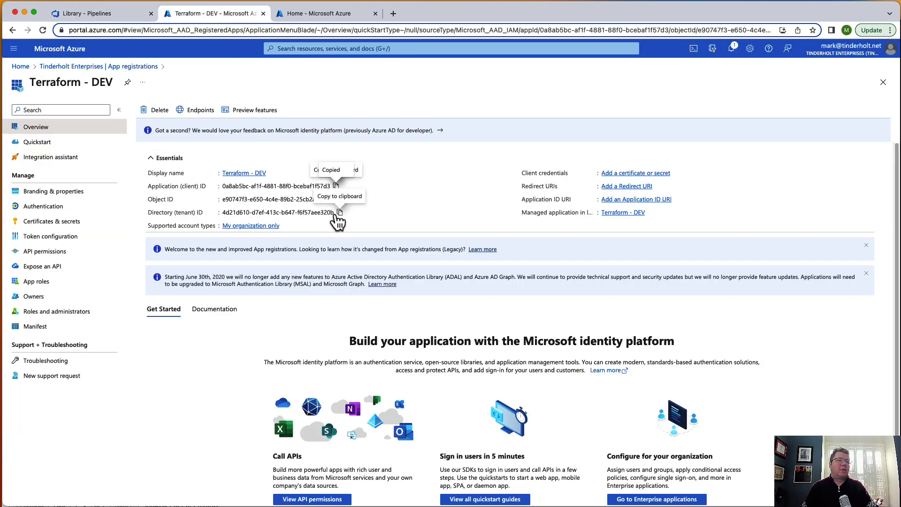
pyautogui.click(340, 212)
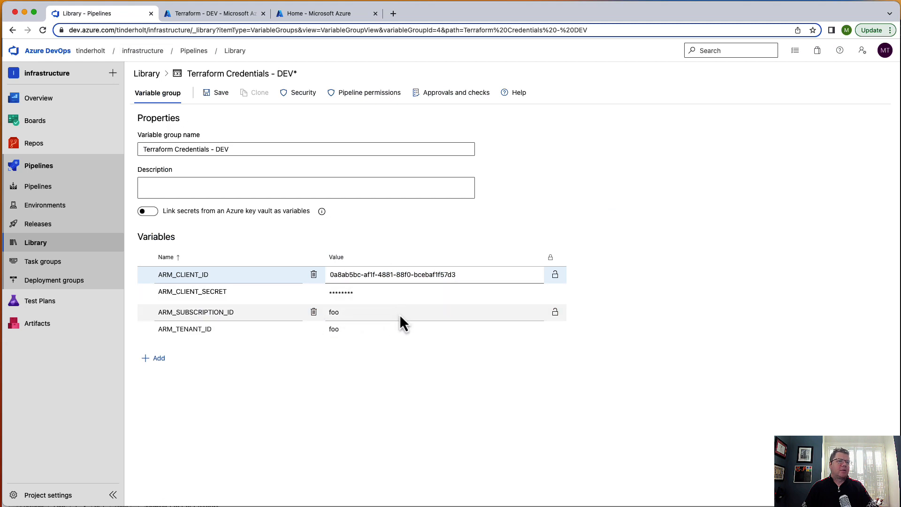
pyautogui.click(390, 329)
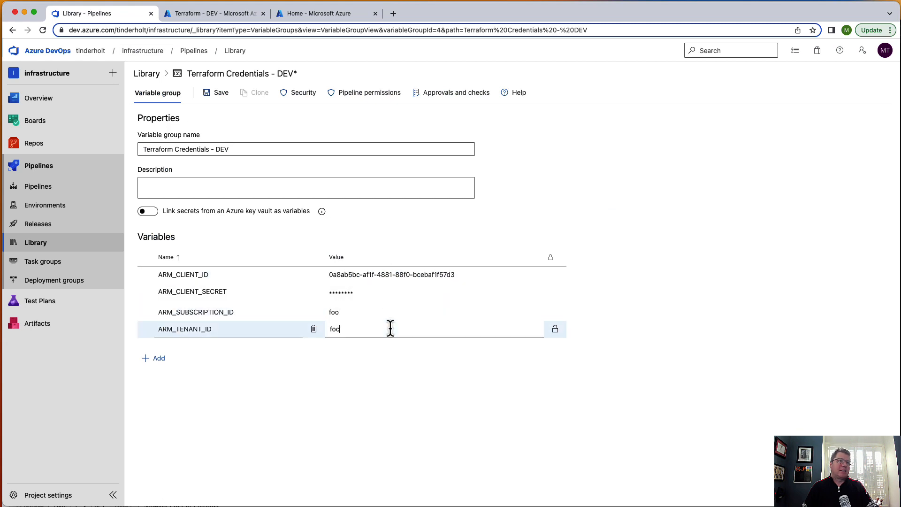
pyautogui.write('4d21d610-d7ef-413c-b647-f6f57aee320b')
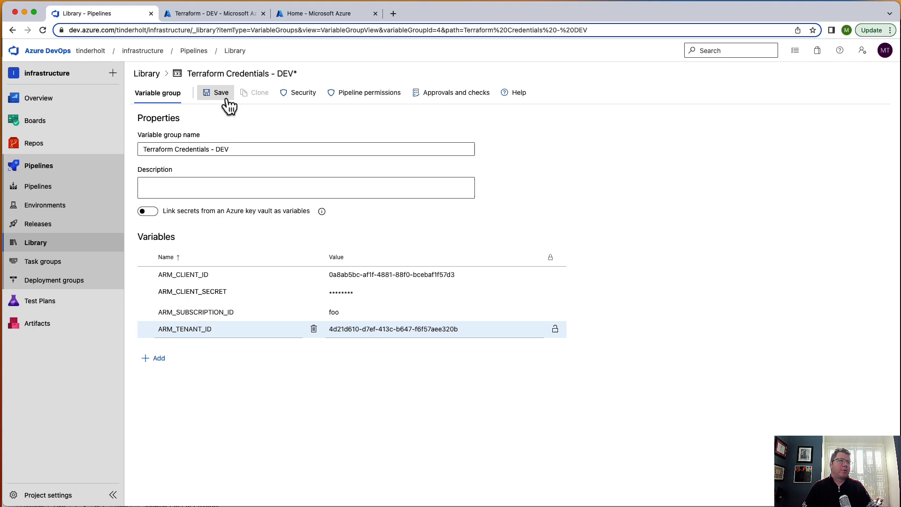
pyautogui.click(220, 92)
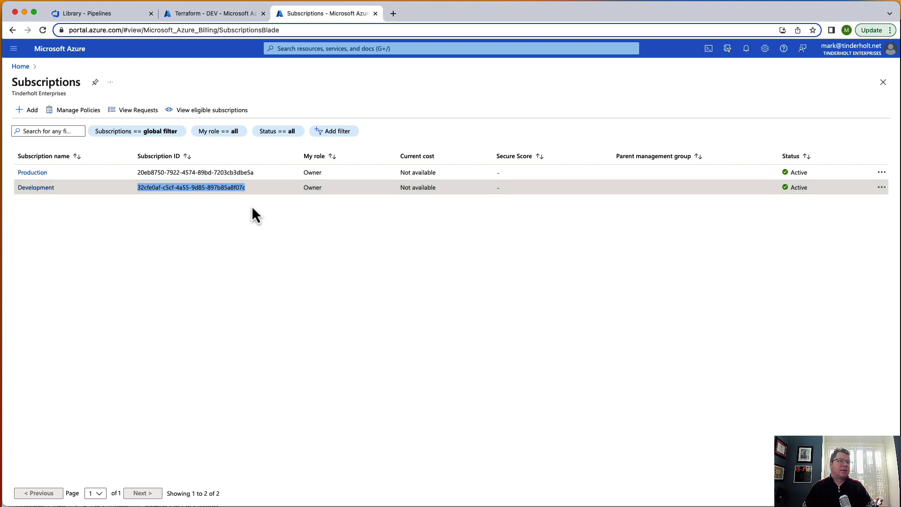
pyautogui.click(100, 12)
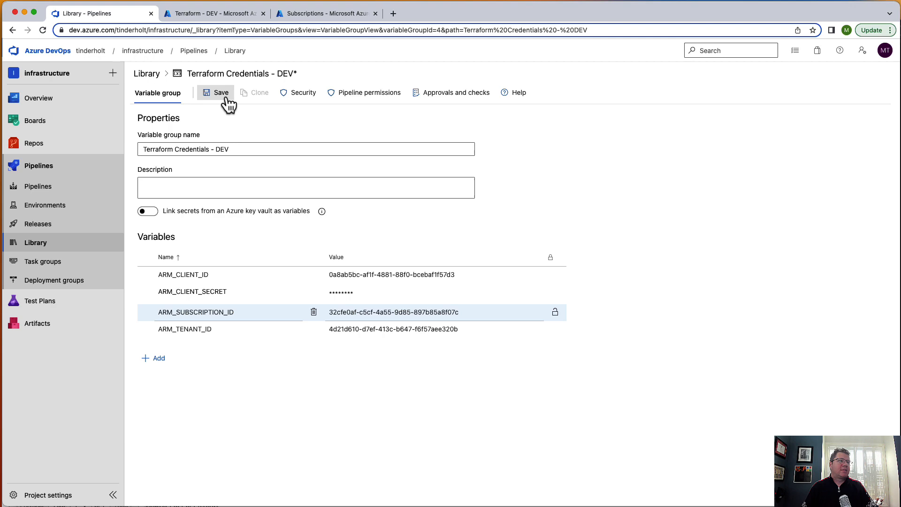
# - Under the Terraform - DEV app's Certificates & secrets, add a client secret described AzDO
pyautogui.click(213, 12)
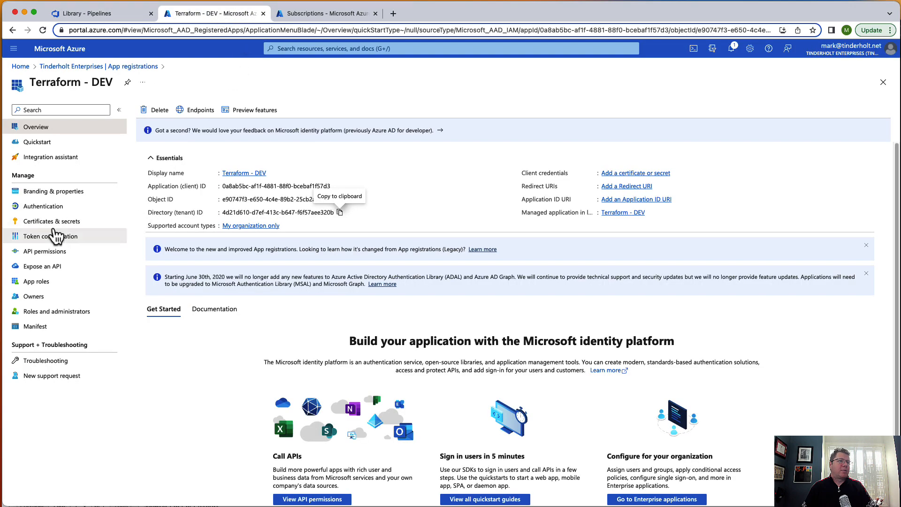
pyautogui.click(50, 221)
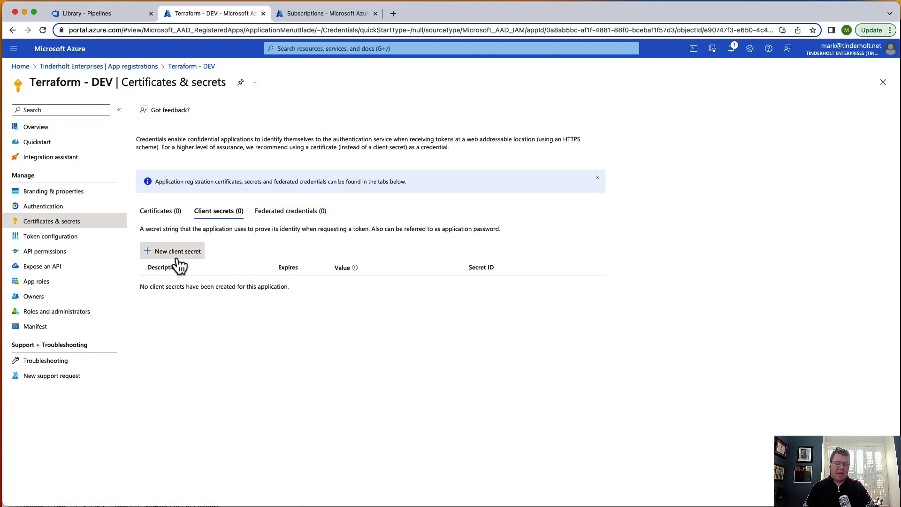
pyautogui.click(176, 250)
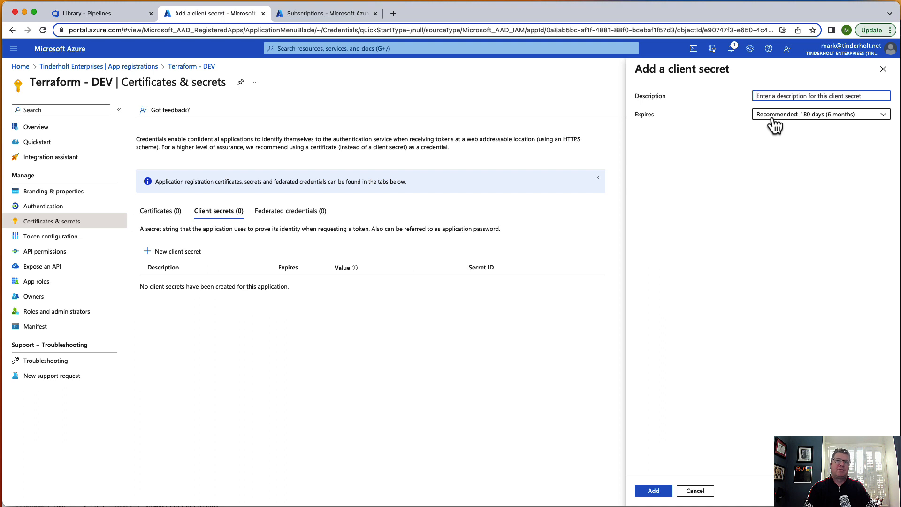
pyautogui.write('AzDO')
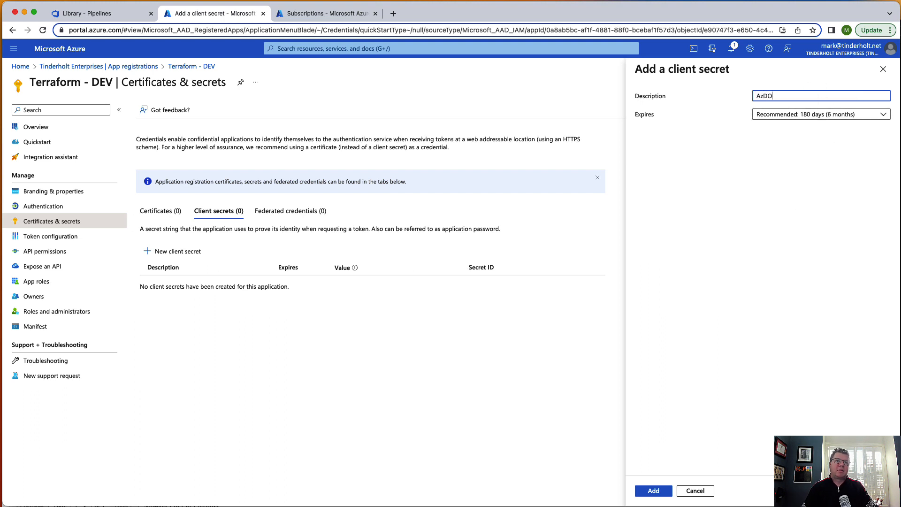
pyautogui.click(654, 490)
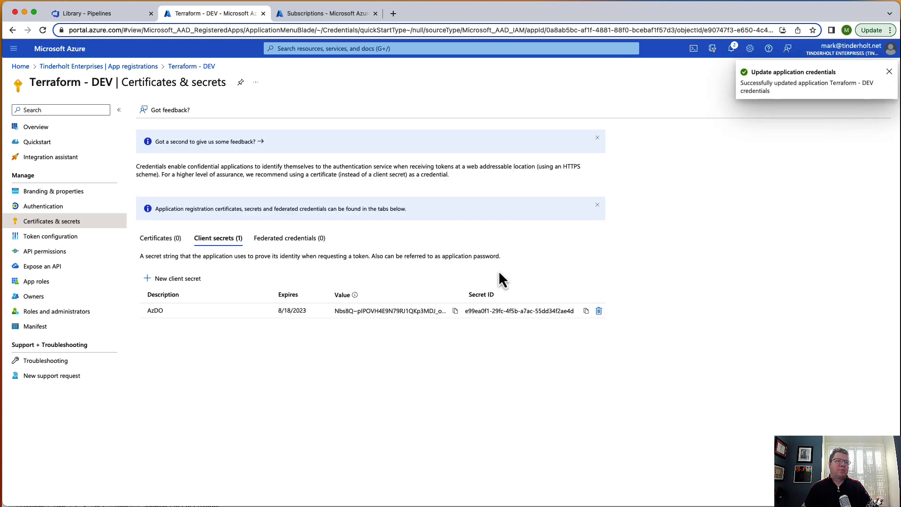
# - Copy the new AzDO secret value and return to the DEV variable group
pyautogui.click(454, 311)
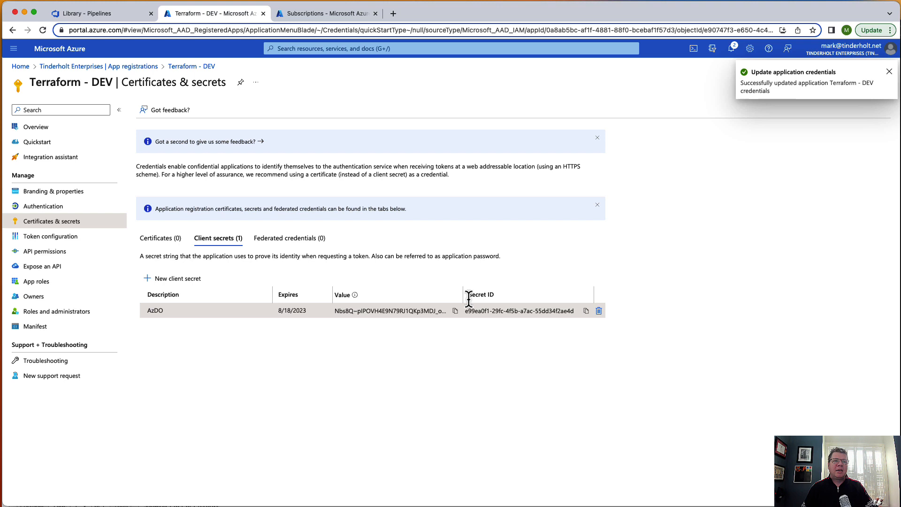
pyautogui.click(888, 72)
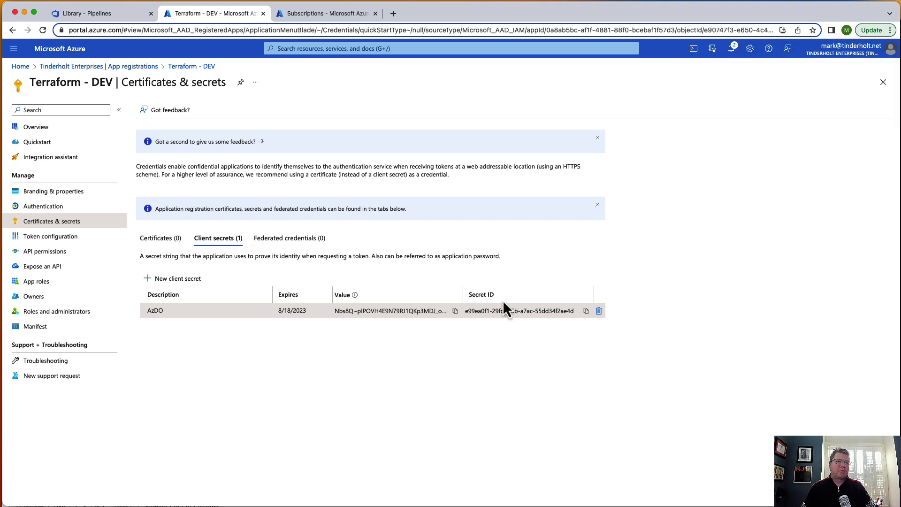
pyautogui.click(455, 310)
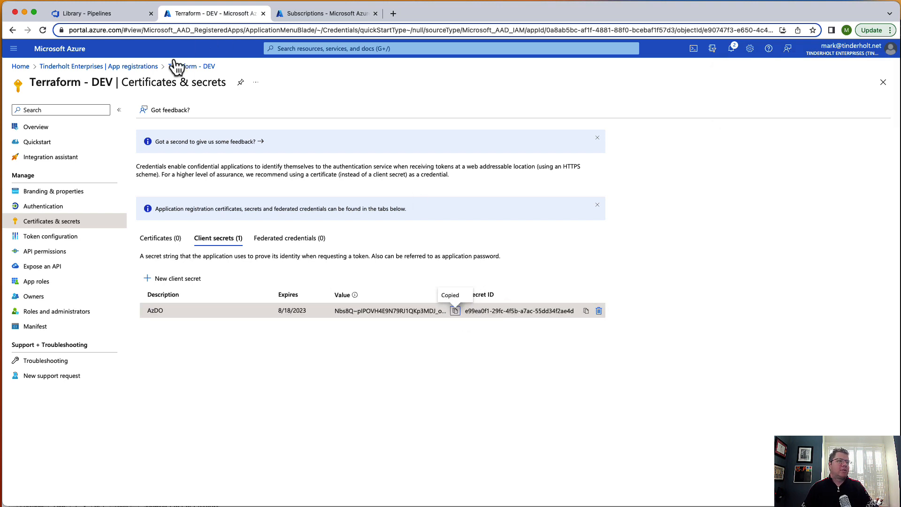
pyautogui.click(101, 12)
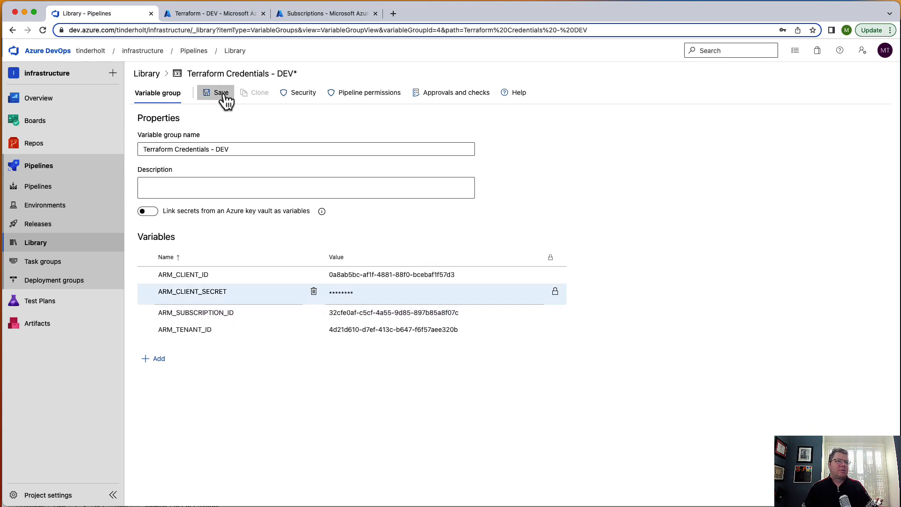
# - Save the Terraform Credentials - DEV group with the pasted ARM_CLIENT_SECRET
pyautogui.click(220, 93)
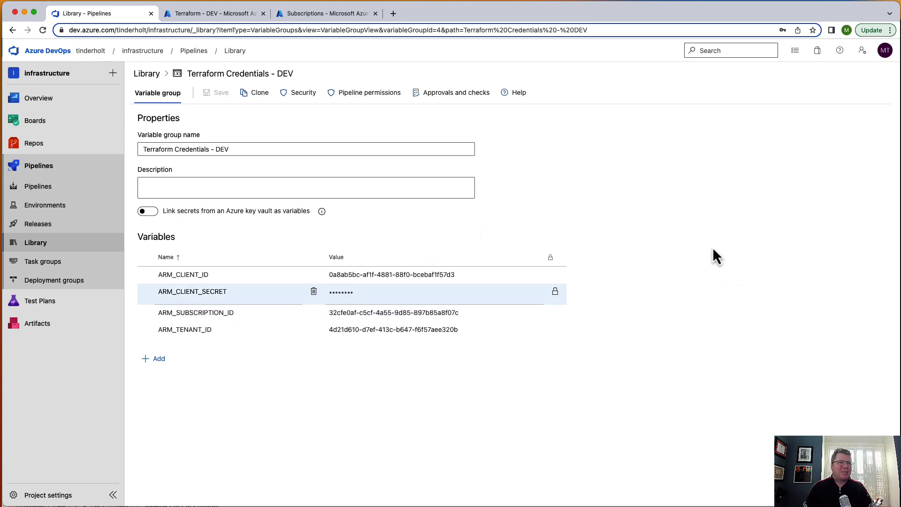
pyautogui.moveTo(690, 232)
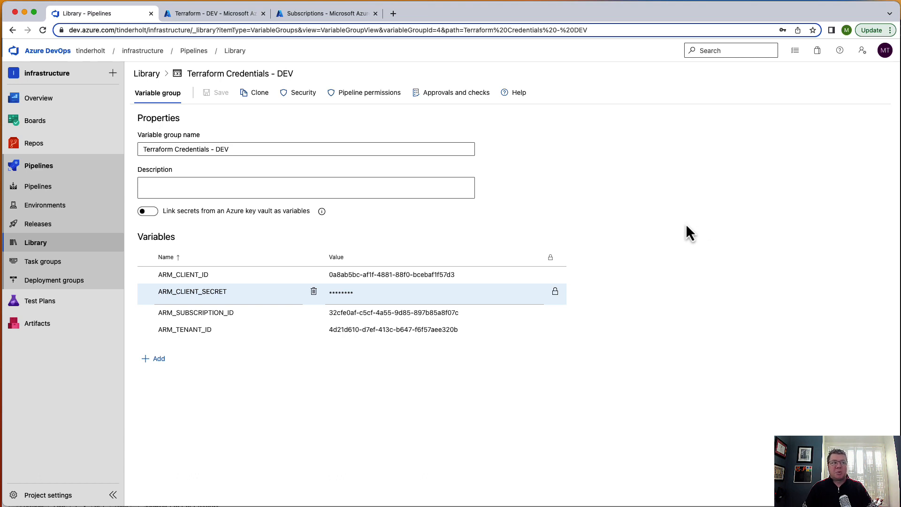
pyautogui.moveTo(631, 209)
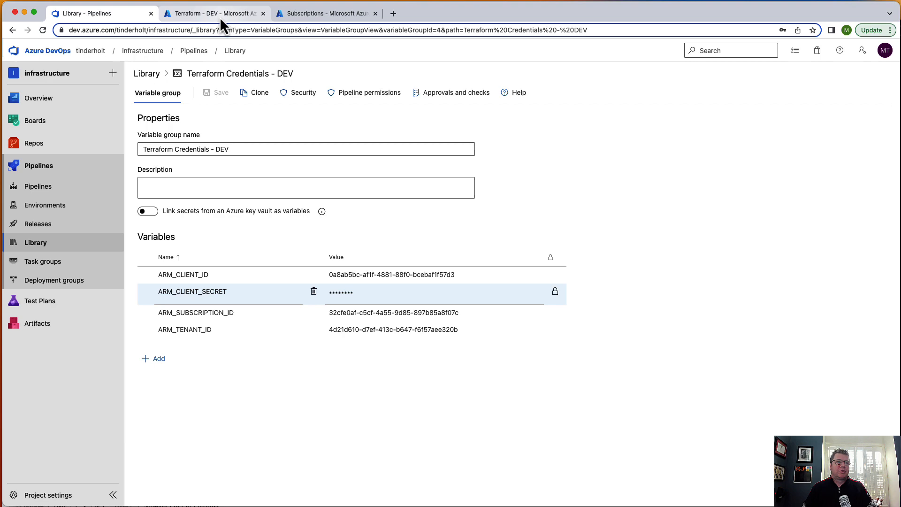
pyautogui.moveTo(214, 13)
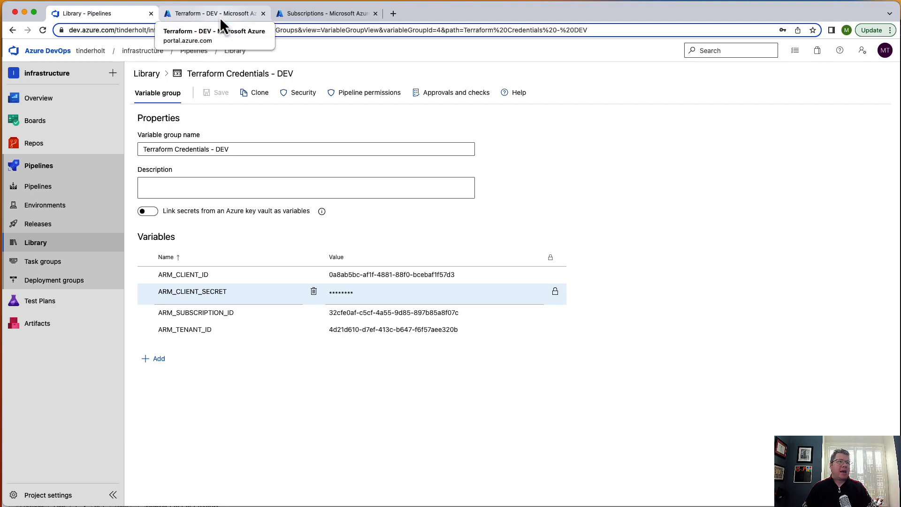
# - Navigate back through Azure Active Directory to the App registrations list
pyautogui.click(210, 13)
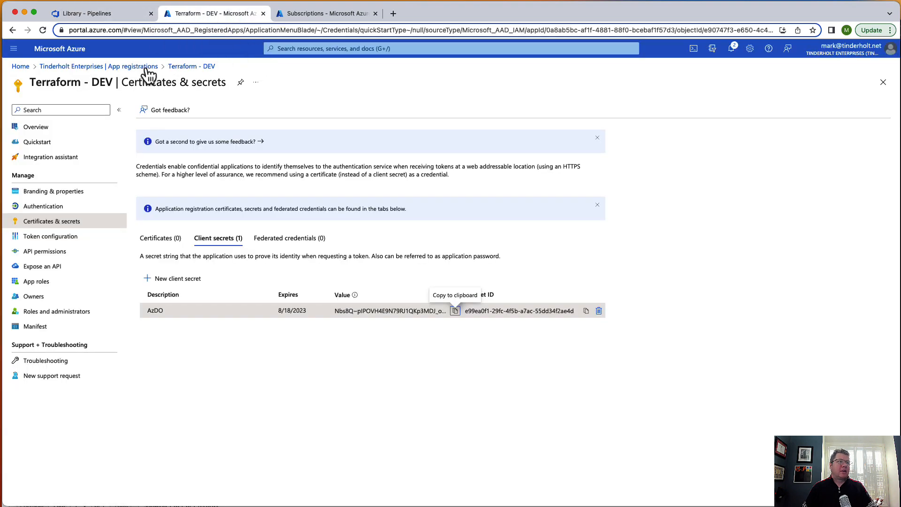
pyautogui.click(132, 65)
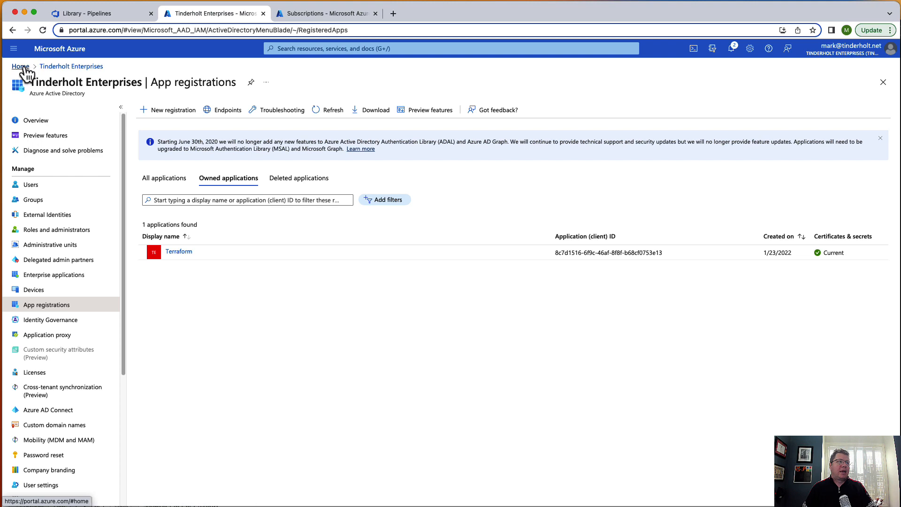
pyautogui.moveTo(71, 66)
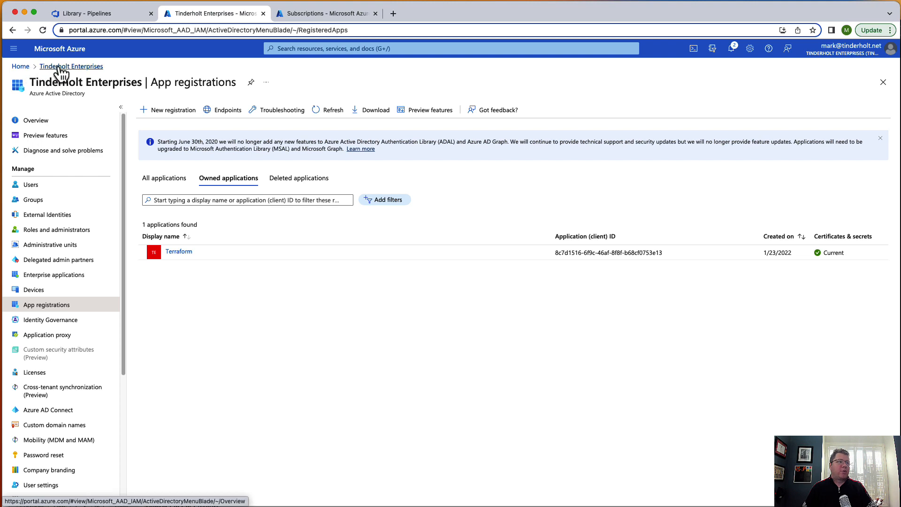
pyautogui.click(70, 66)
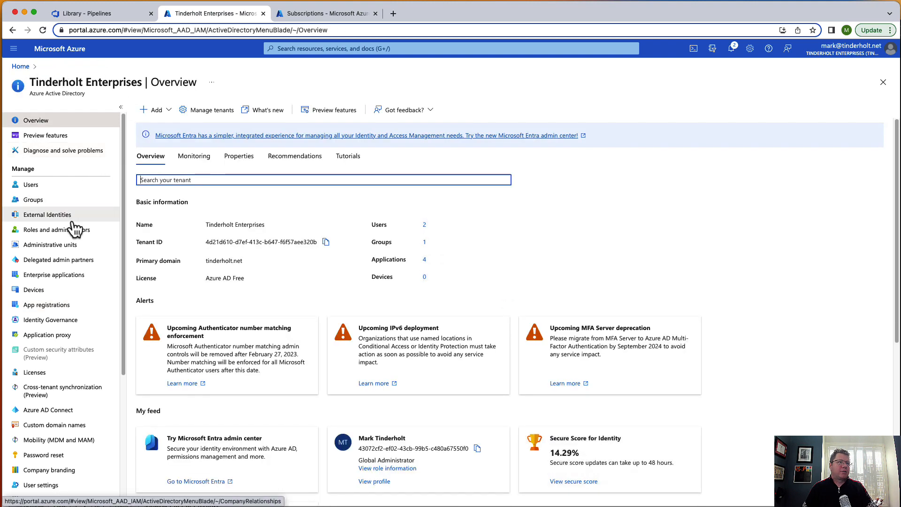
pyautogui.click(46, 304)
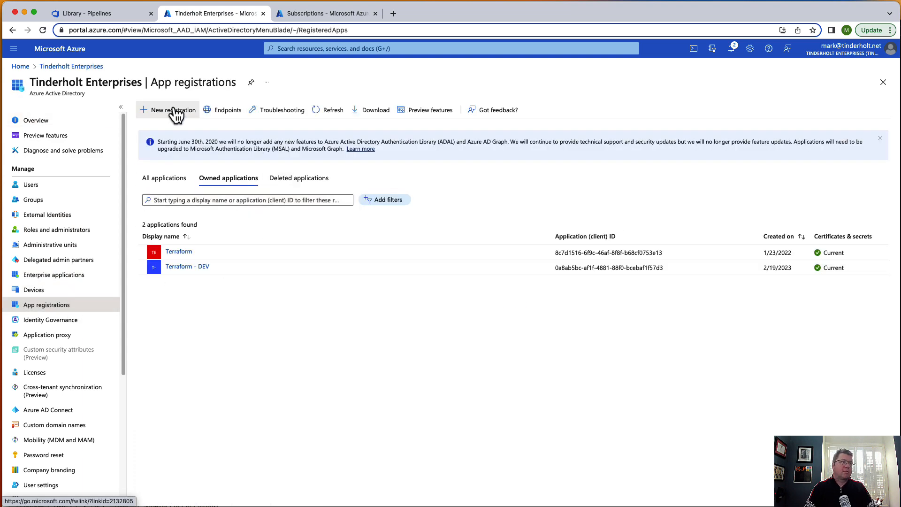
# - Register a new application Terraform - PROD and copy its Application (client) ID
pyautogui.click(172, 110)
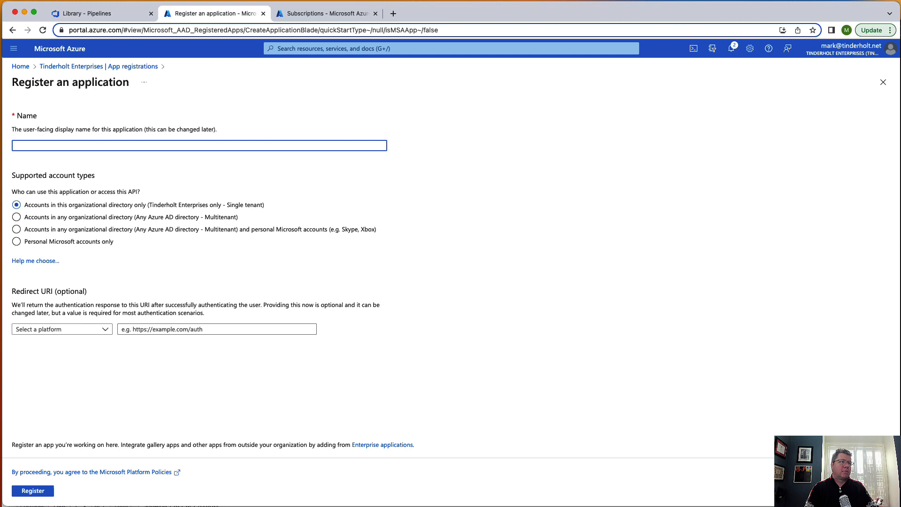
pyautogui.write('Terraform - PROD')
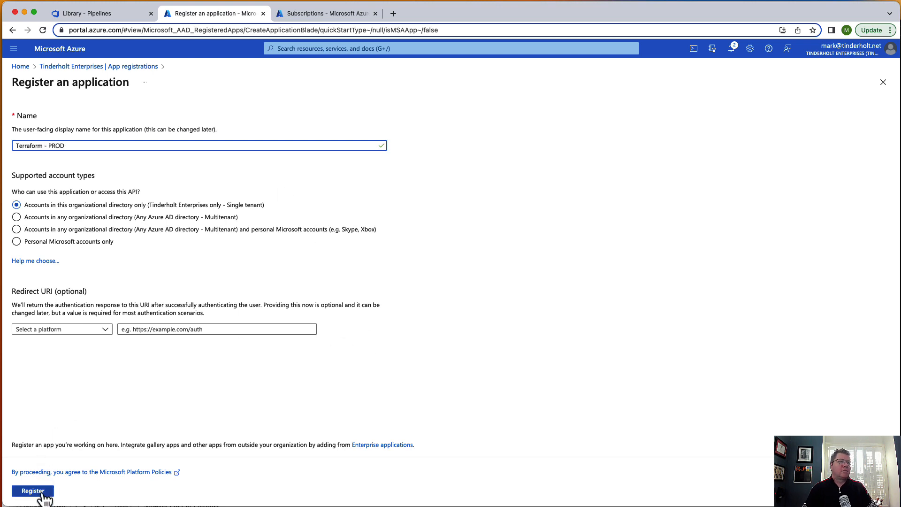
pyautogui.click(32, 491)
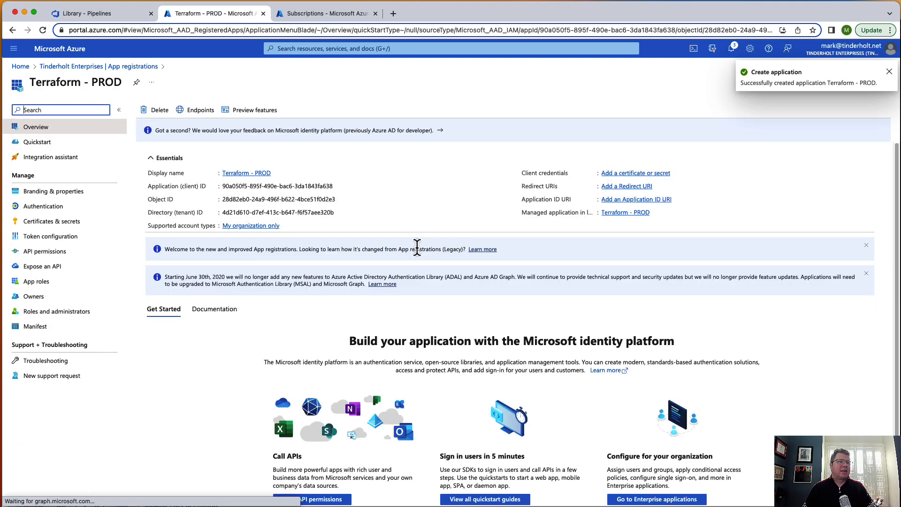
pyautogui.click(338, 185)
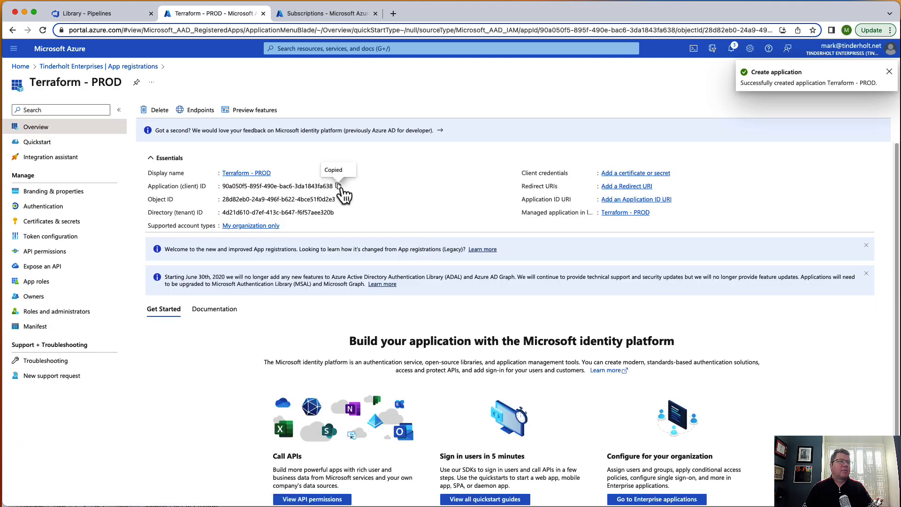
pyautogui.click(100, 12)
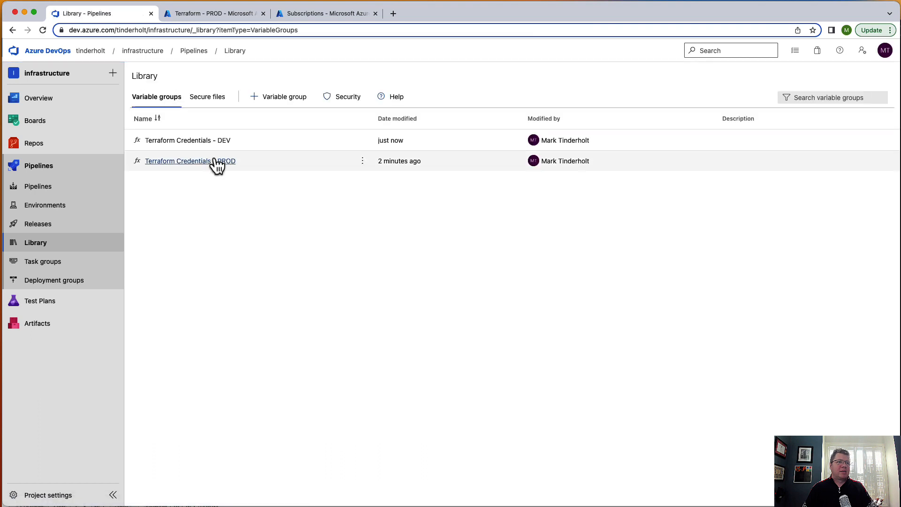
# - Paste client ID 90a050f5-895f-490e-bac6-3da1843fa638 into the PROD group and copy the tenant ID from DEV
pyautogui.click(181, 161)
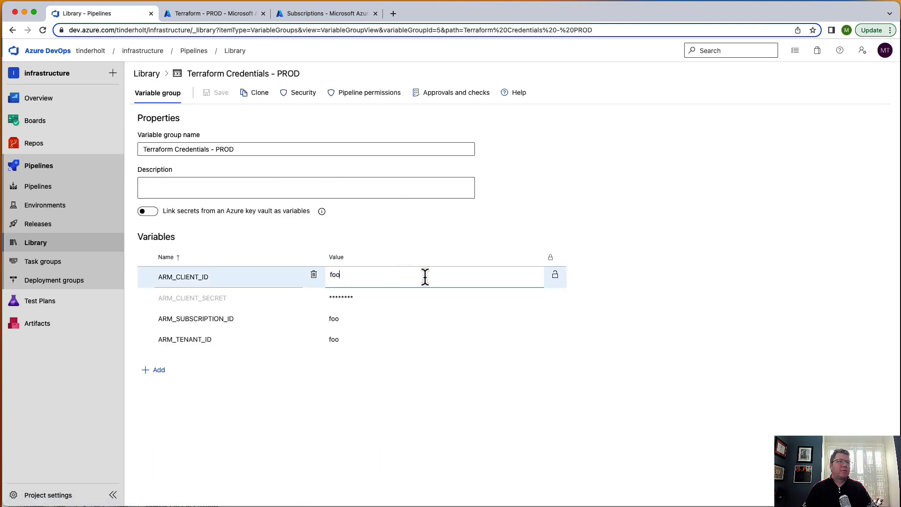
pyautogui.write('90a050f5-895f-490e-bac6-3da1843fa638')
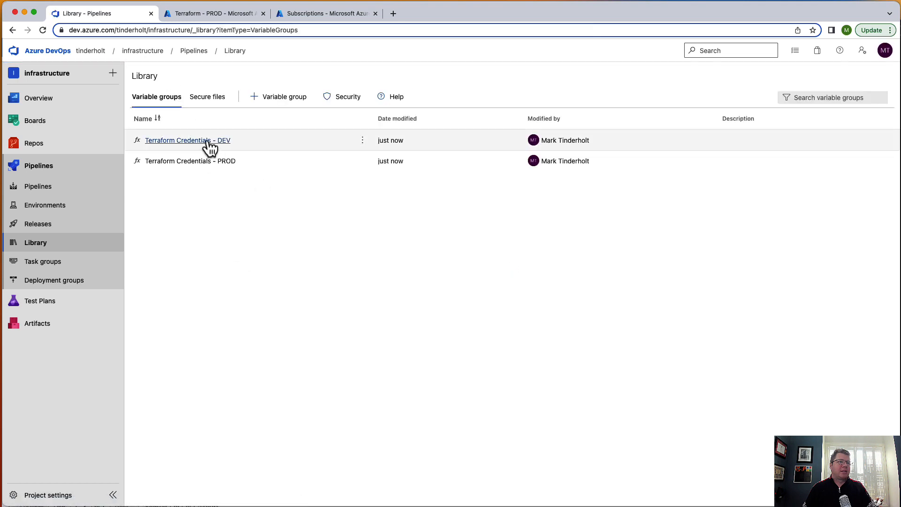
pyautogui.click(187, 140)
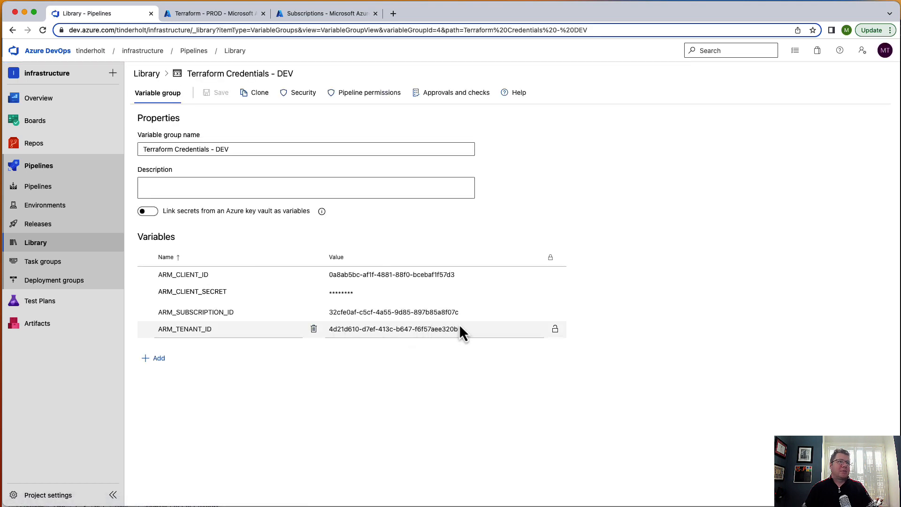
pyautogui.tripleClick(393, 328)
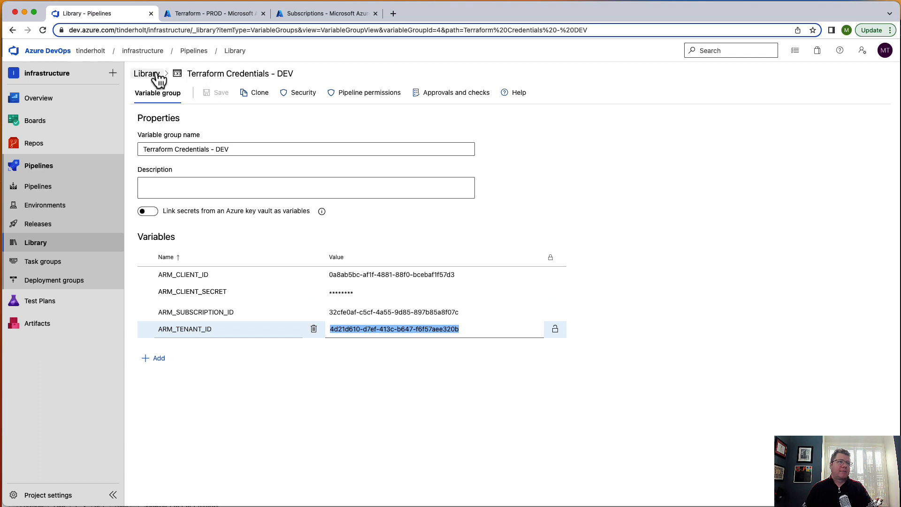
pyautogui.click(147, 73)
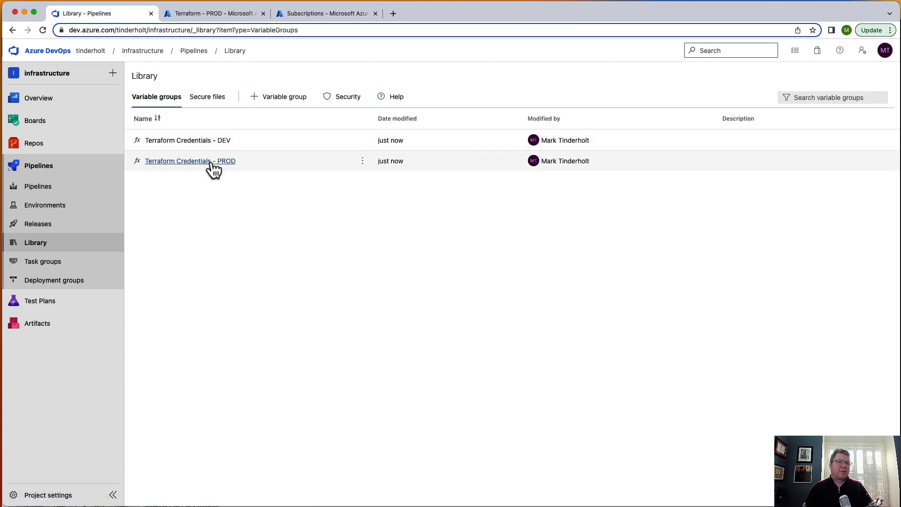
pyautogui.click(190, 161)
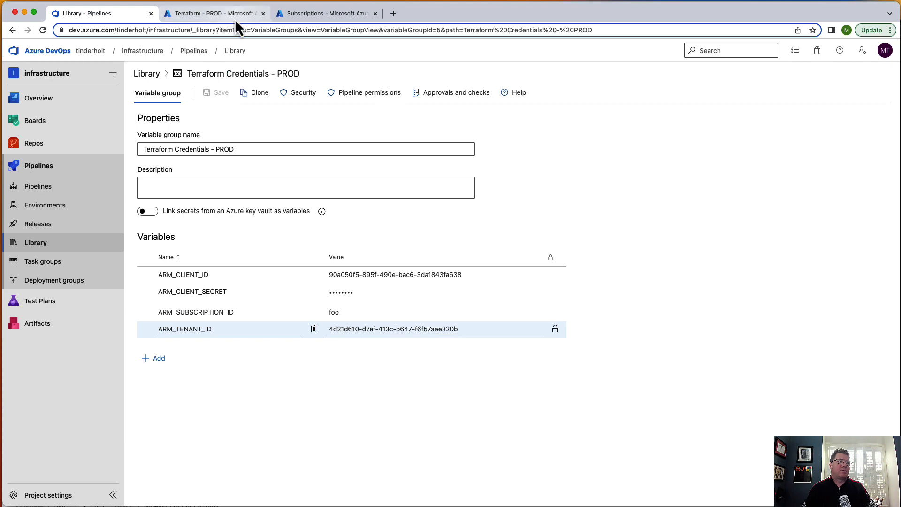
pyautogui.click(326, 13)
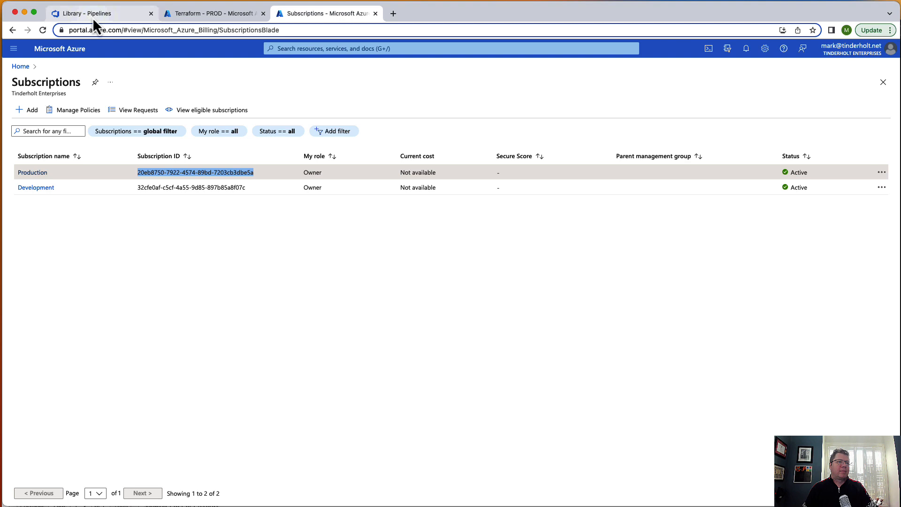
pyautogui.click(100, 12)
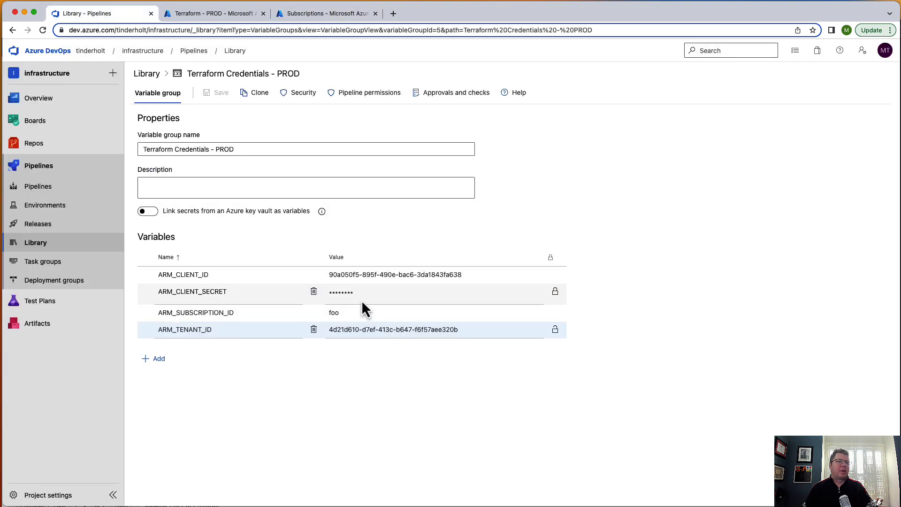
pyautogui.write('20eb8750-7922-4574-89bd-7203cb3dbe5a')
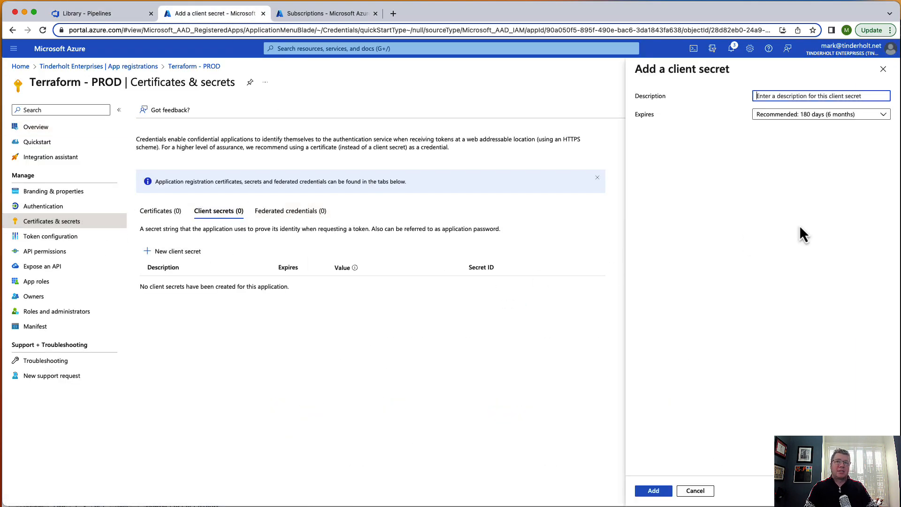
# - Add an AzDO client secret to the Terraform - PROD app and copy its value
pyautogui.write('AzDO')
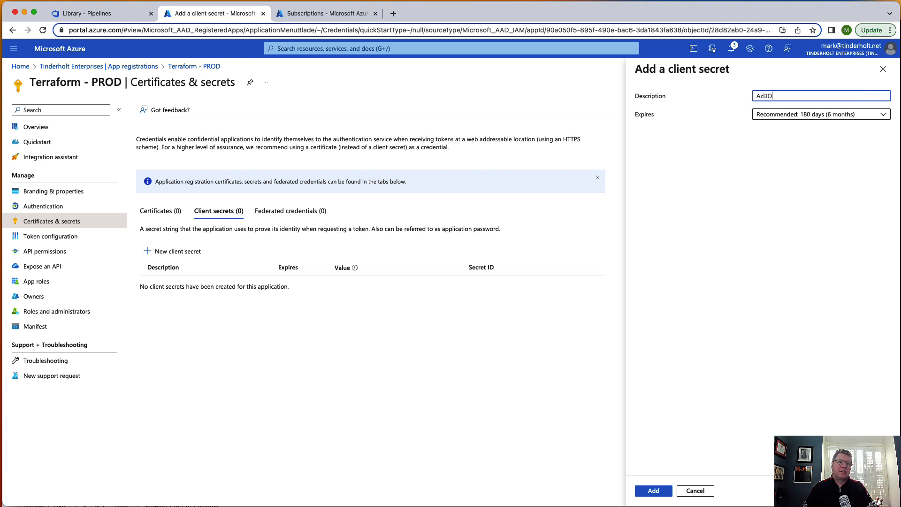
pyautogui.click(653, 490)
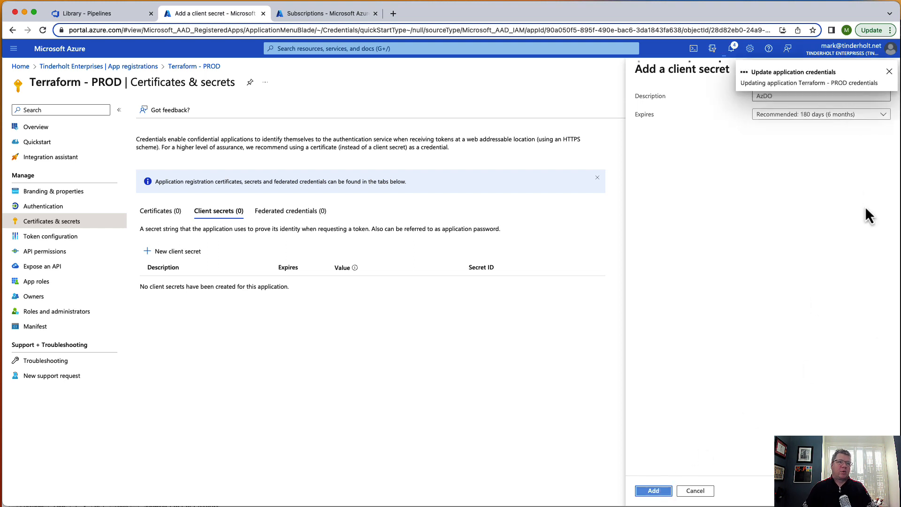
pyautogui.click(653, 490)
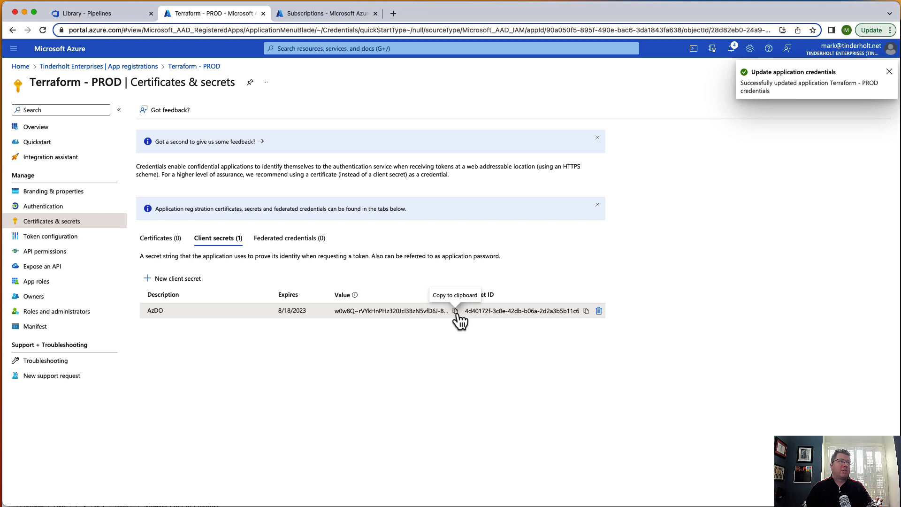
pyautogui.click(92, 13)
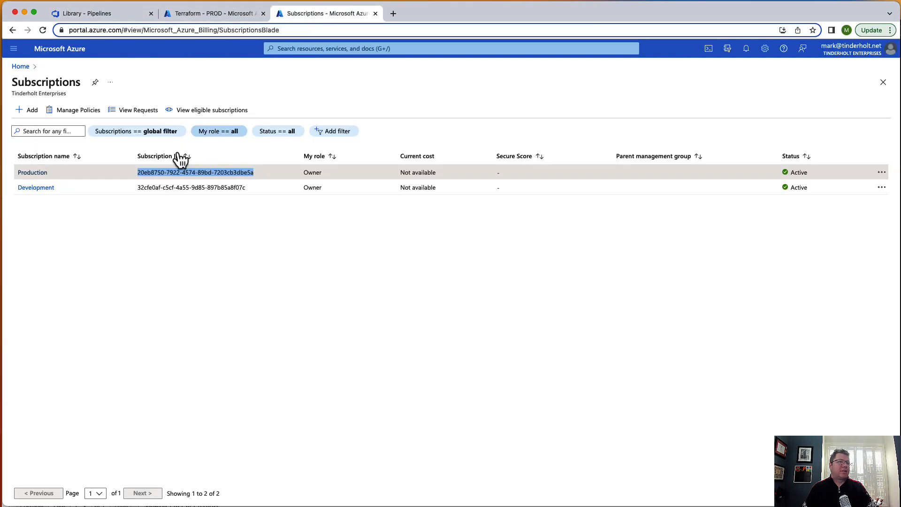
# - Start a Contributor role assignment from the Development subscription's Access control (IAM)
pyautogui.click(36, 186)
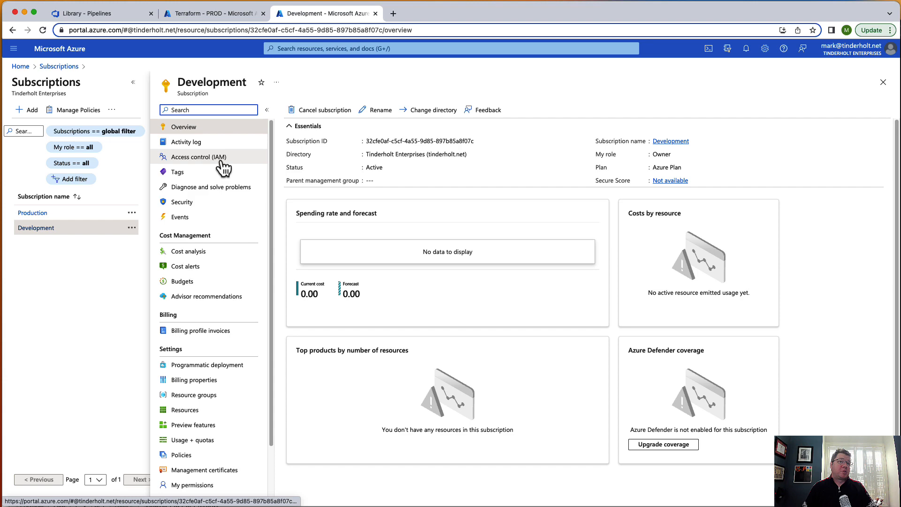
pyautogui.click(201, 157)
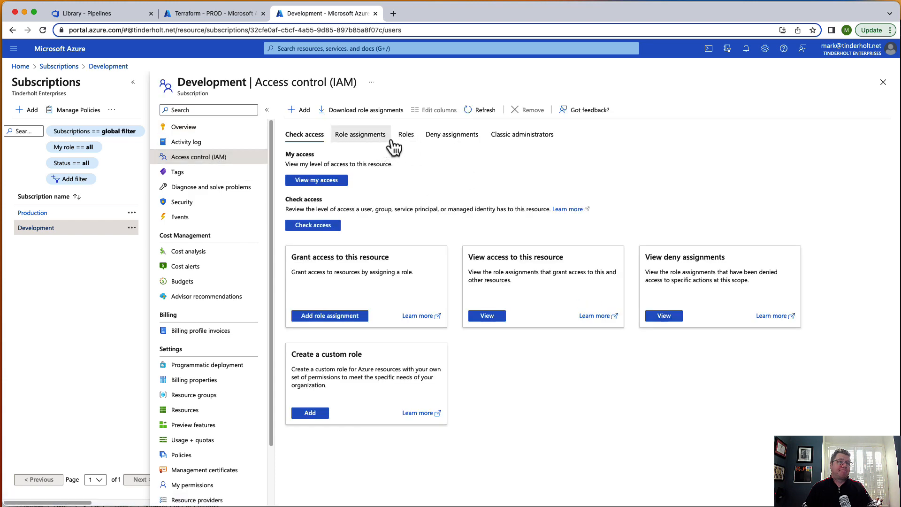
pyautogui.click(329, 316)
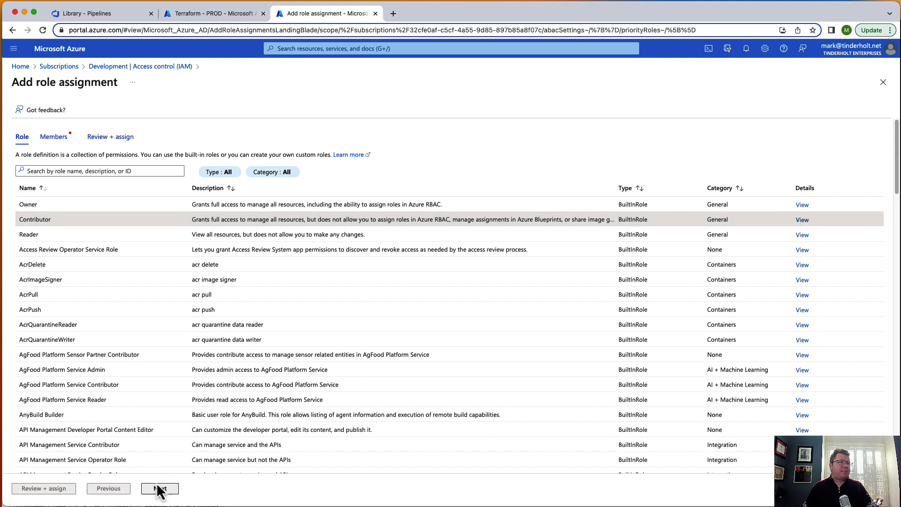
pyautogui.click(160, 488)
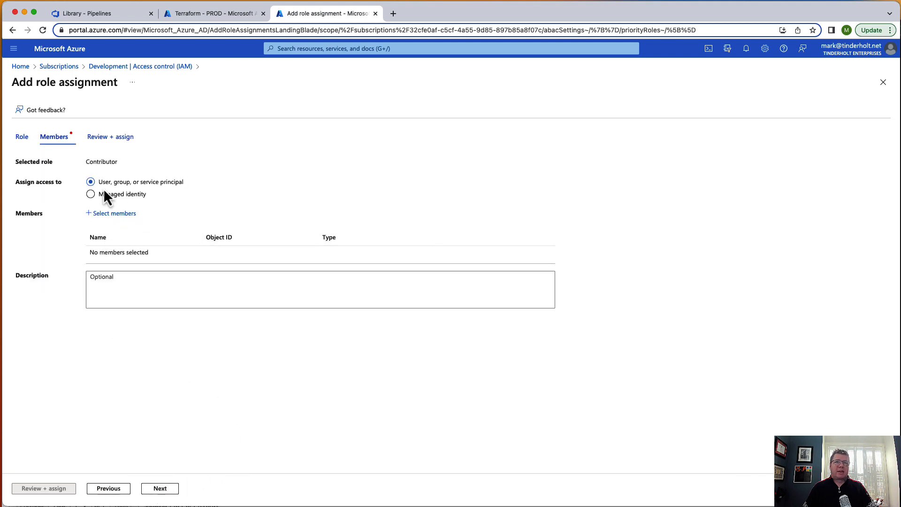
# - Select the Terraform - PROD app as member and advance the assignment to review
pyautogui.click(115, 213)
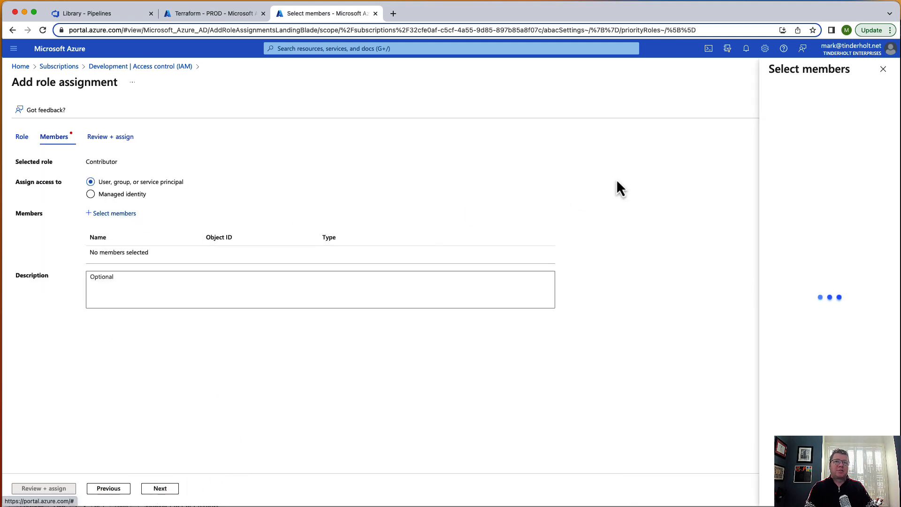
pyautogui.write('Te')
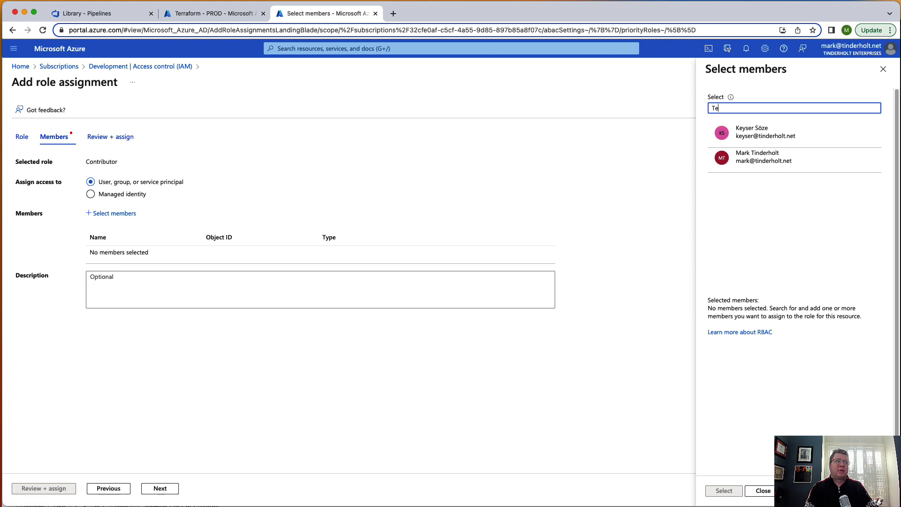
pyautogui.write('Terraform -')
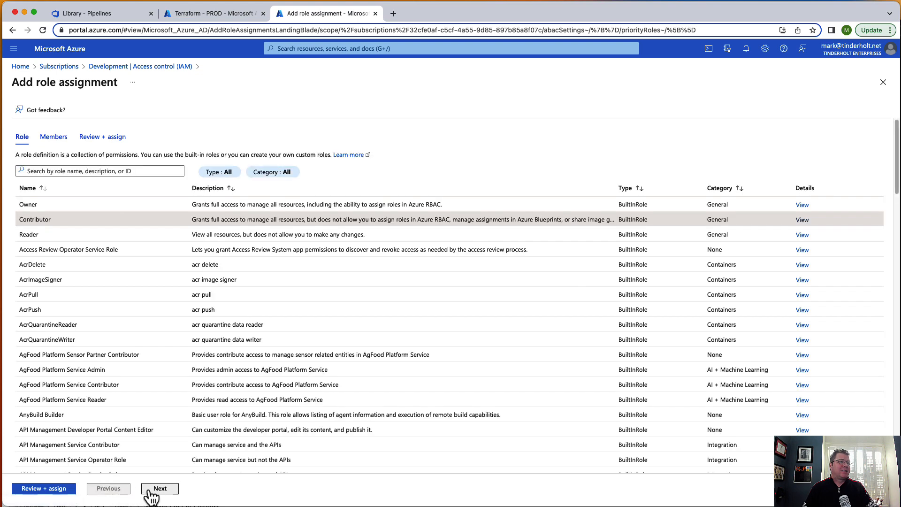
pyautogui.click(159, 488)
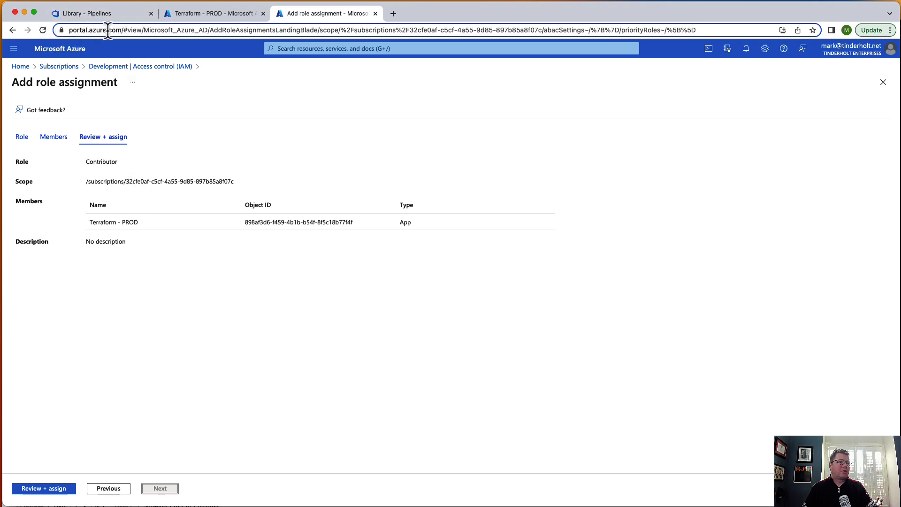
# - Replace Terraform - PROD with the Terraform - DEV app as the Contributor member
pyautogui.click(101, 13)
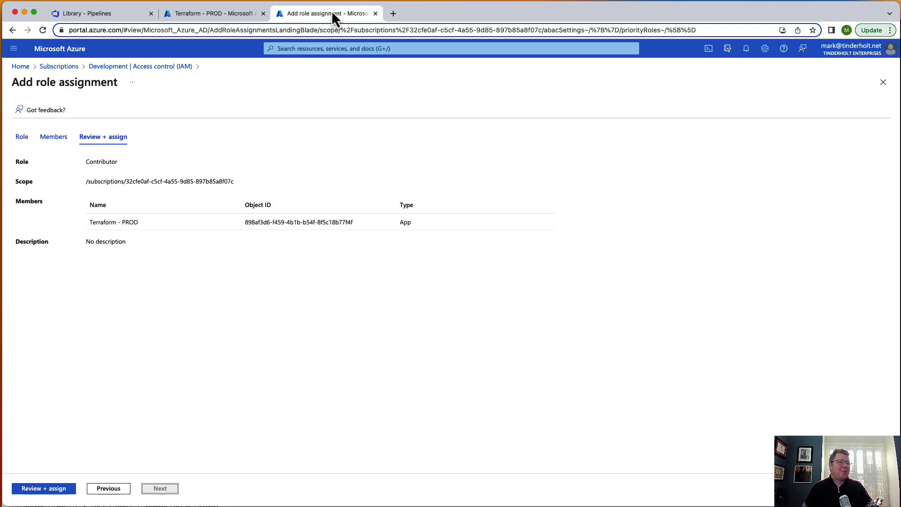
pyautogui.moveTo(108, 488)
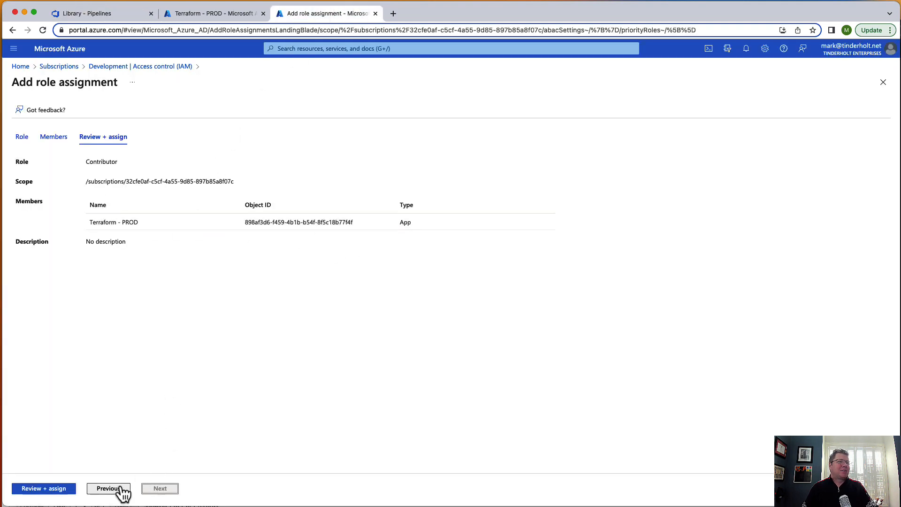
pyautogui.click(108, 488)
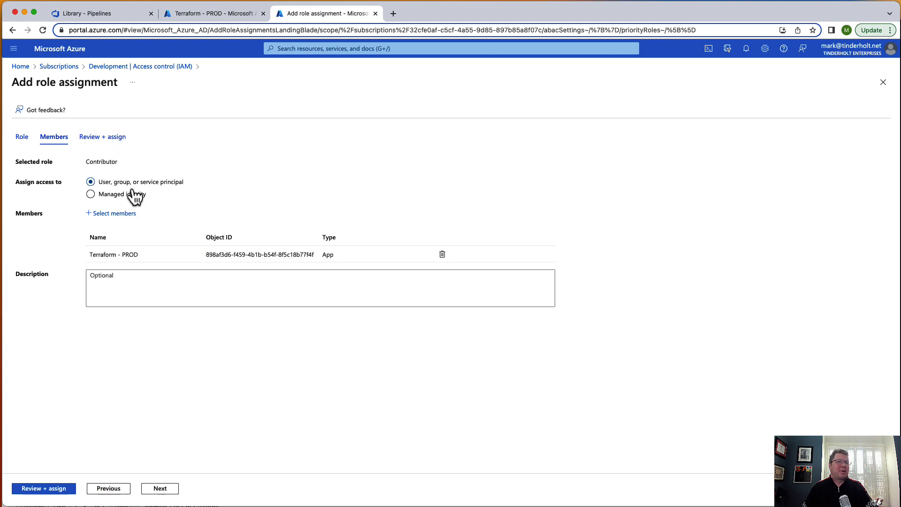
pyautogui.moveTo(442, 255)
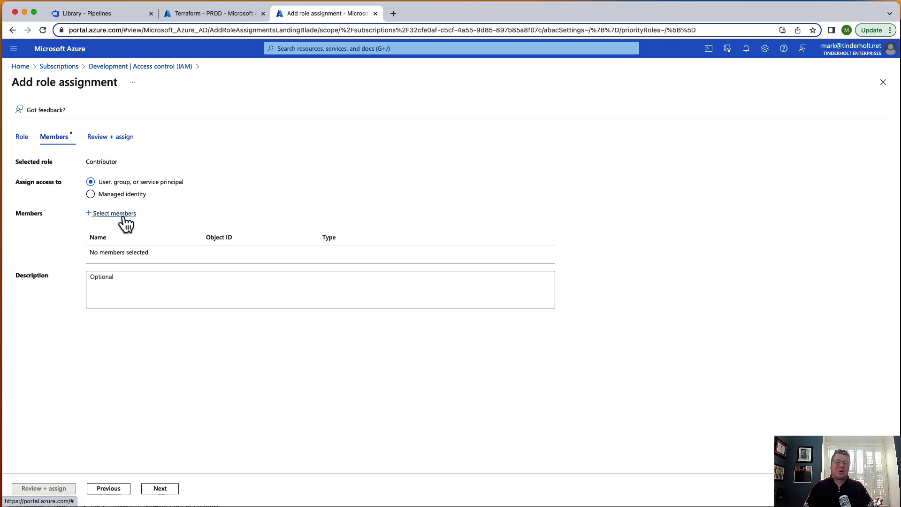
pyautogui.click(114, 213)
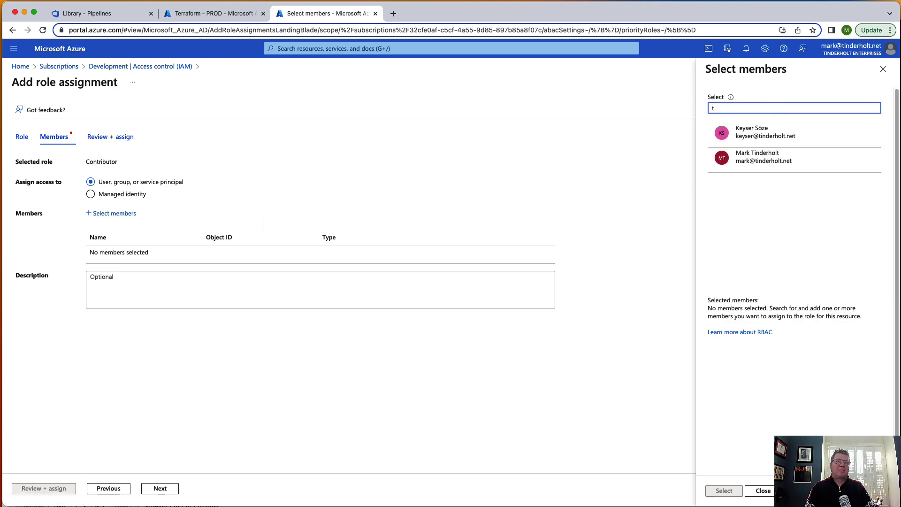
pyautogui.write('terraform -d')
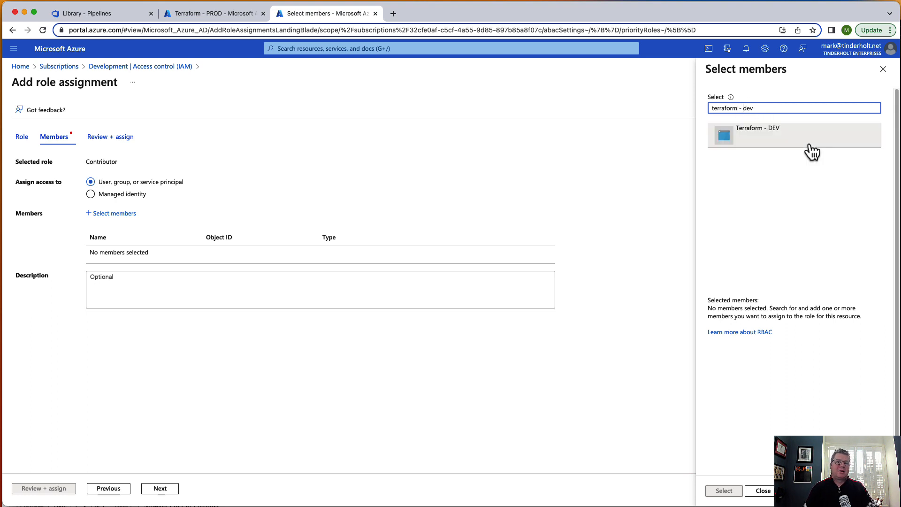
pyautogui.click(793, 135)
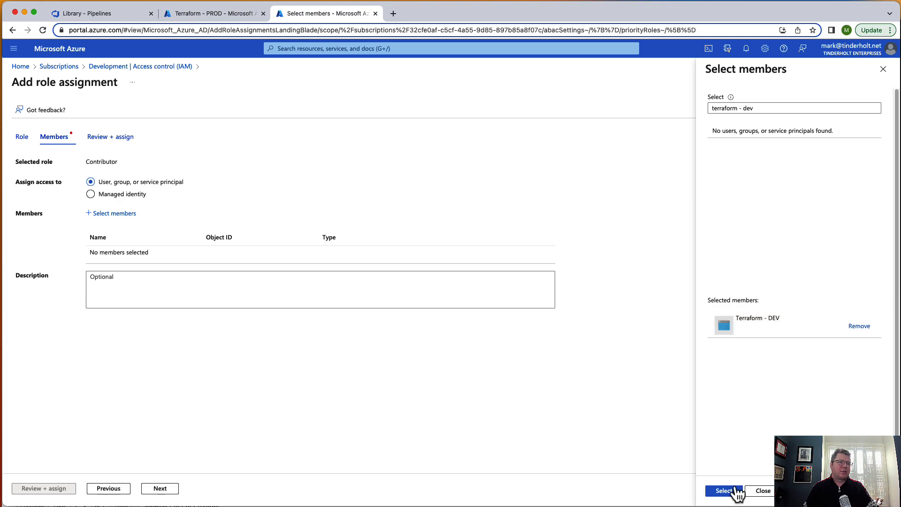
pyautogui.click(722, 489)
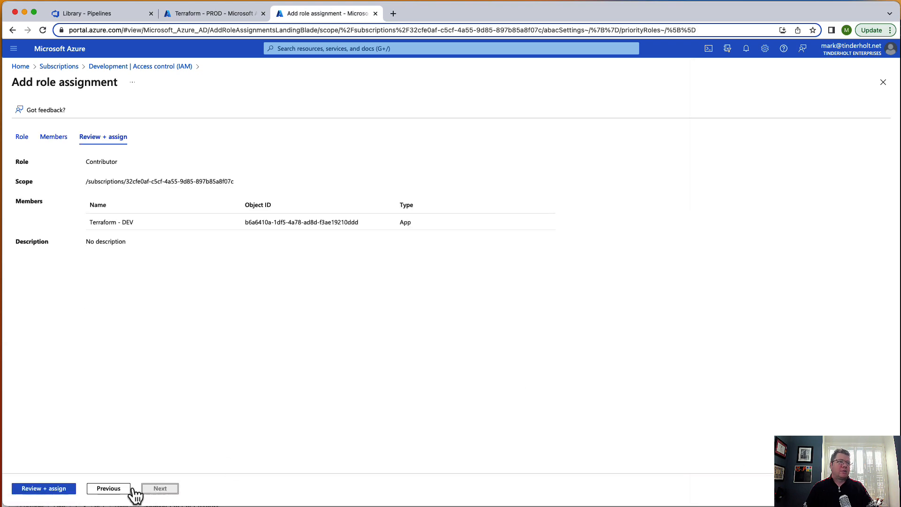
# - Assign the role on Development and view the subscription's role assignments list
pyautogui.click(44, 488)
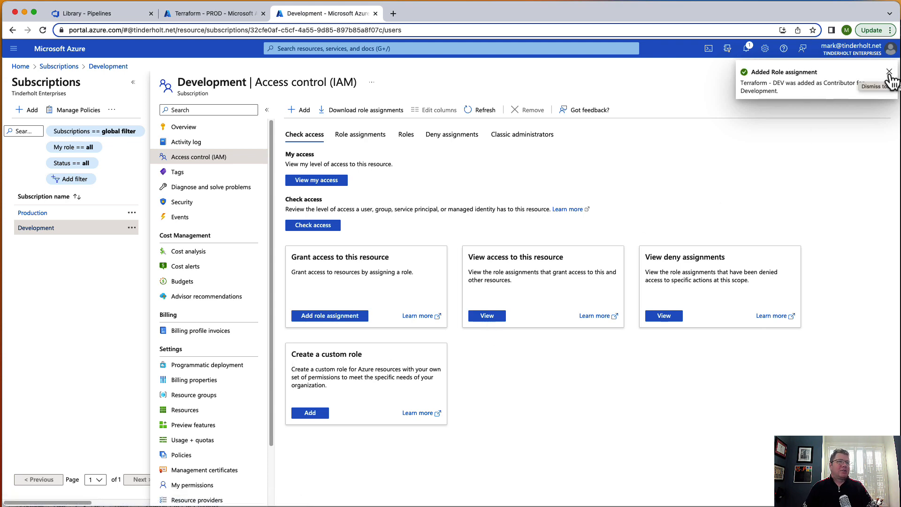
pyautogui.click(888, 72)
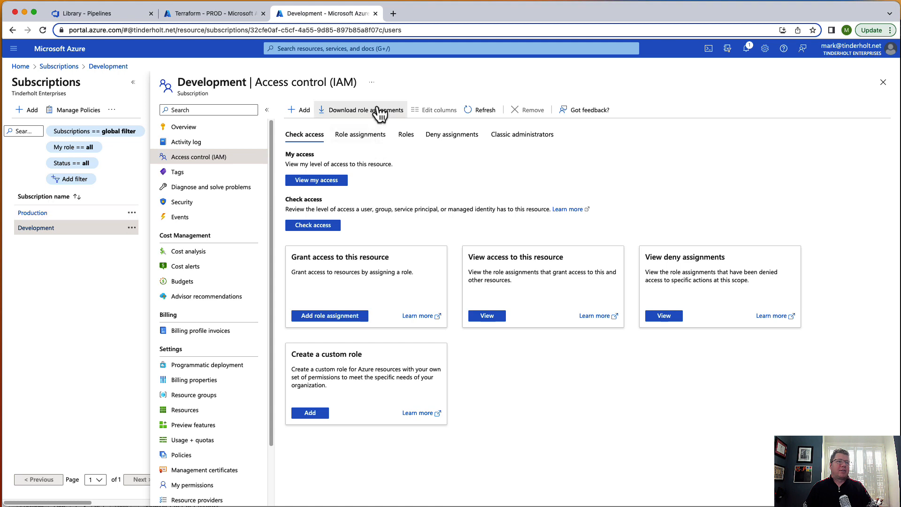
pyautogui.click(360, 134)
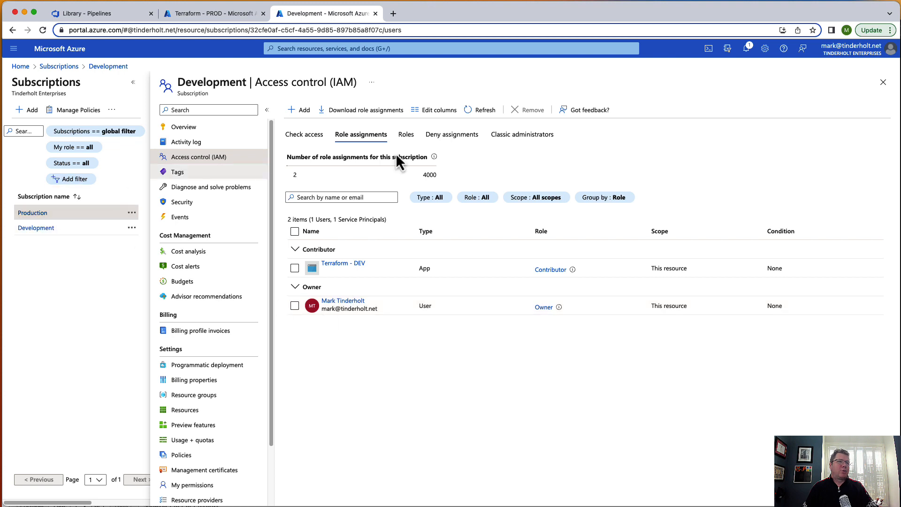
pyautogui.moveTo(419, 160)
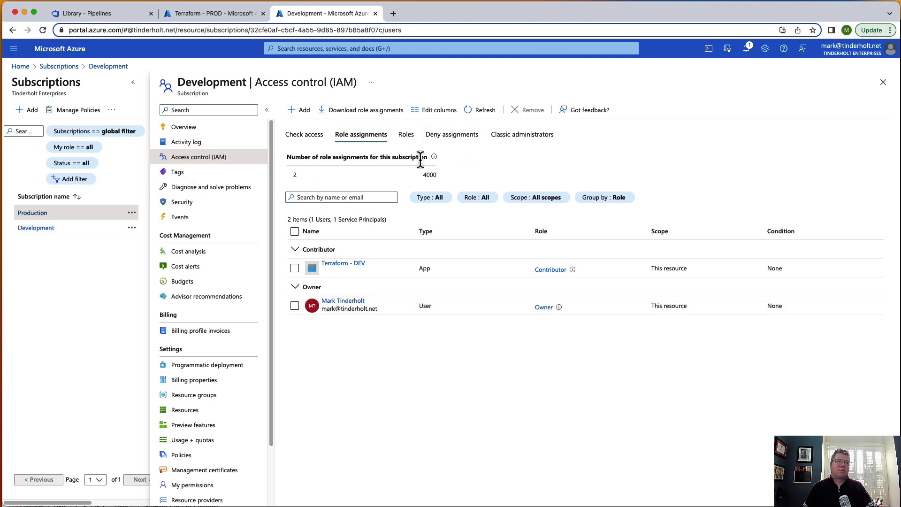
pyautogui.moveTo(879, 99)
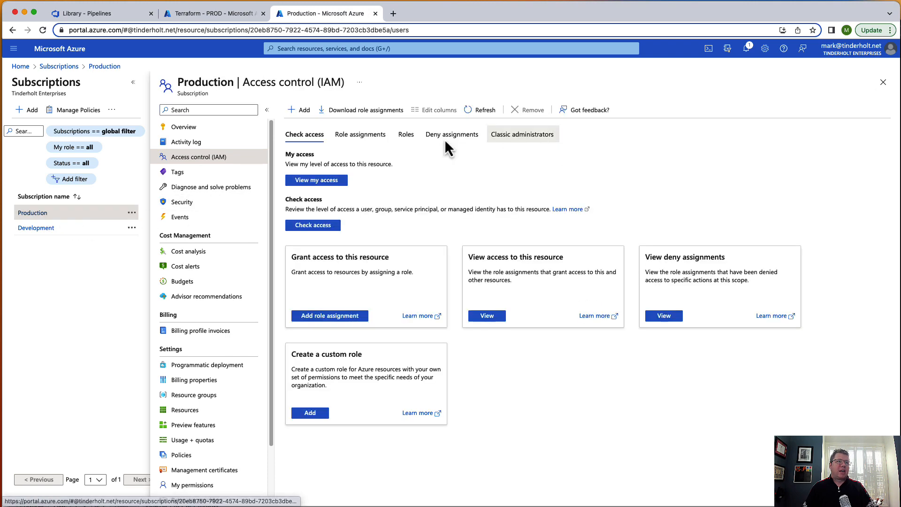
# - Assign Terraform - PROD as Contributor on Production and move to Review + assign
pyautogui.click(330, 315)
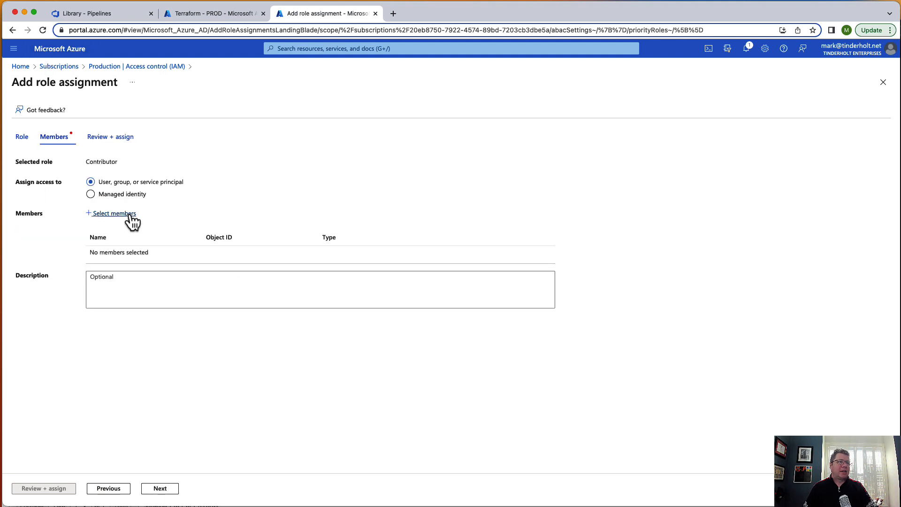
pyautogui.click(113, 213)
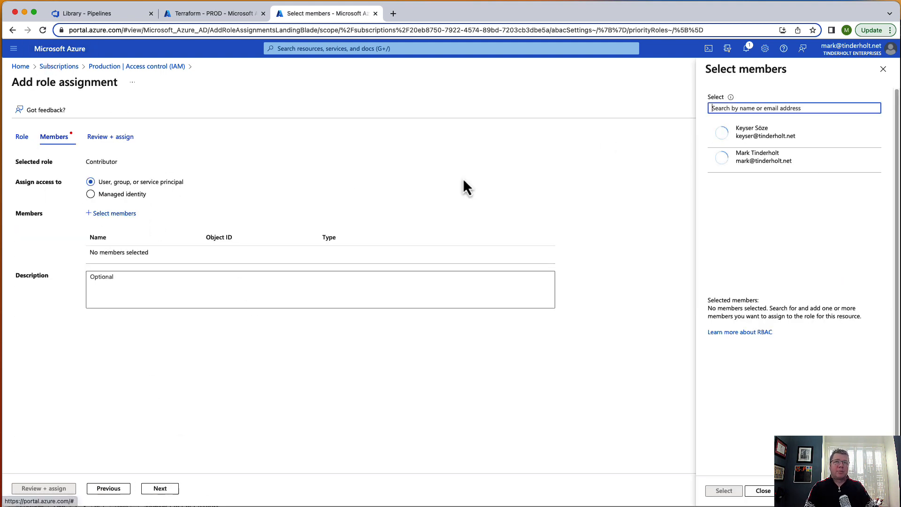
pyautogui.write('terrafor')
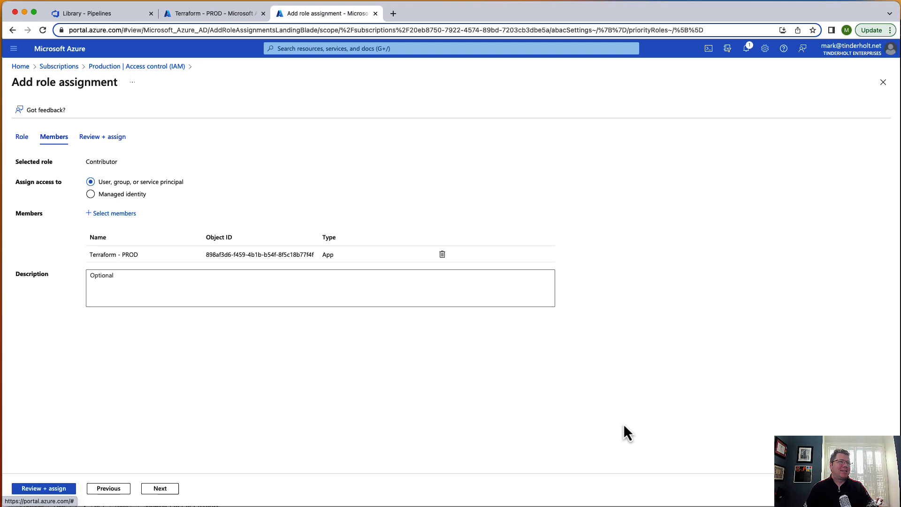
pyautogui.click(44, 488)
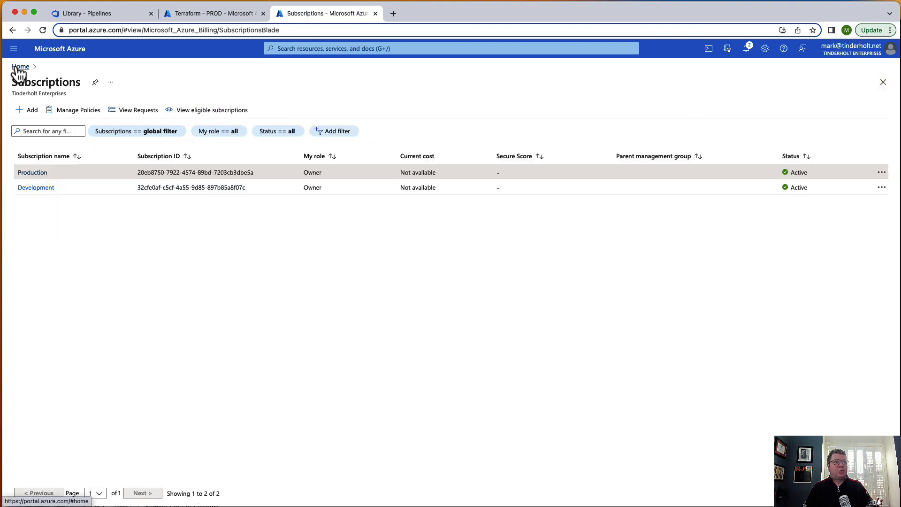
pyautogui.moveTo(87, 206)
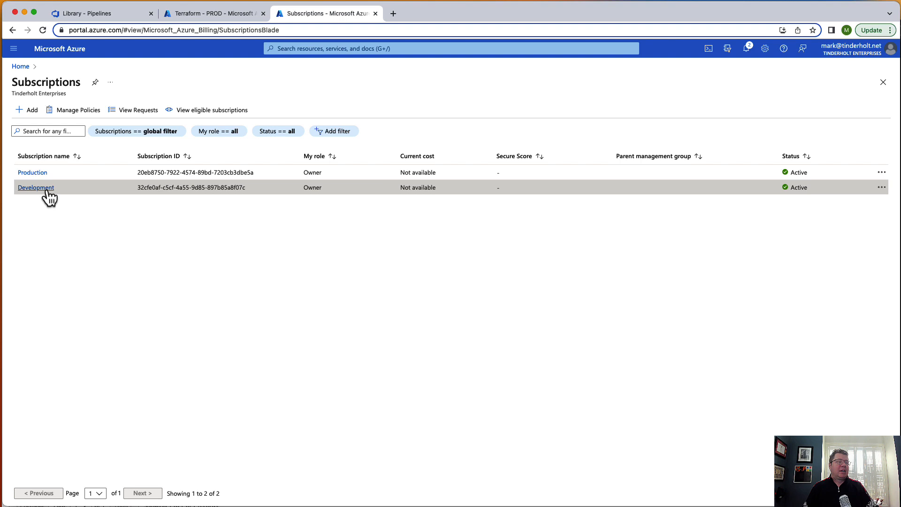
pyautogui.moveTo(52, 175)
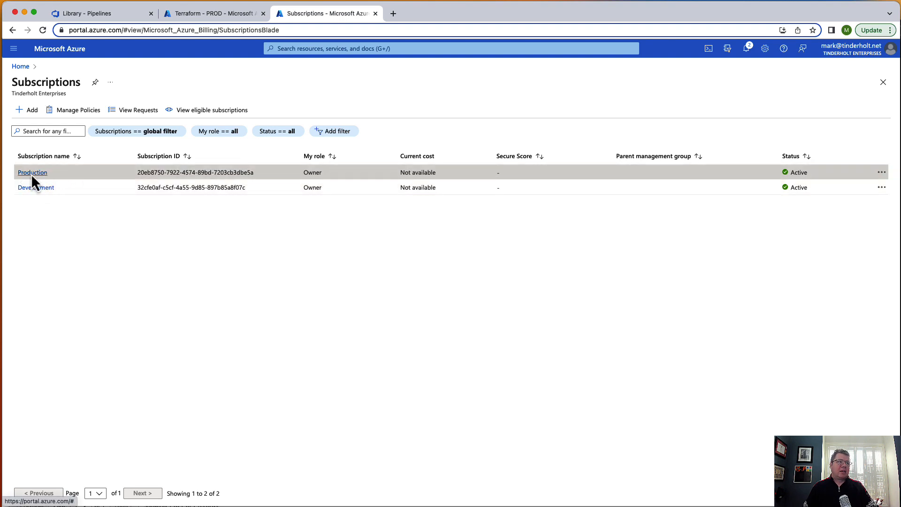
pyautogui.moveTo(52, 187)
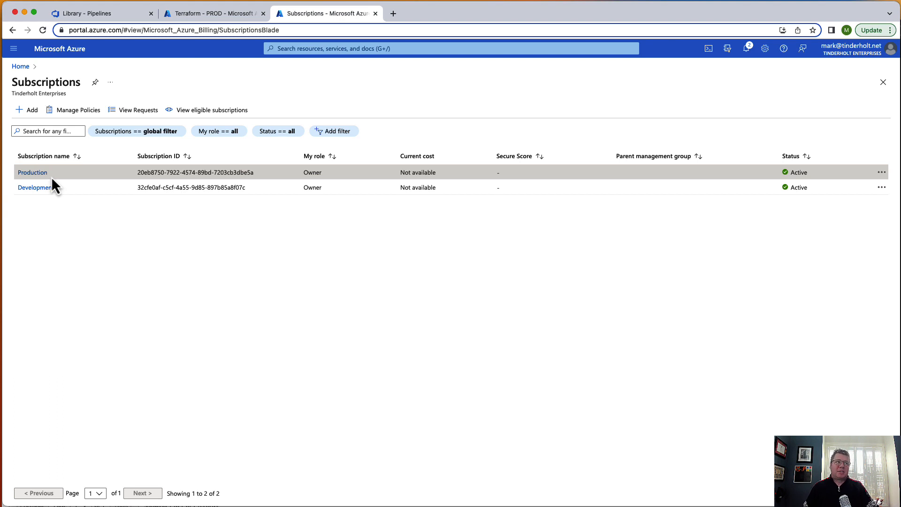
pyautogui.moveTo(71, 185)
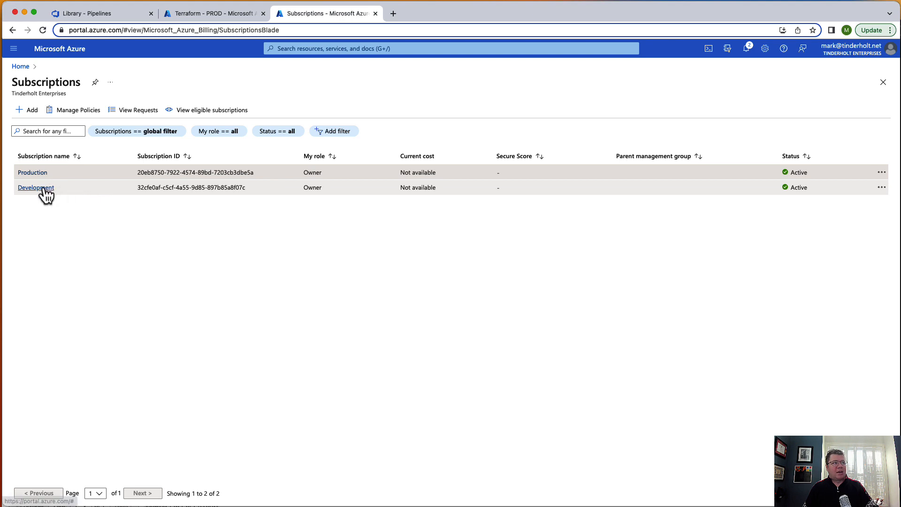
pyautogui.moveTo(48, 202)
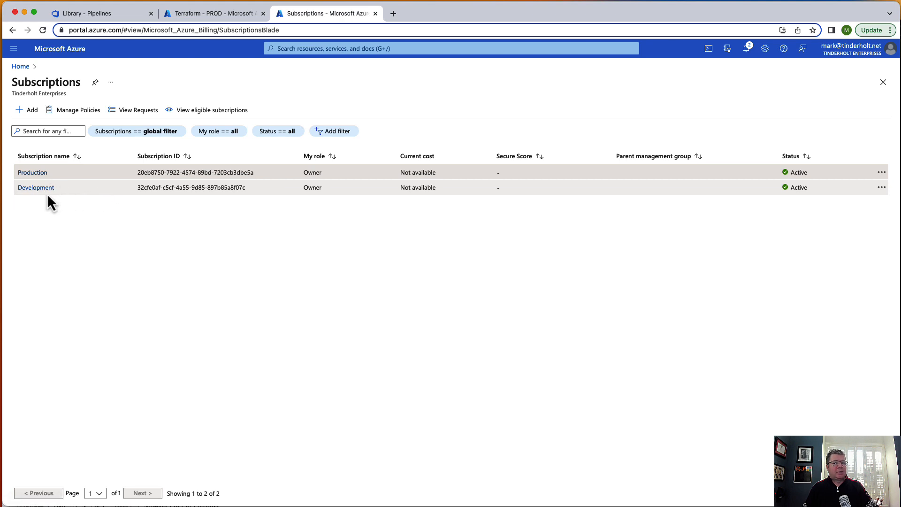
pyautogui.moveTo(93, 200)
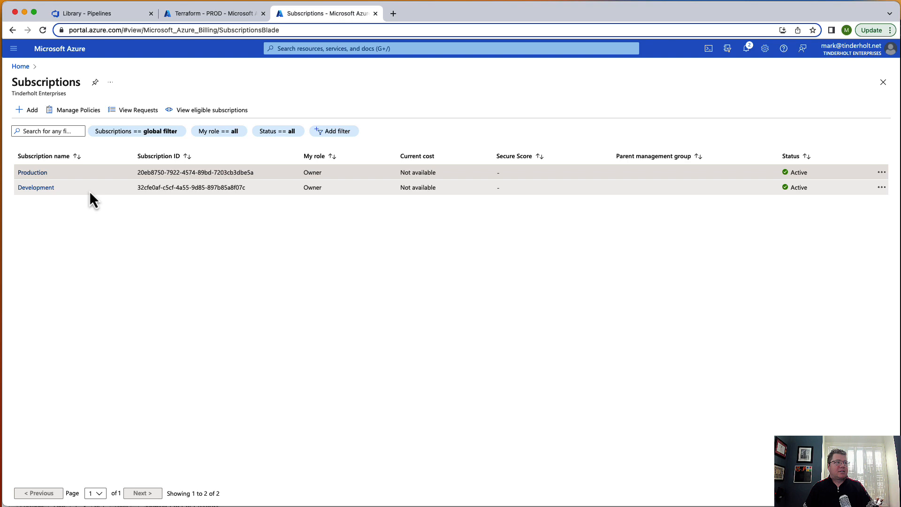
pyautogui.moveTo(30, 172)
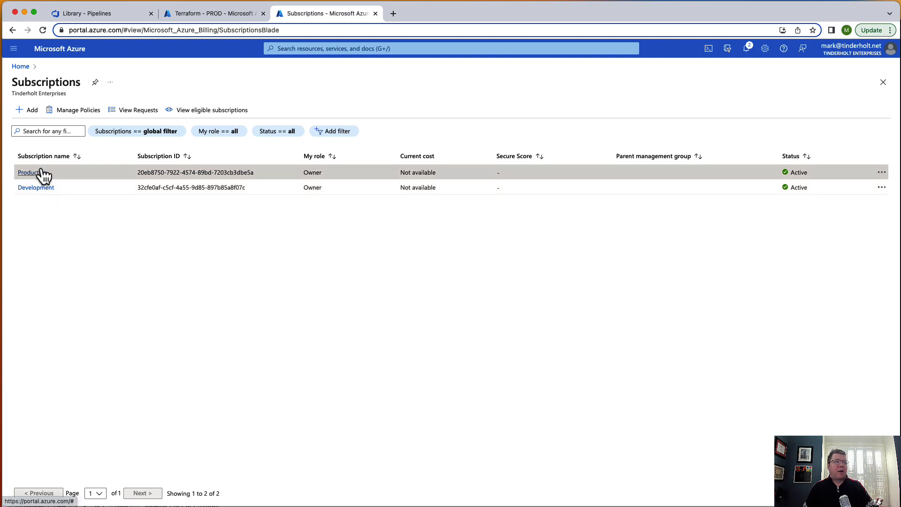
pyautogui.moveTo(127, 183)
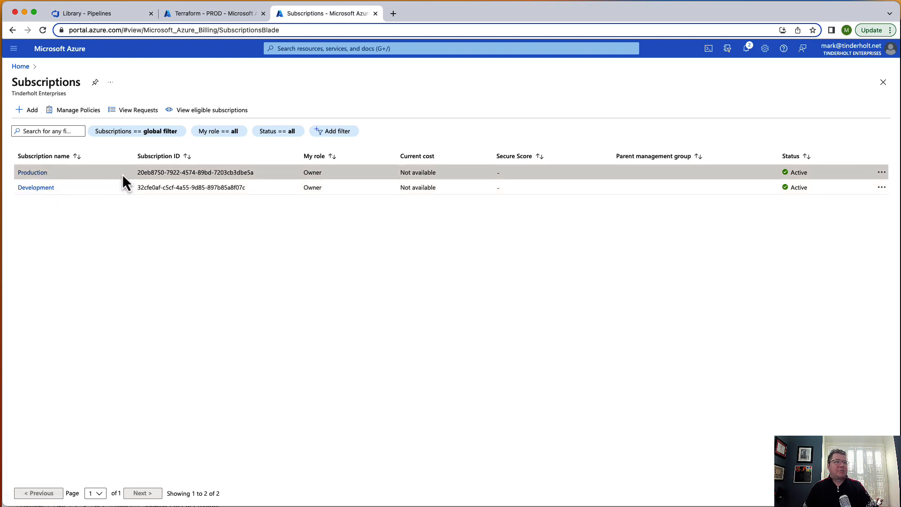
pyautogui.moveTo(36, 188)
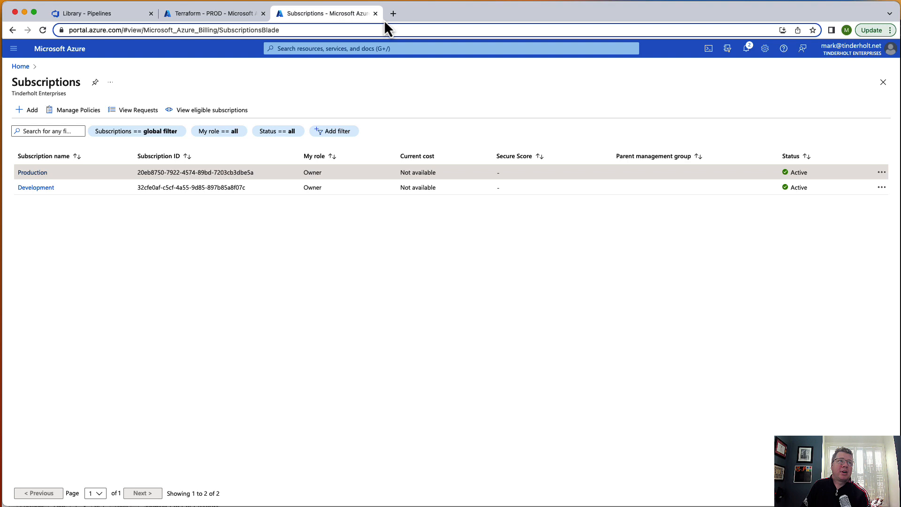
pyautogui.moveTo(325, 12)
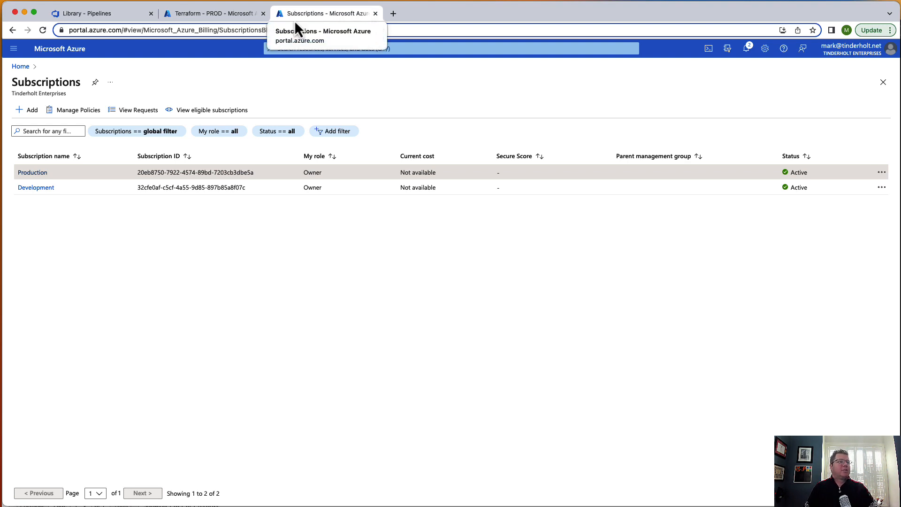
# - Start a new resource group in Development named rg-terraform-state
pyautogui.click(212, 12)
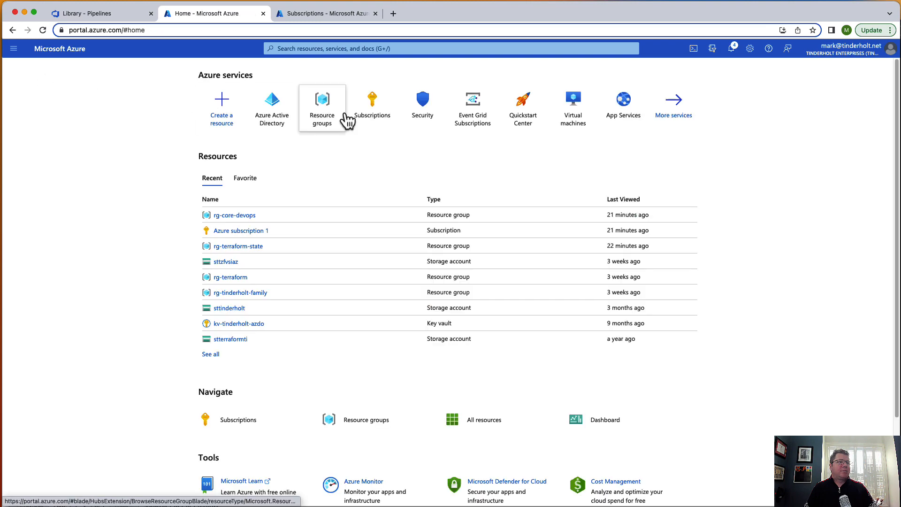
pyautogui.click(321, 99)
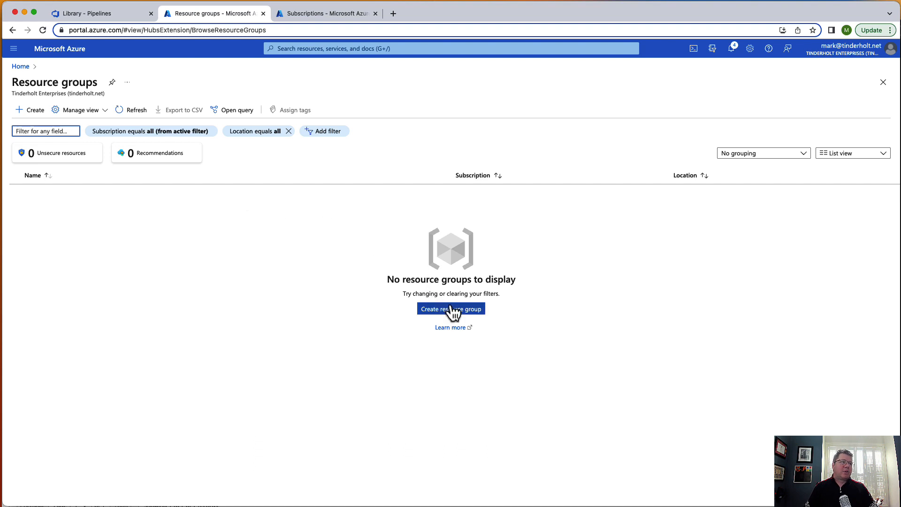
pyautogui.click(451, 308)
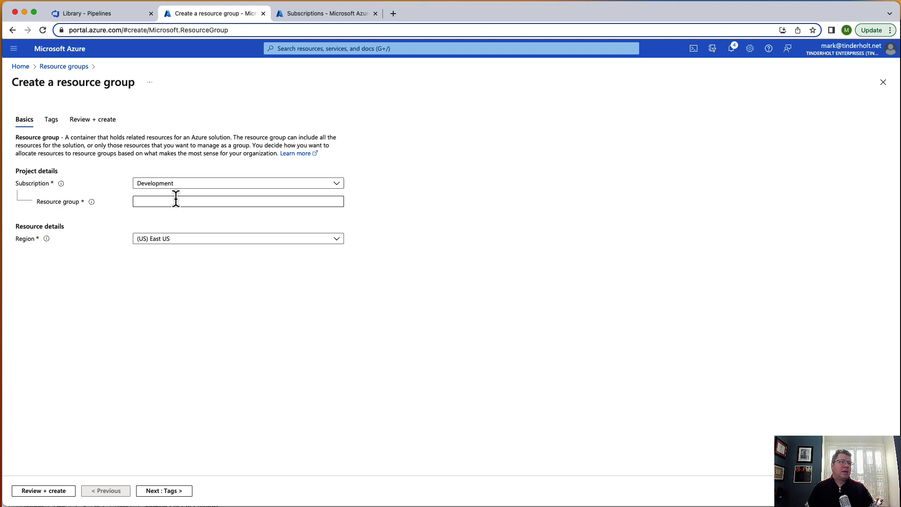
pyautogui.click(238, 201)
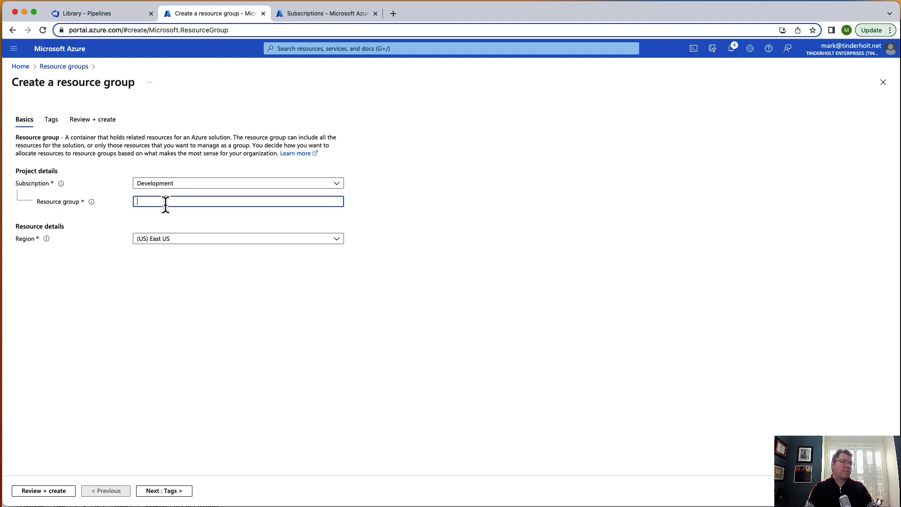
pyautogui.write('rg-terraform-state')
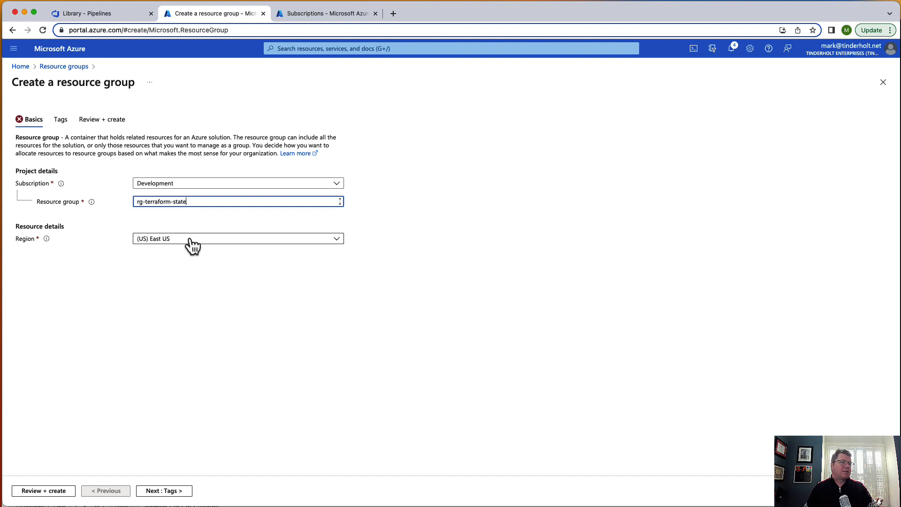
# - Set the region to (US) West US and create the resource group
pyautogui.click(237, 237)
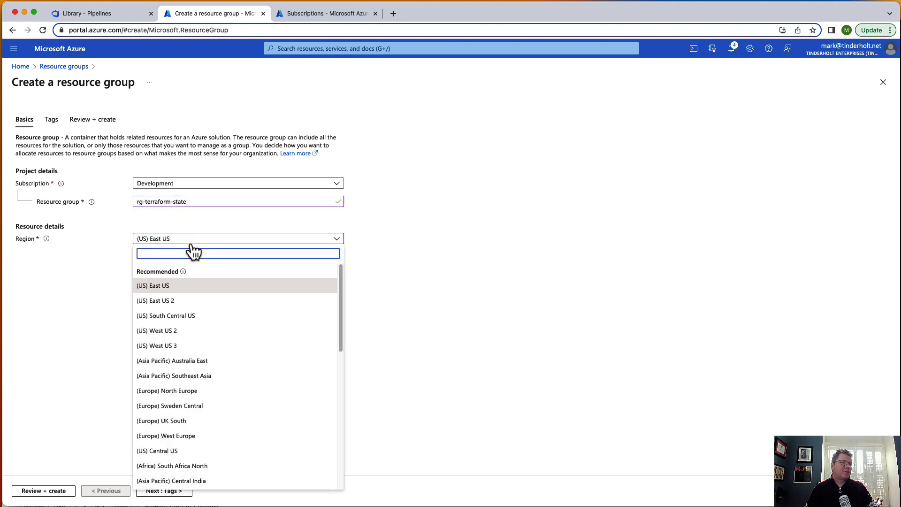
pyautogui.write('west us')
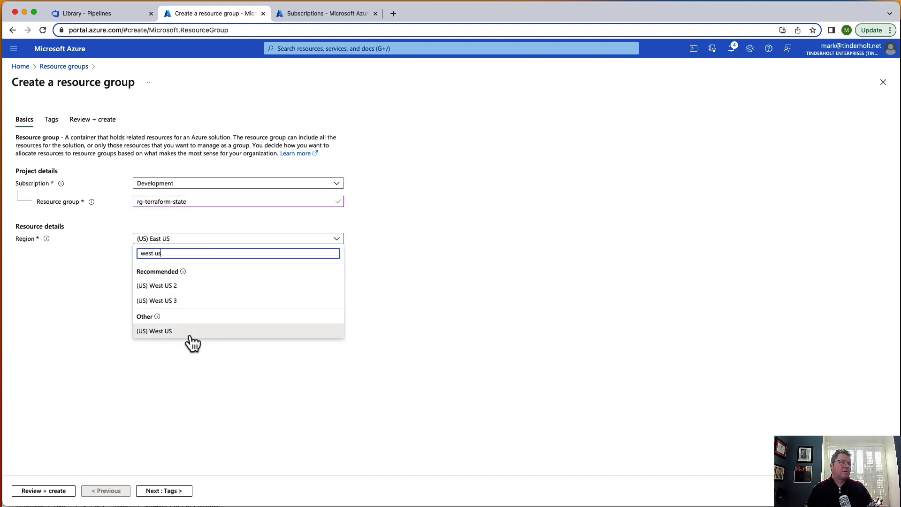
pyautogui.click(154, 332)
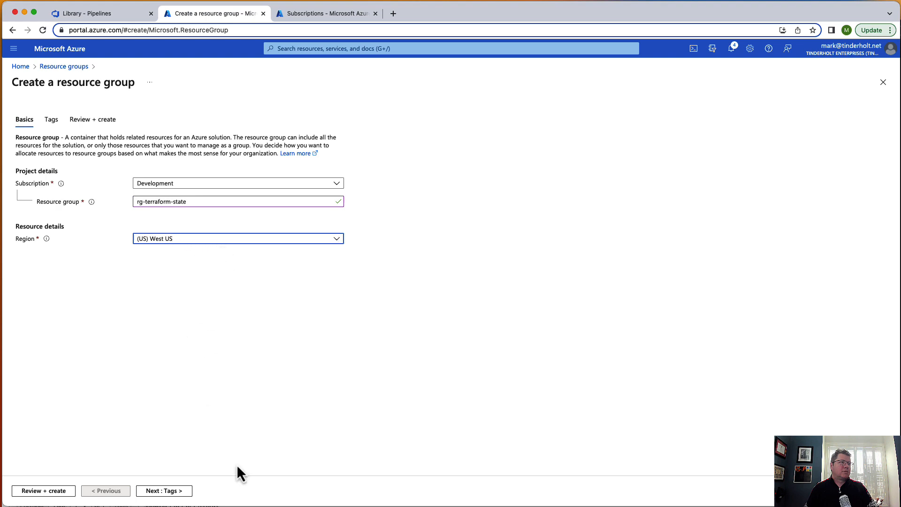
pyautogui.moveTo(247, 257)
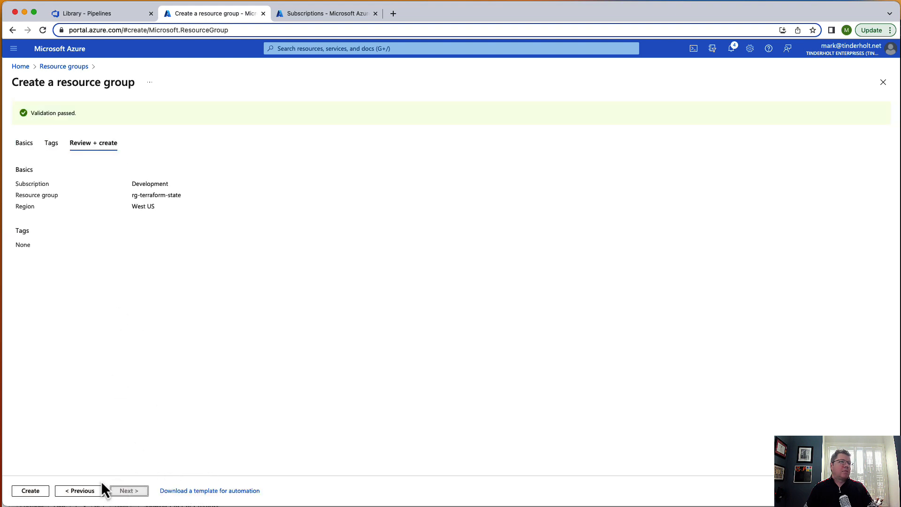
pyautogui.click(30, 490)
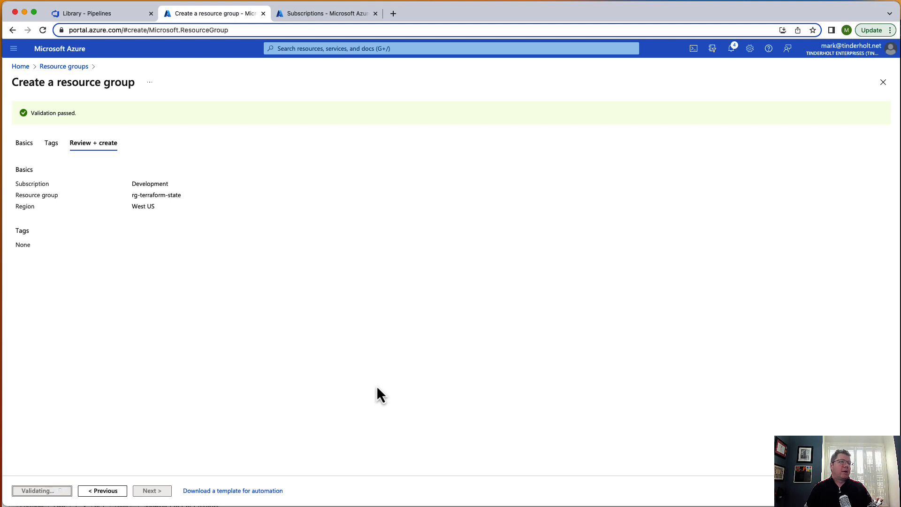
pyautogui.click(43, 490)
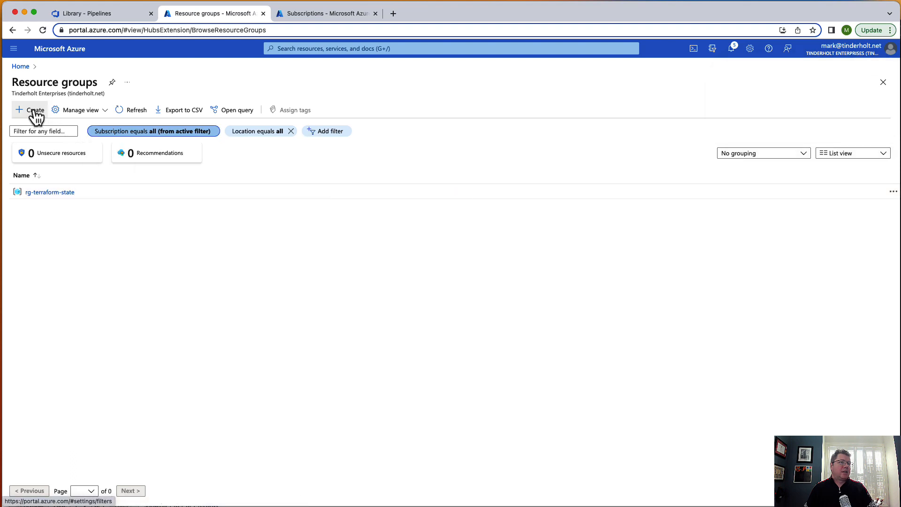
# - Create rg-terraform-state in the Production subscription, region West US
pyautogui.click(32, 110)
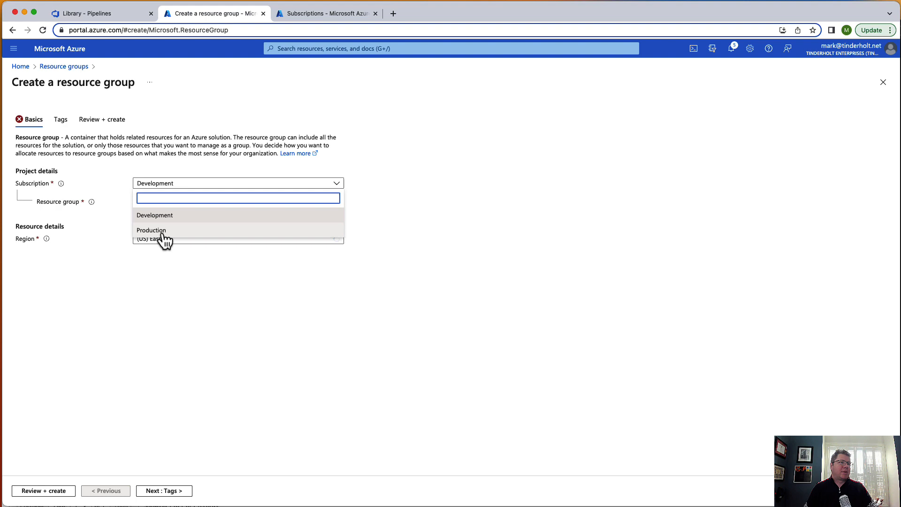
pyautogui.click(151, 230)
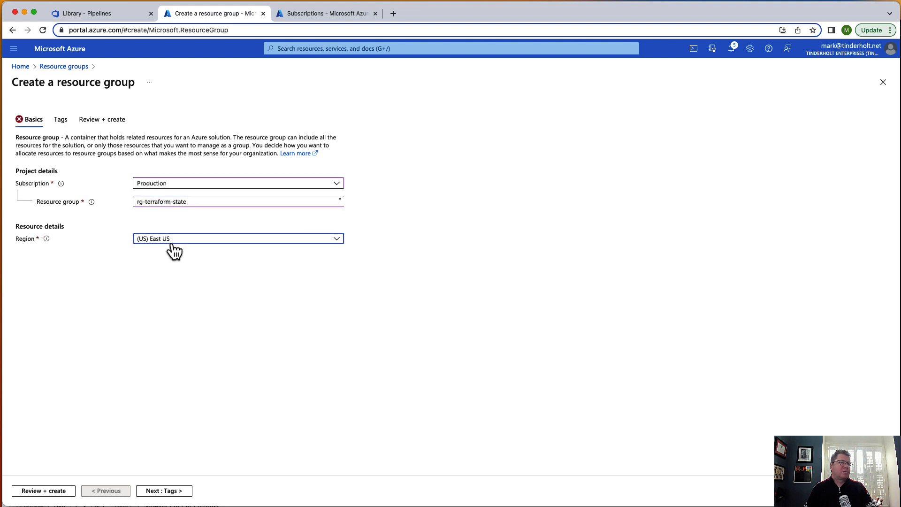
pyautogui.write('west')
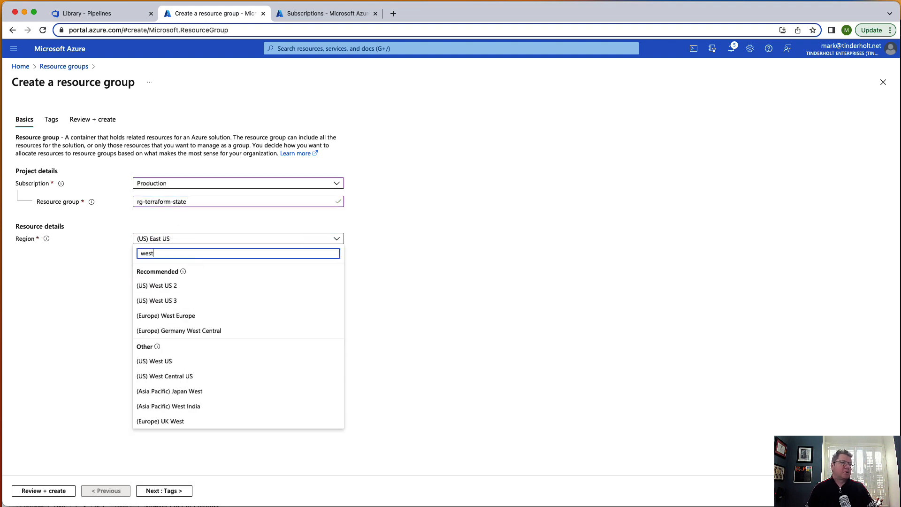
pyautogui.click(153, 360)
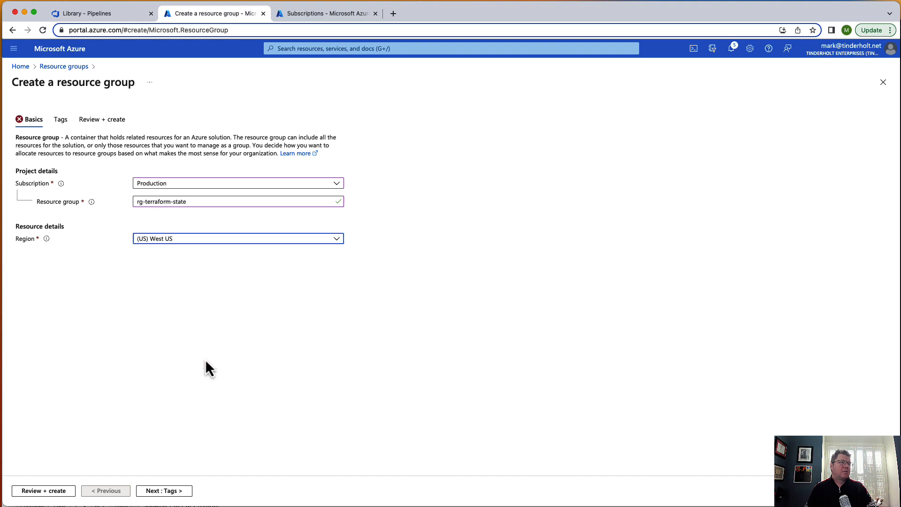
pyautogui.click(163, 490)
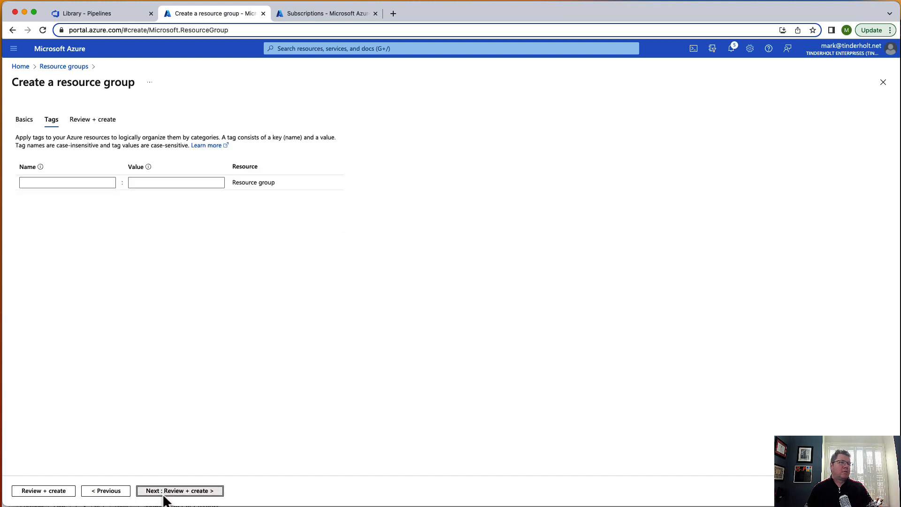
pyautogui.click(179, 490)
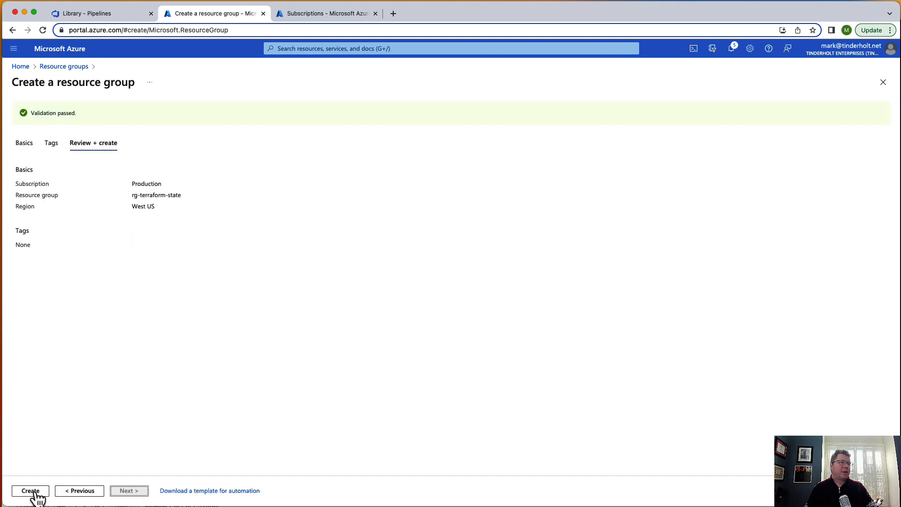
pyautogui.click(30, 490)
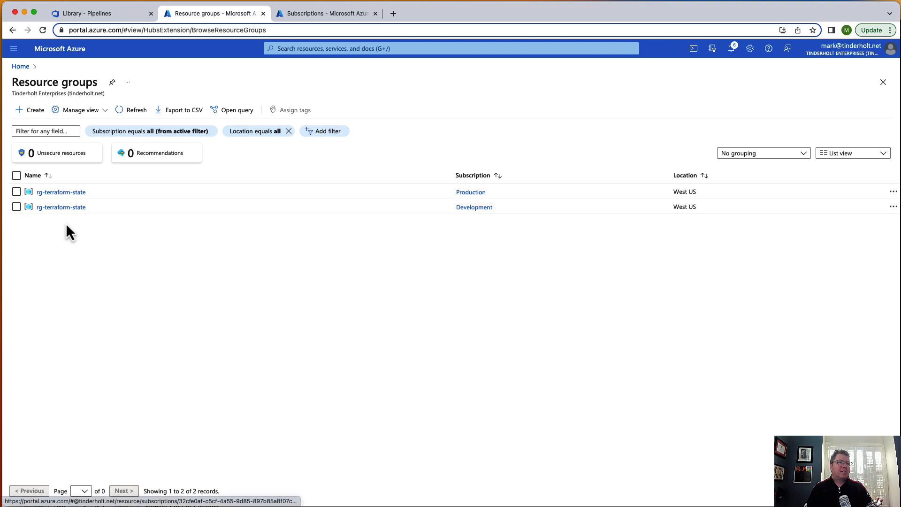
# - Begin a Storage account from rg-terraform-state via Marketplace, then add a browser tab
pyautogui.click(61, 191)
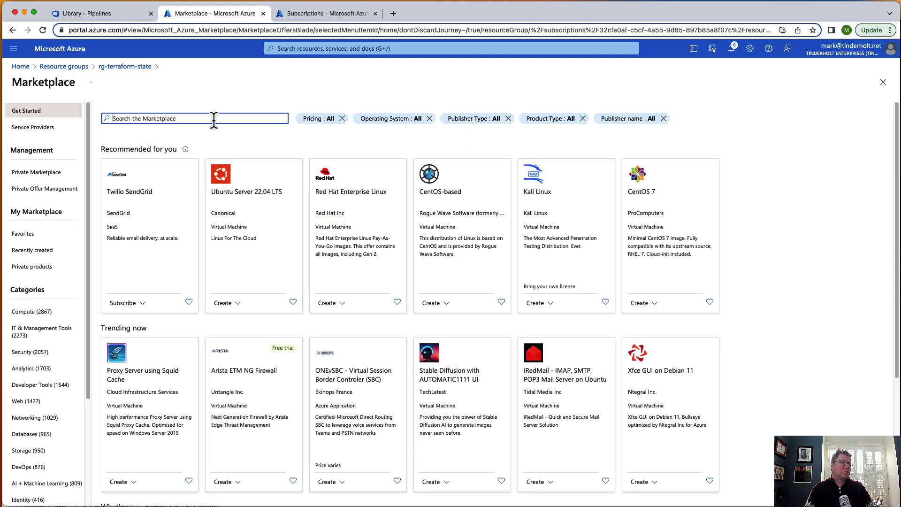
pyautogui.write('storage a')
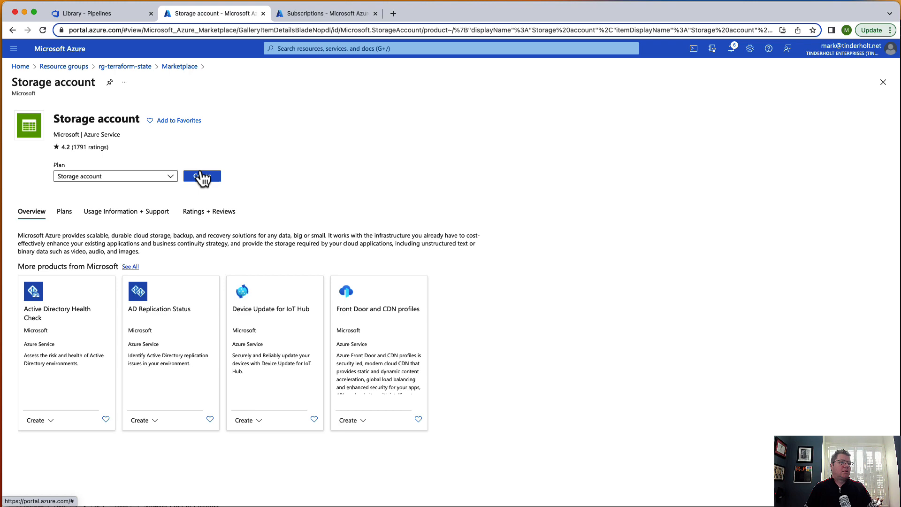
pyautogui.click(202, 175)
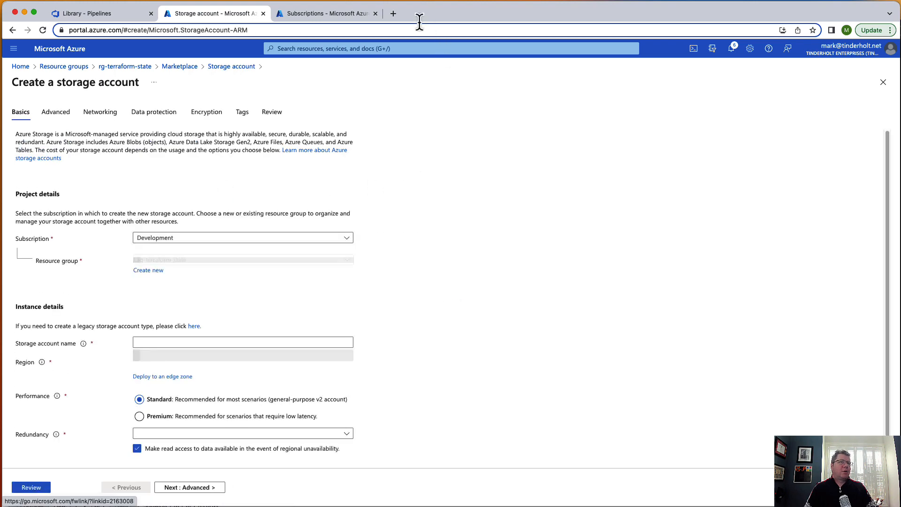
pyautogui.click(394, 14)
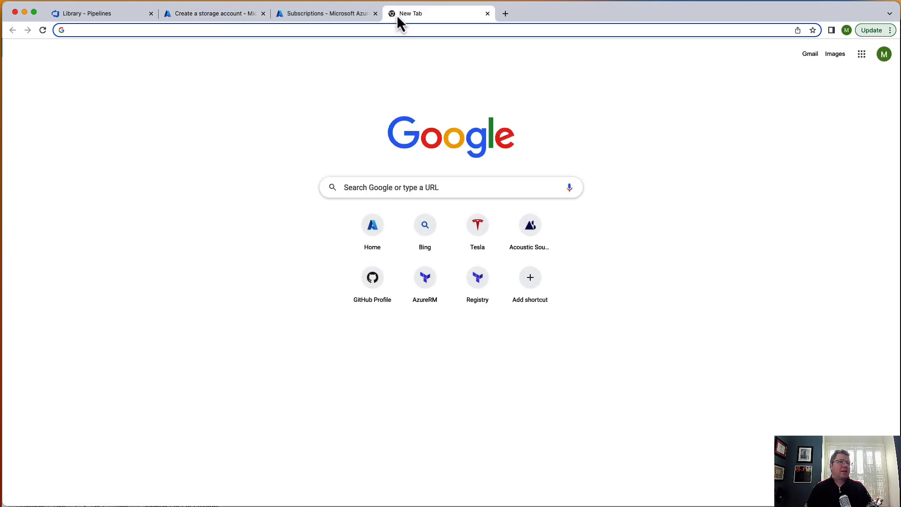
# - Generate a random number between 10000 and 99999 on Calculator.net
pyautogui.click(425, 225)
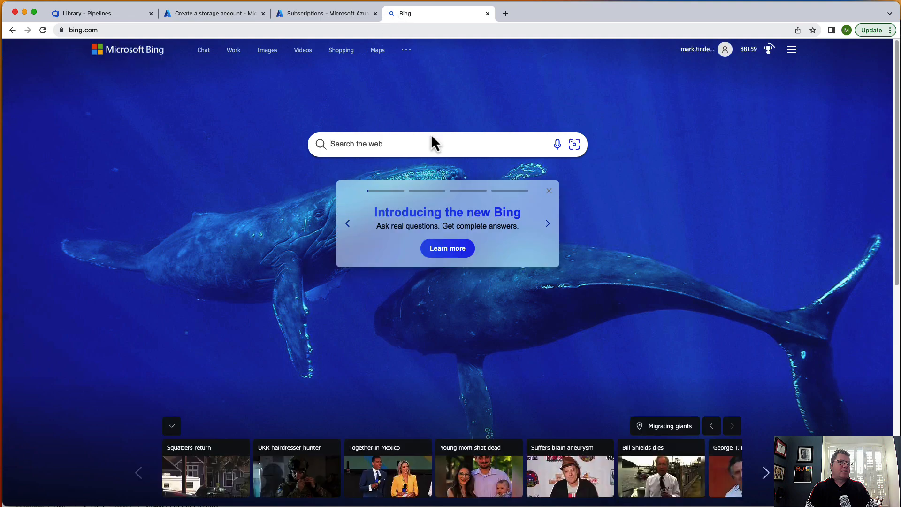
pyautogui.write('random number generator')
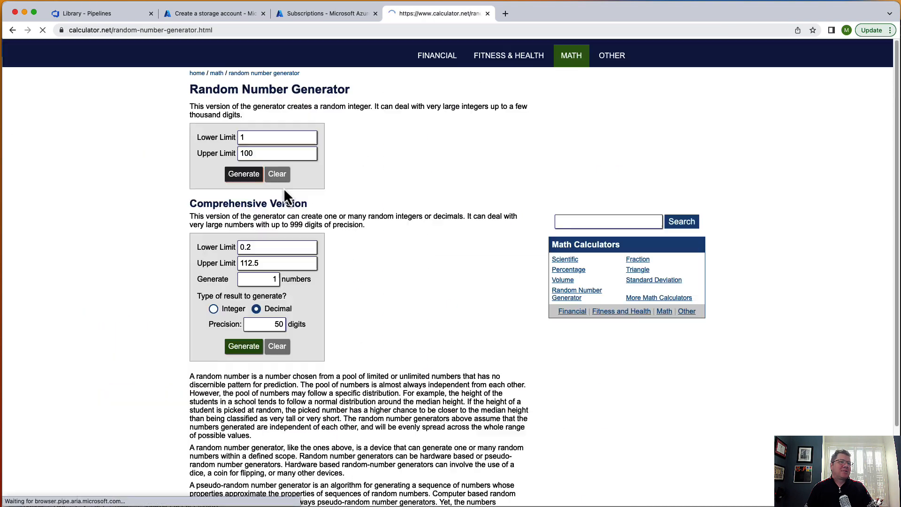
pyautogui.click(278, 137)
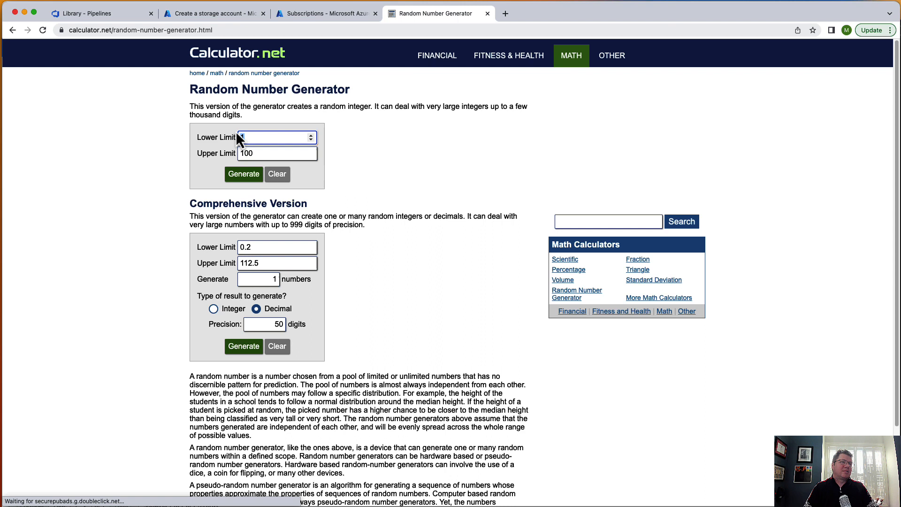
pyautogui.write('100')
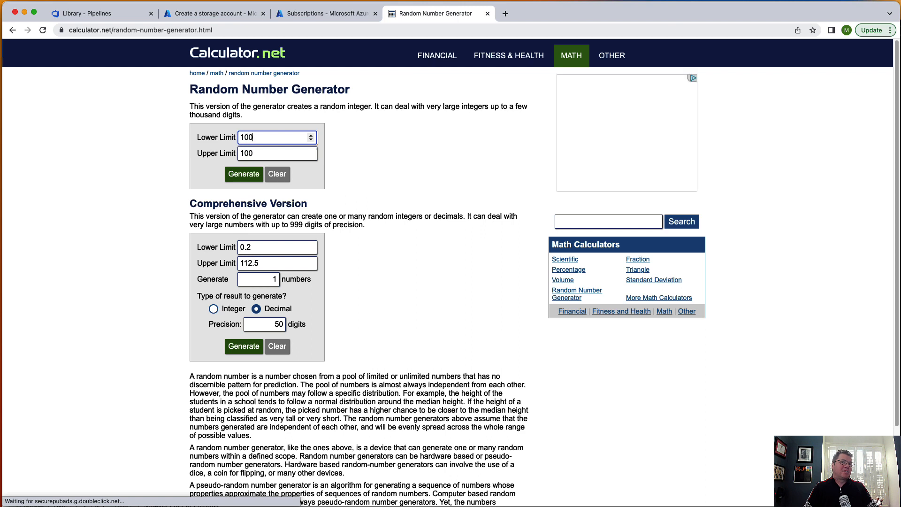
pyautogui.write('99999')
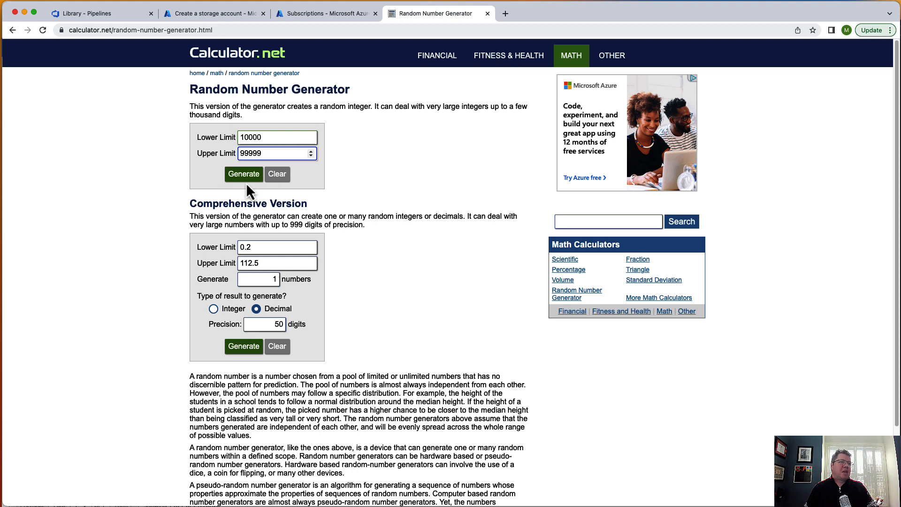
pyautogui.click(244, 175)
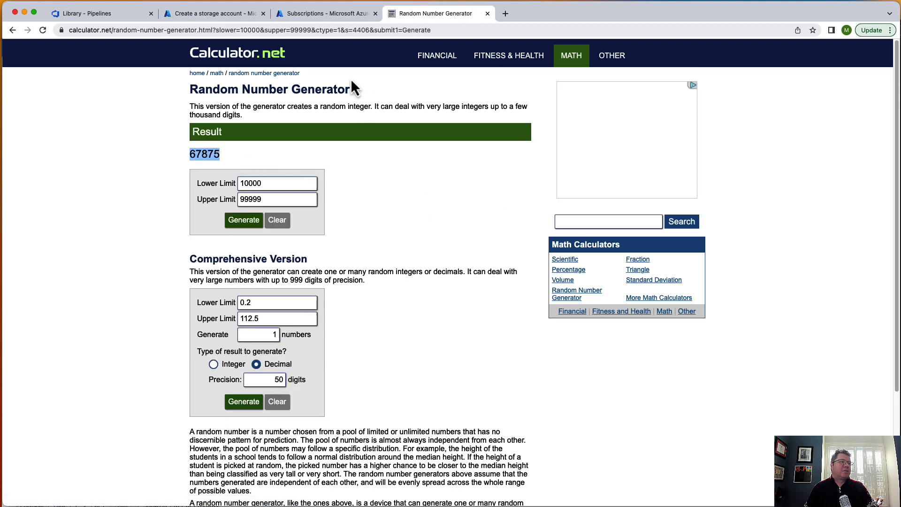
# - Name the storage account ststate67875 in West US and continue to Advanced settings
pyautogui.click(325, 12)
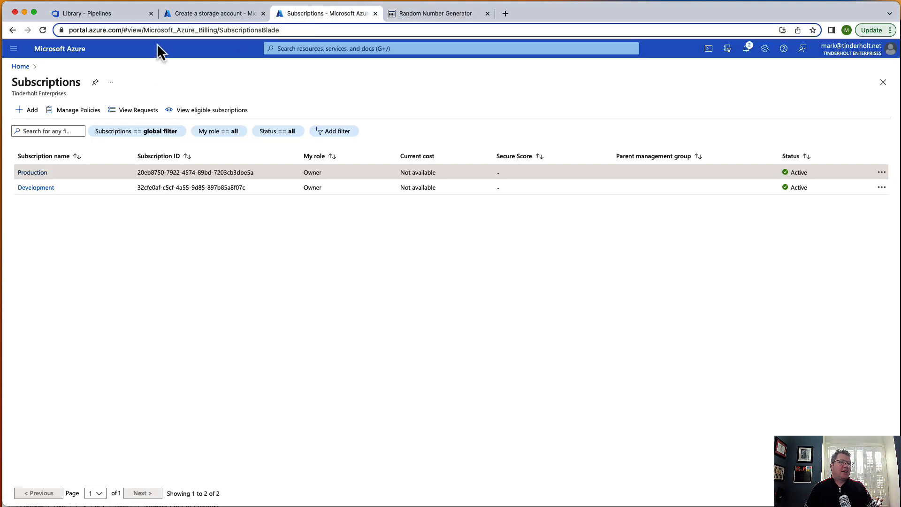
pyautogui.click(213, 14)
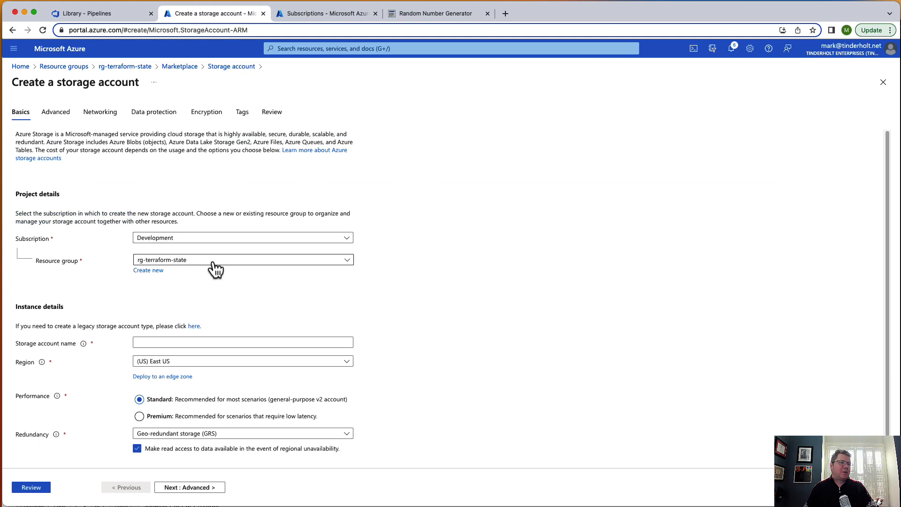
pyautogui.write('s')
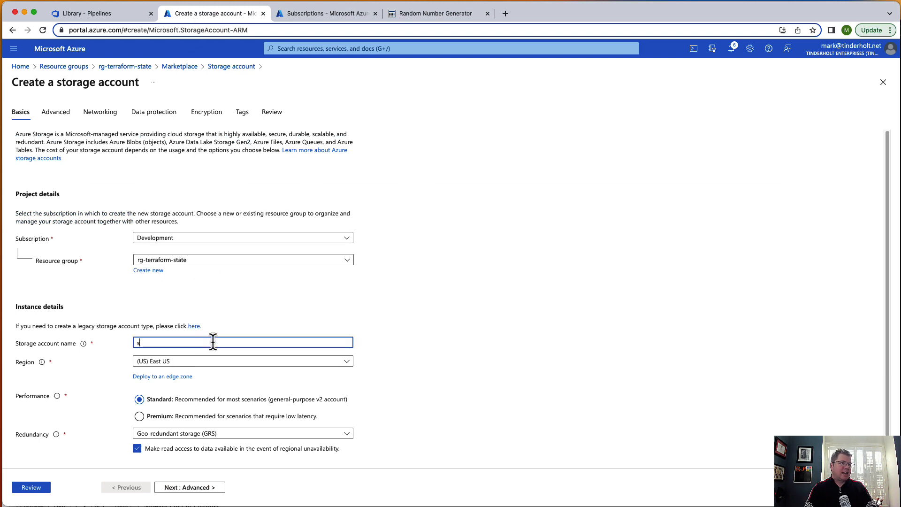
pyautogui.write('tstate')
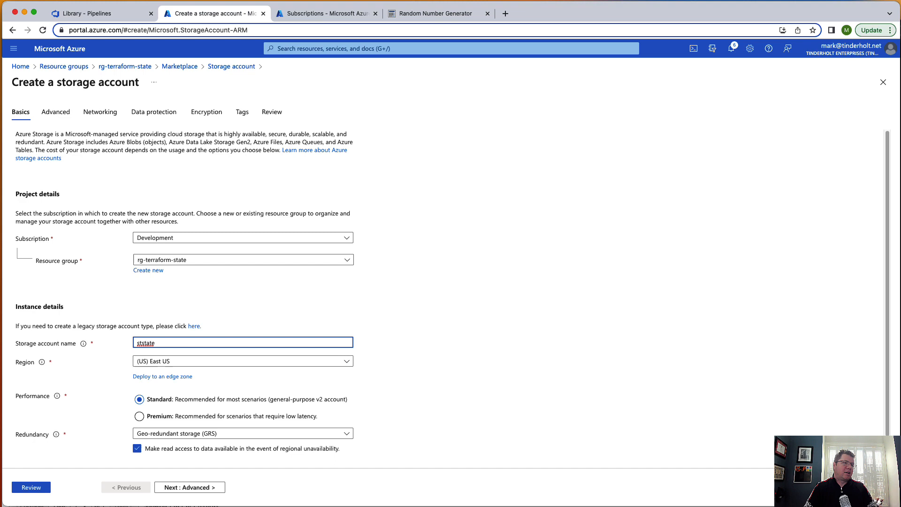
pyautogui.write('67875')
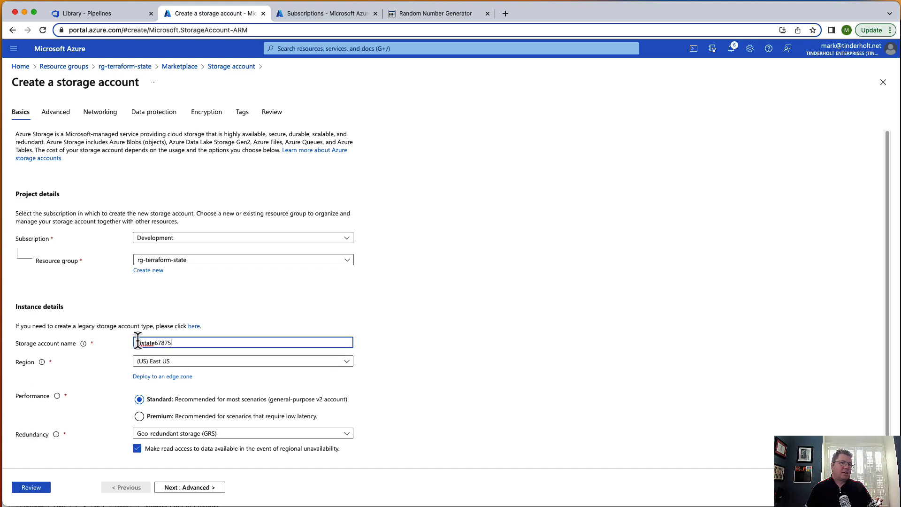
pyautogui.click(242, 360)
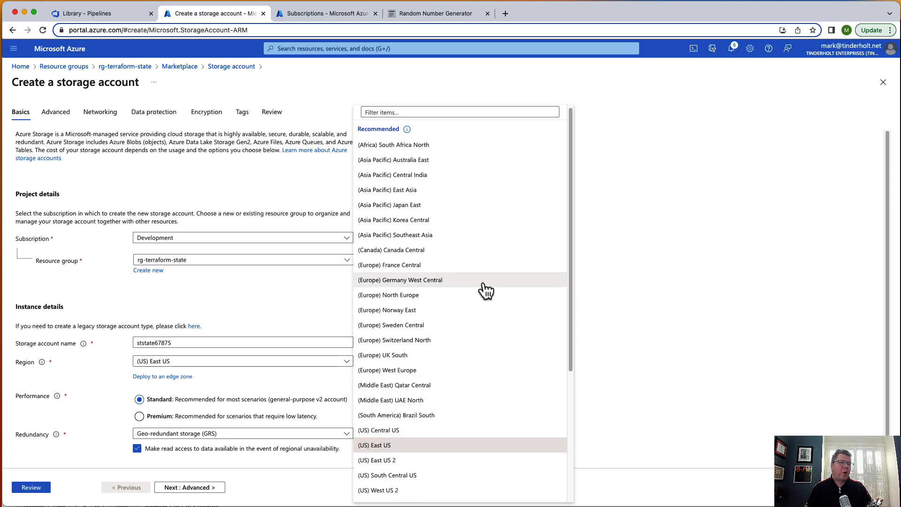
pyautogui.scroll(-3)
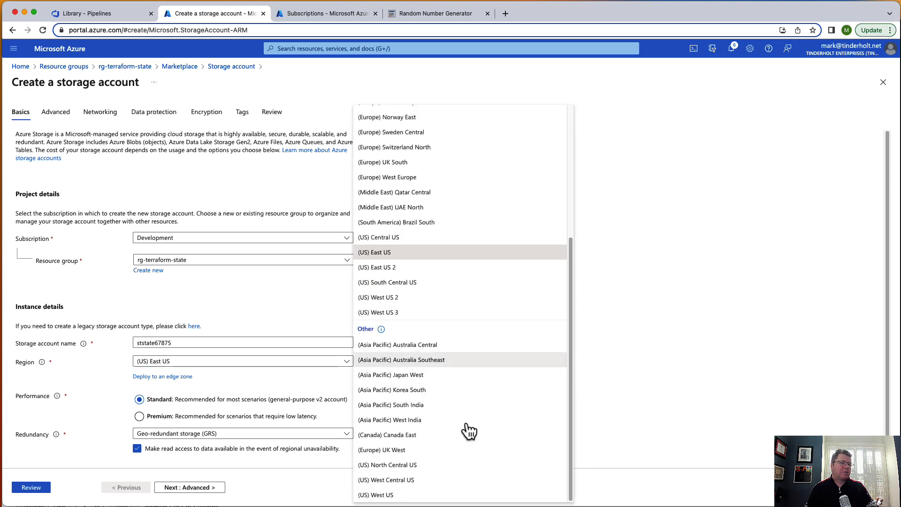
pyautogui.click(376, 495)
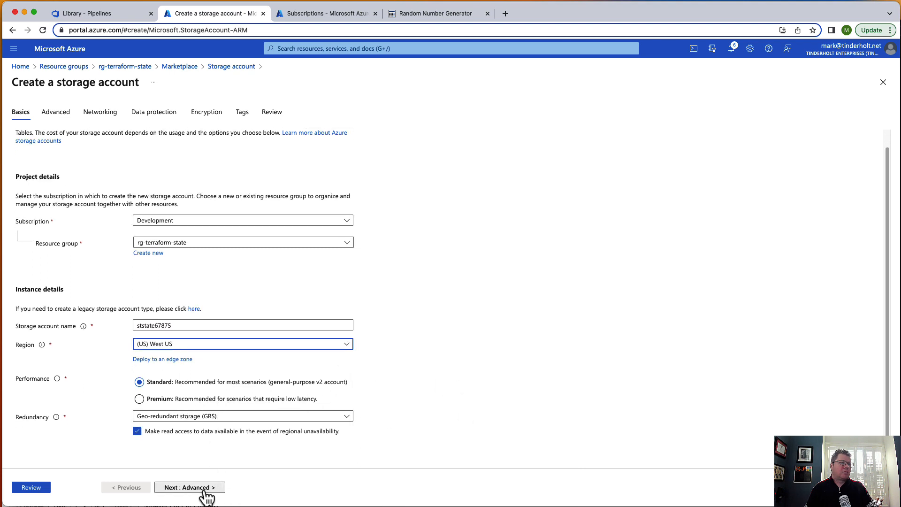
pyautogui.click(189, 487)
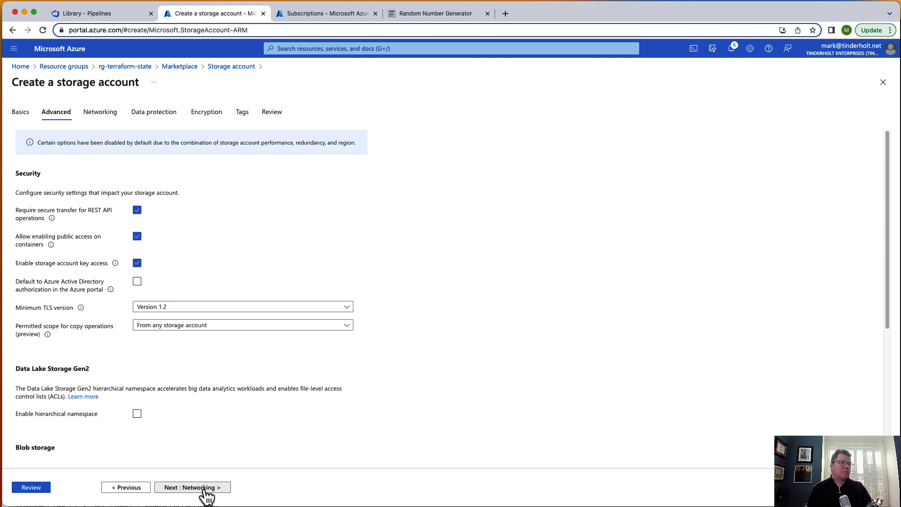
# - Step through the remaining tabs to the Review summary for ststate67875 and read it
pyautogui.scroll(-3)
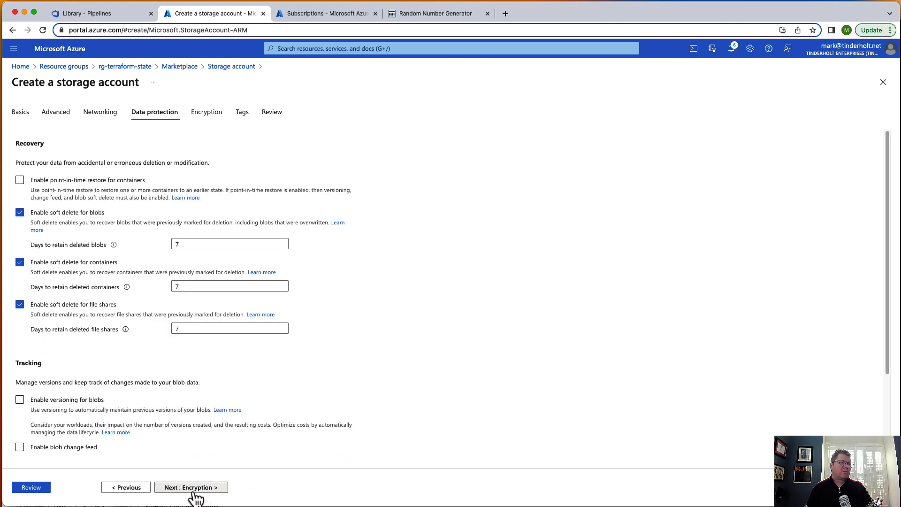
pyautogui.click(191, 487)
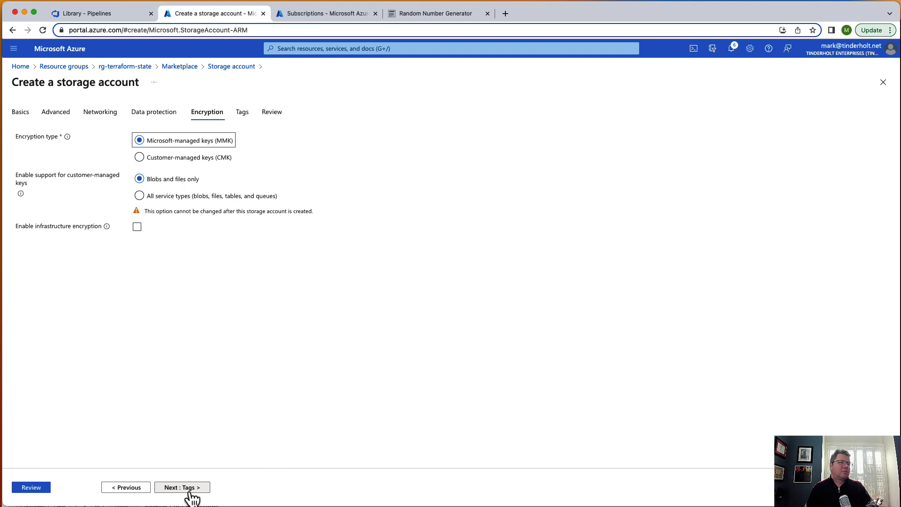
pyautogui.click(181, 487)
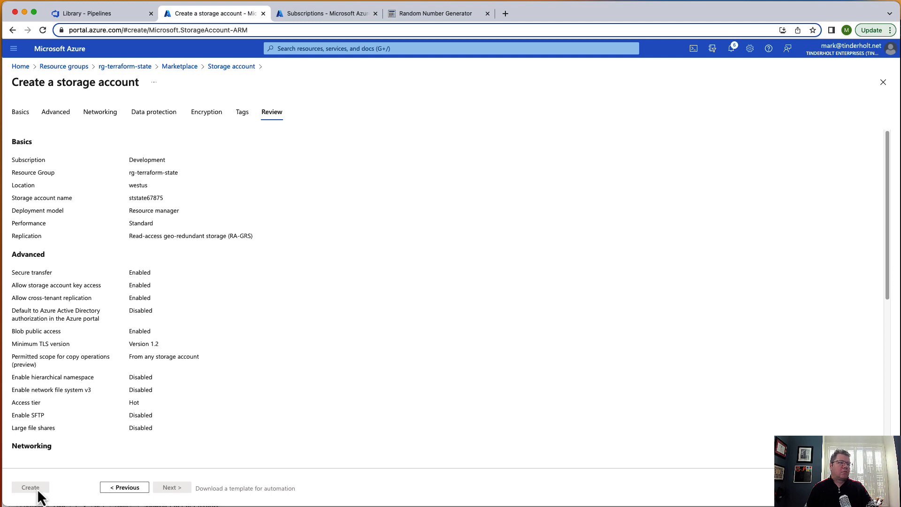
pyautogui.scroll(-3)
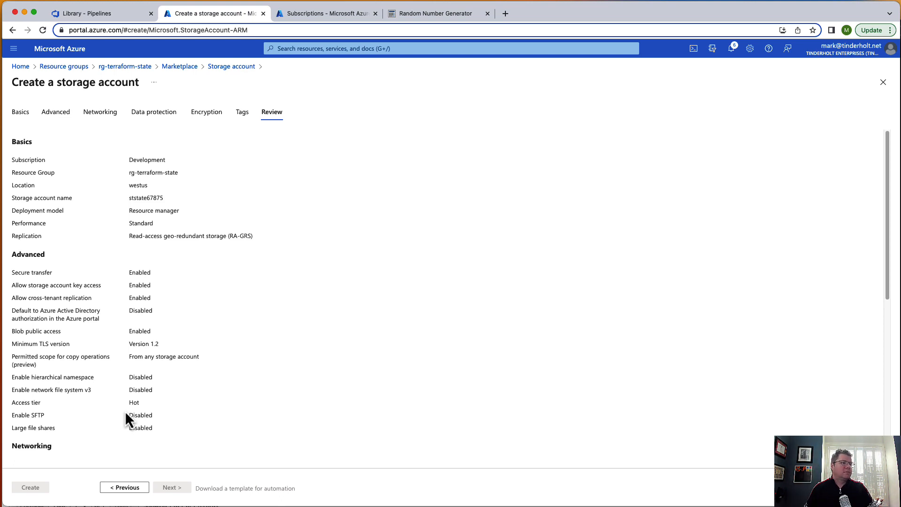
pyautogui.scroll(-3)
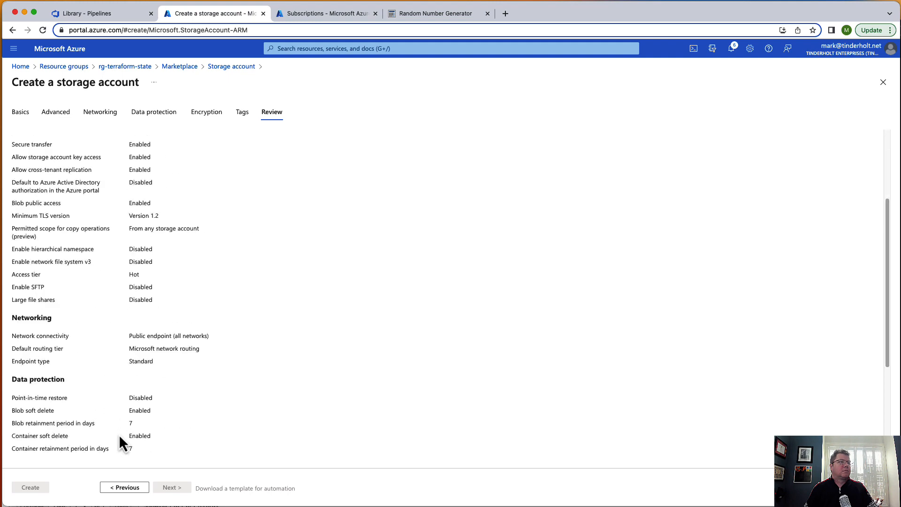
pyautogui.scroll(-3)
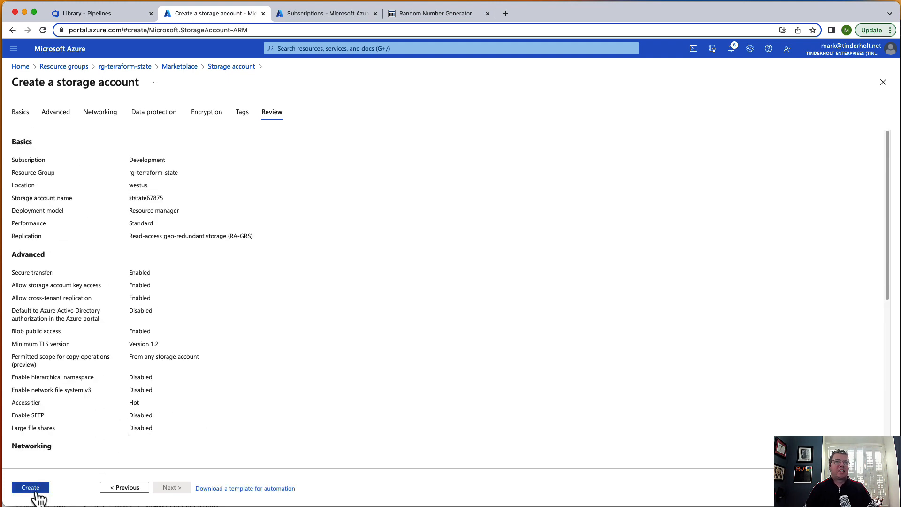
# - Create ststate67875, generate a fresh random number, and view the deployment progress
pyautogui.click(30, 487)
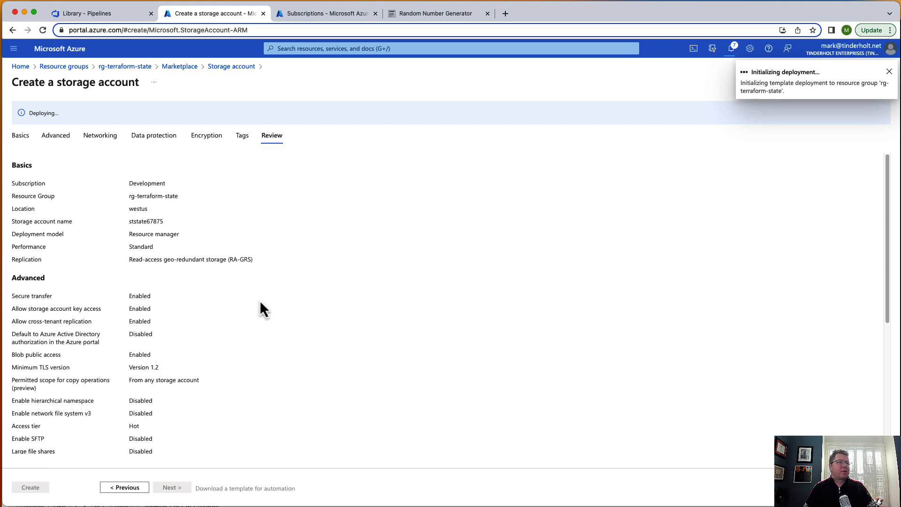
pyautogui.click(439, 13)
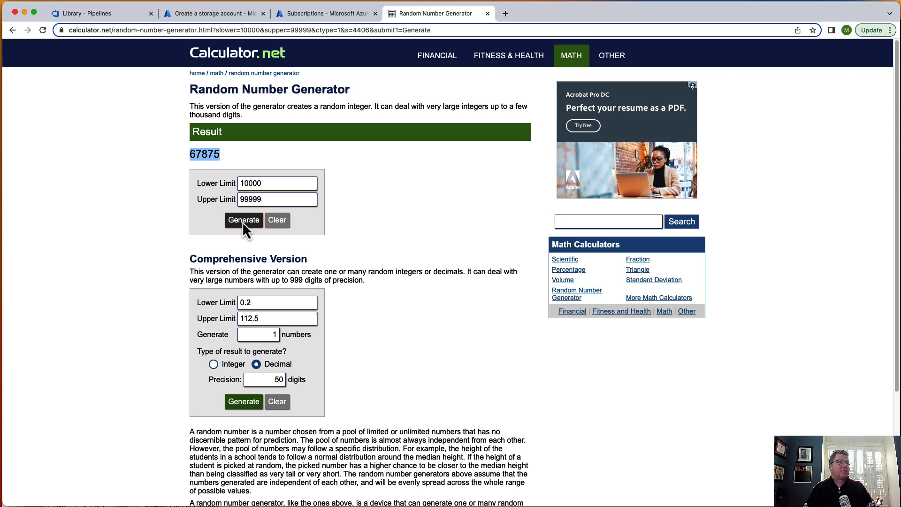
pyautogui.click(244, 220)
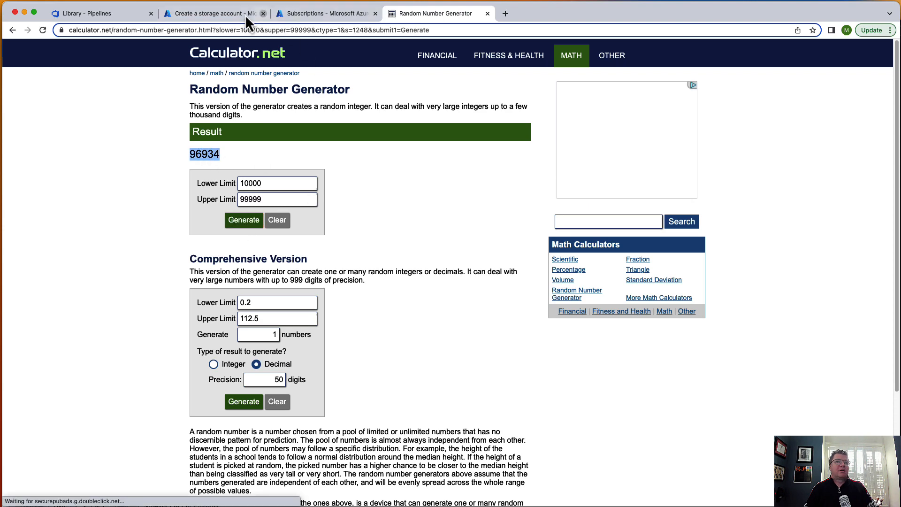
pyautogui.click(213, 13)
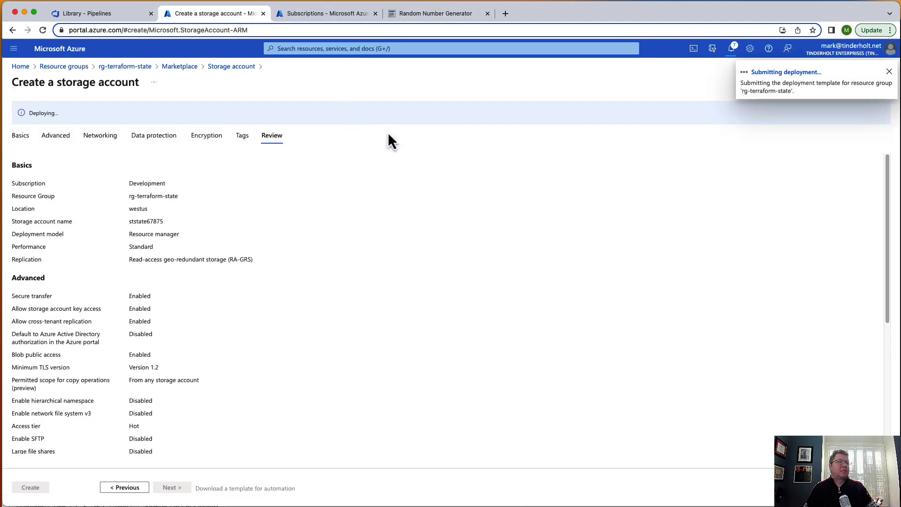
pyautogui.click(30, 487)
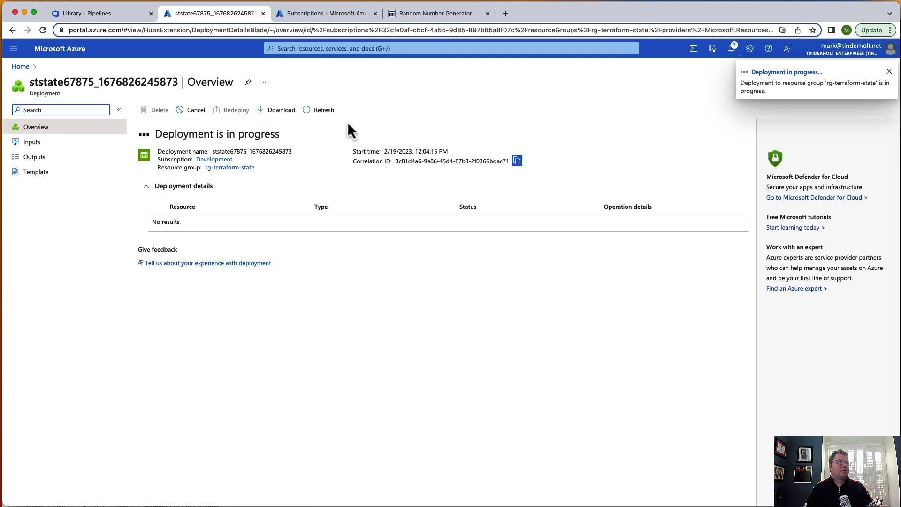
pyautogui.moveTo(19, 65)
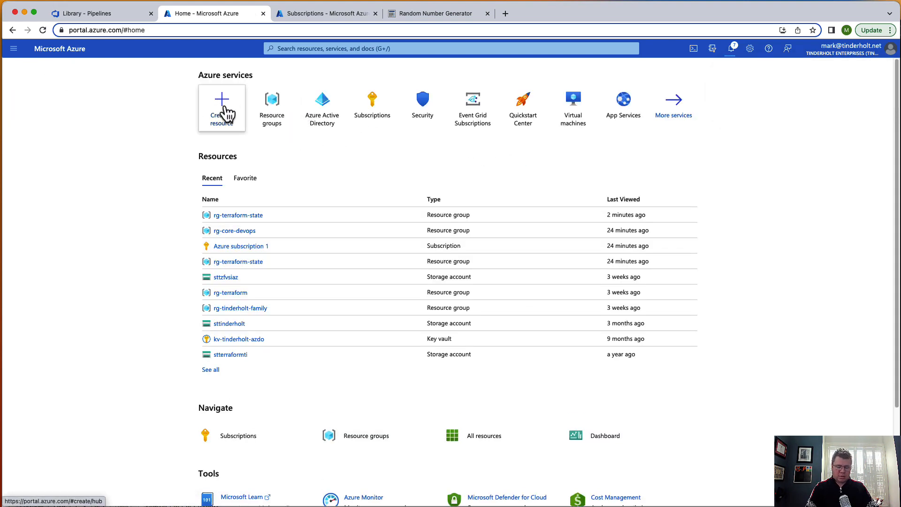
# - Start a new storage account under the Production subscription
pyautogui.click(222, 107)
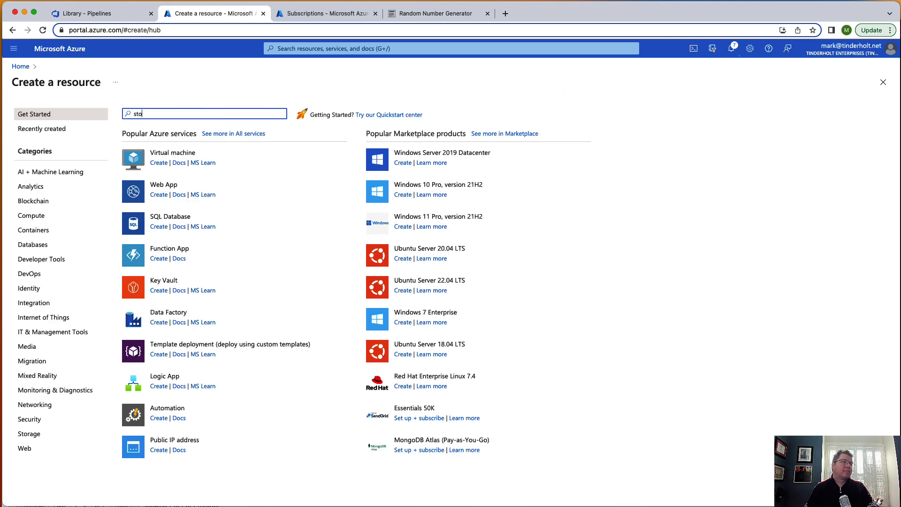
pyautogui.write('storage account')
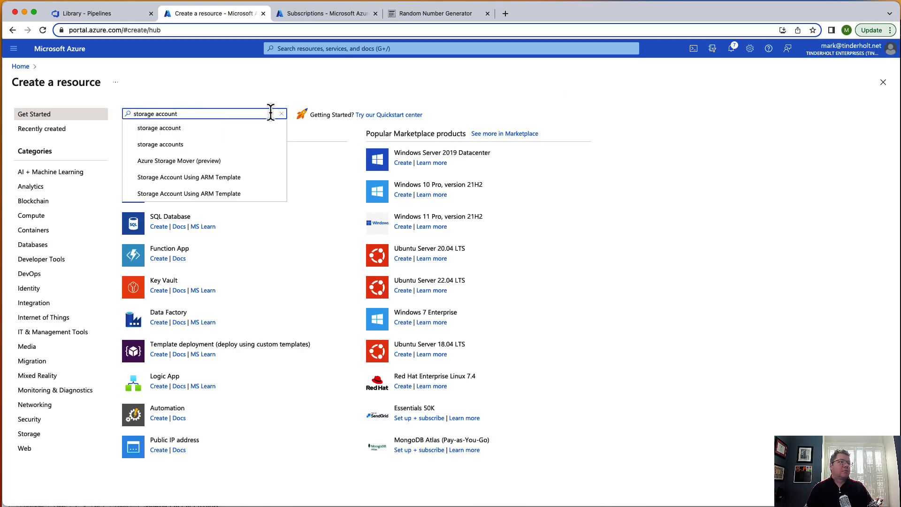
pyautogui.click(159, 128)
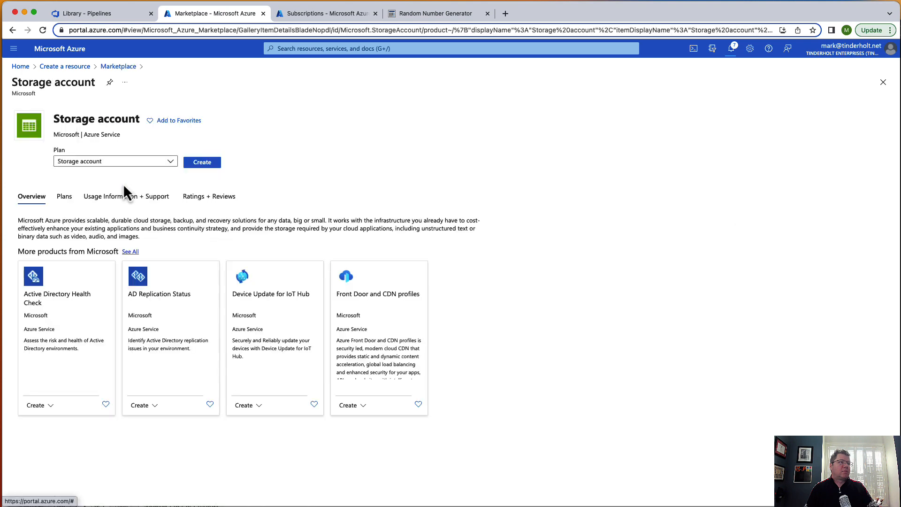
pyautogui.click(201, 162)
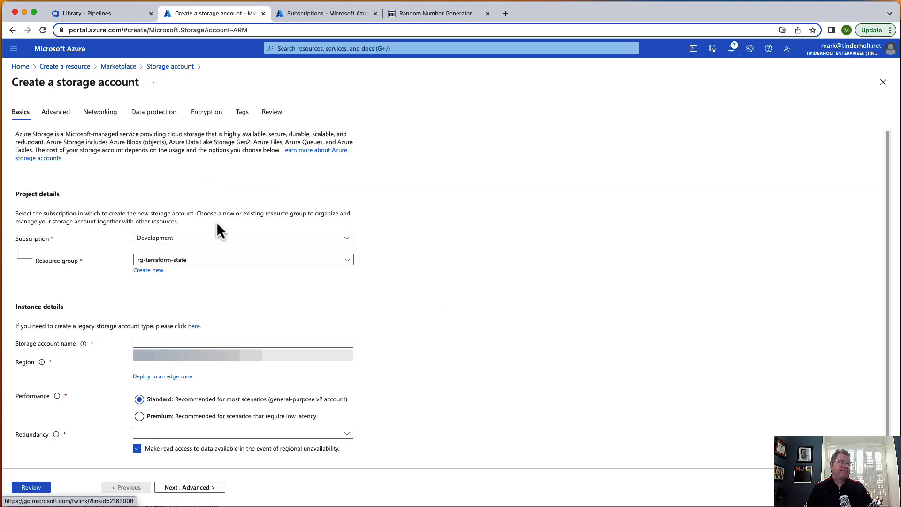
pyautogui.click(241, 237)
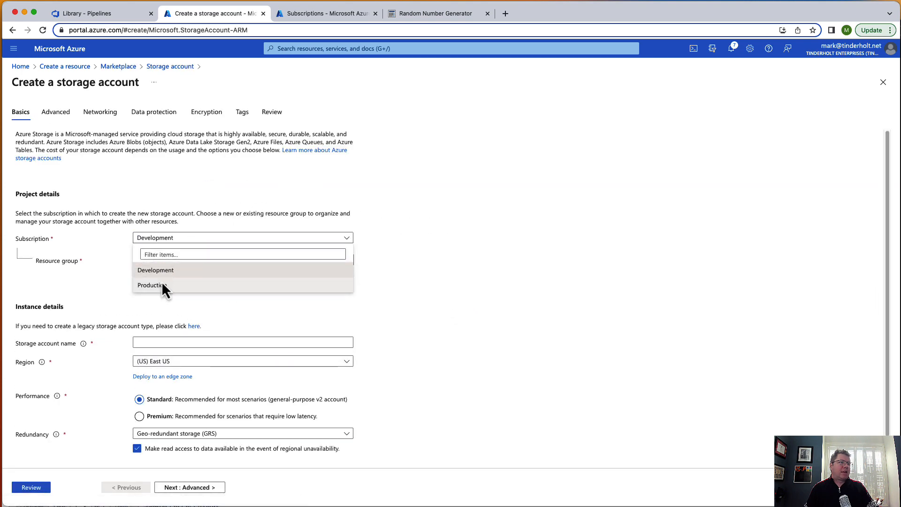
pyautogui.click(152, 286)
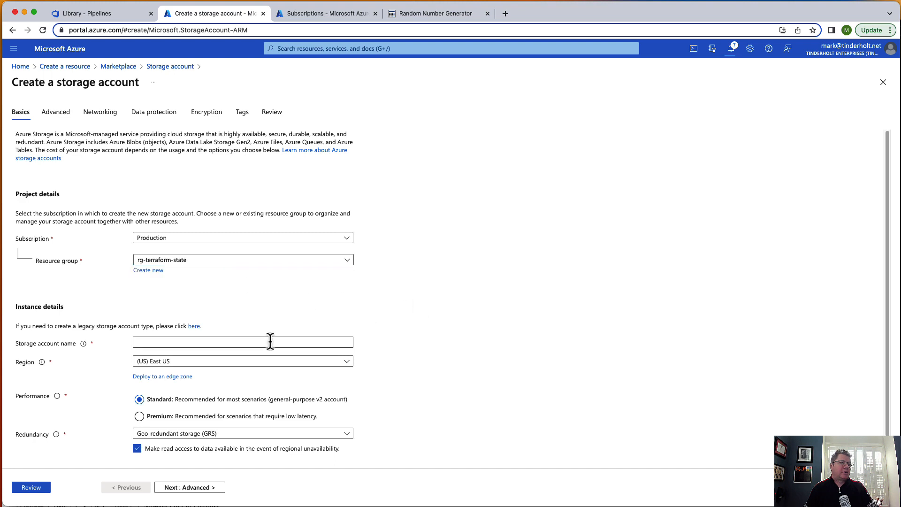
# - Name it ststate96934 and choose the (US) West US region
pyautogui.write('6934')
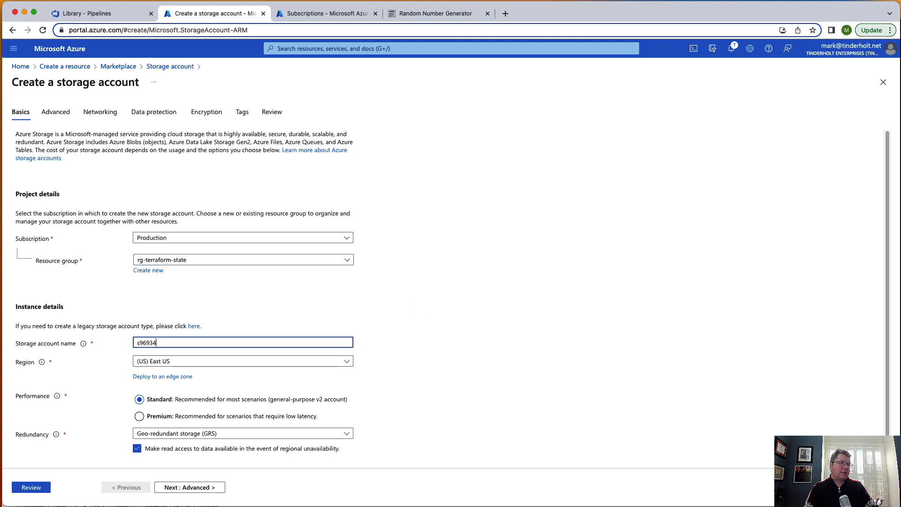
pyautogui.write('state')
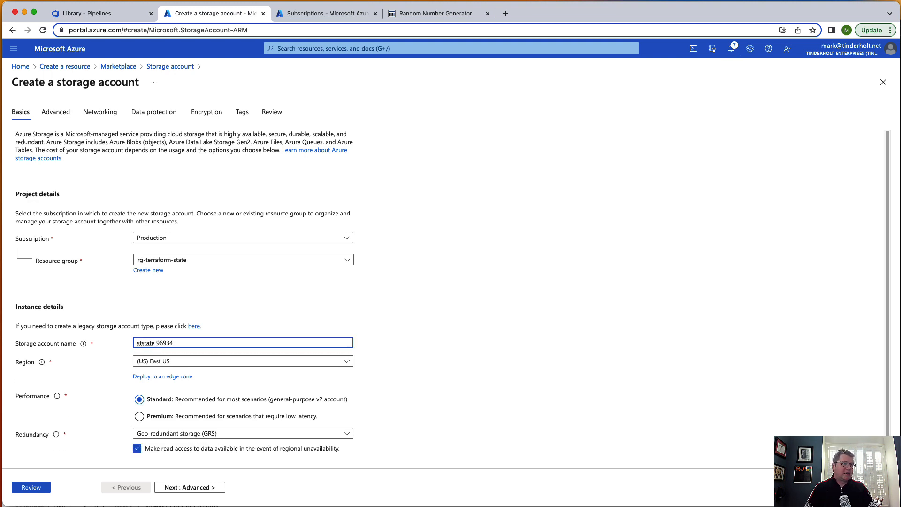
pyautogui.press('Backspace')
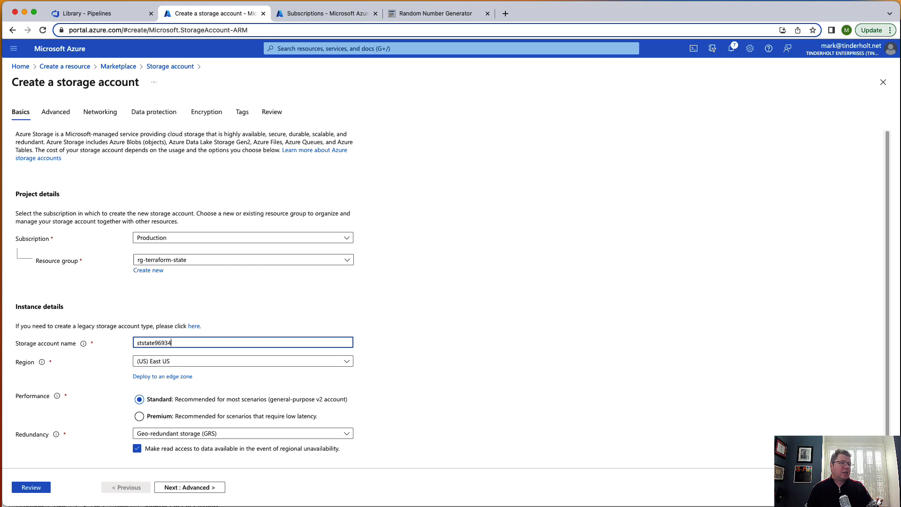
pyautogui.click(242, 360)
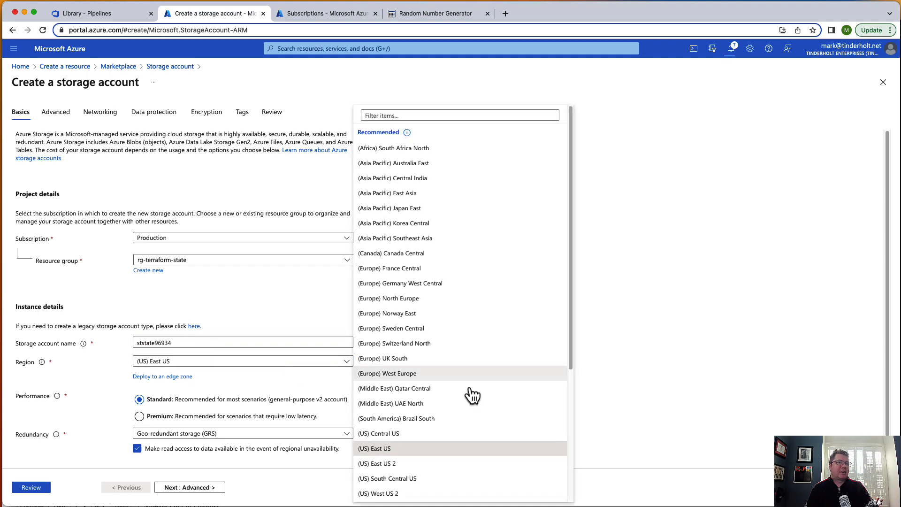
pyautogui.scroll(-3)
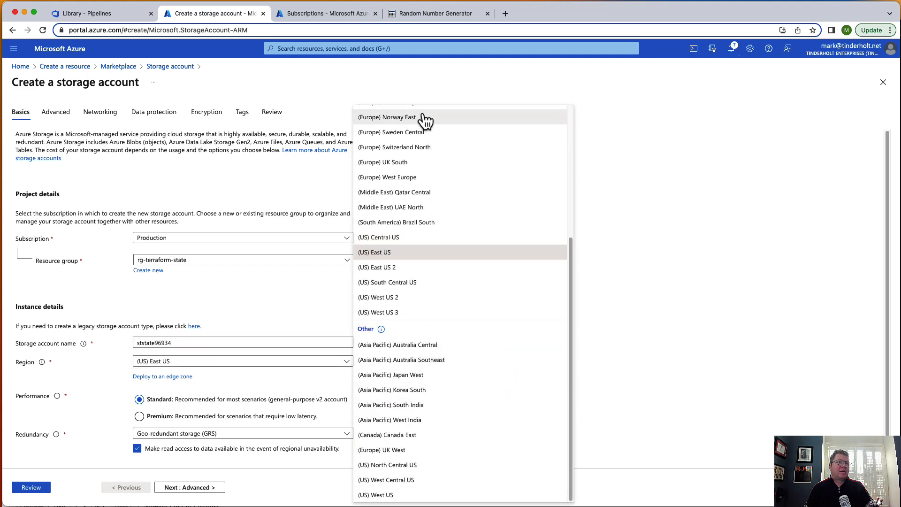
pyautogui.write('west')
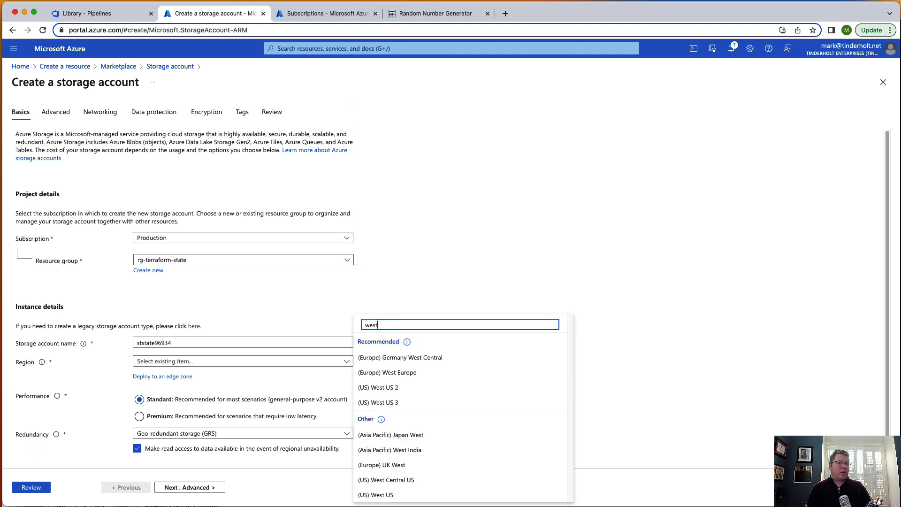
pyautogui.click(375, 495)
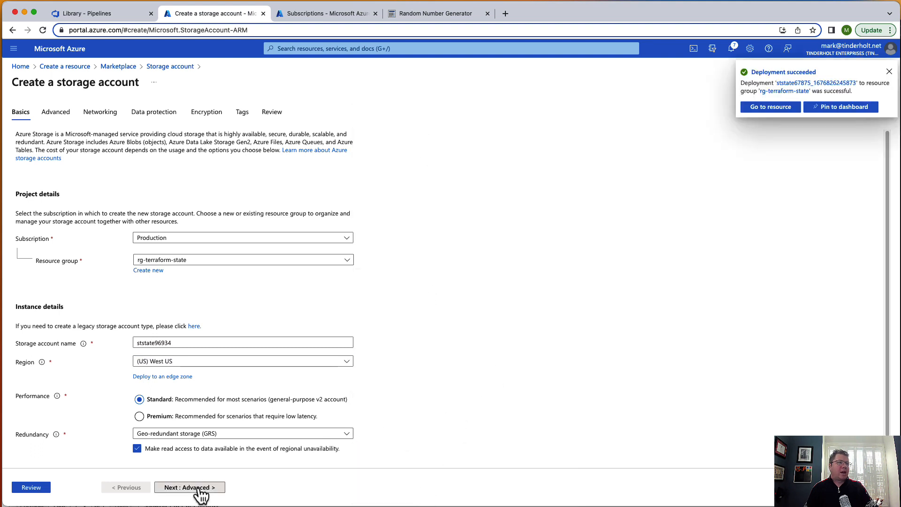
# - Advance the ststate96934 form through data protection to the Review summary (Production, rg-terraform-state, westus, RA-GRS)
pyautogui.click(188, 487)
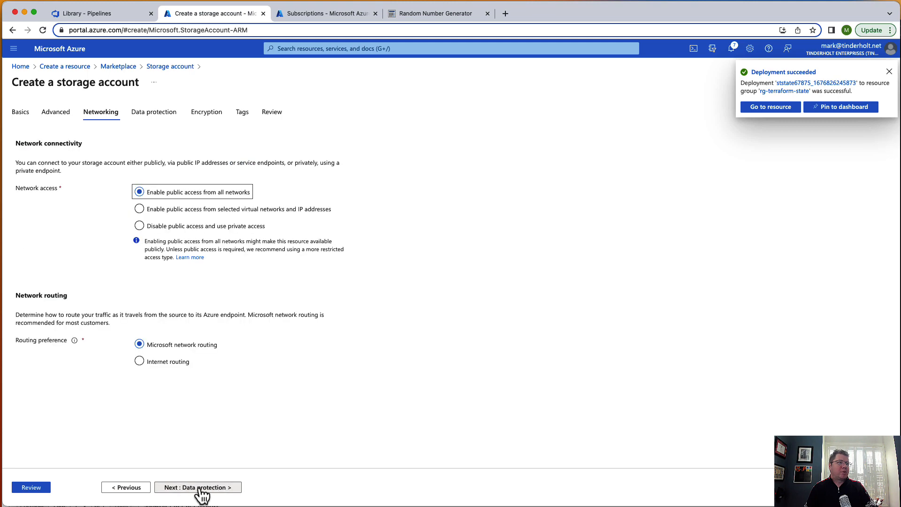
pyautogui.click(888, 71)
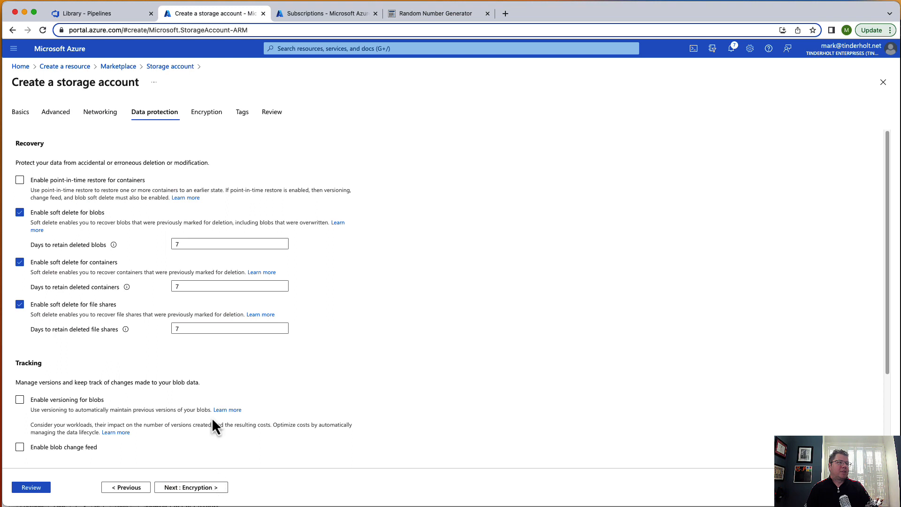
pyautogui.click(190, 487)
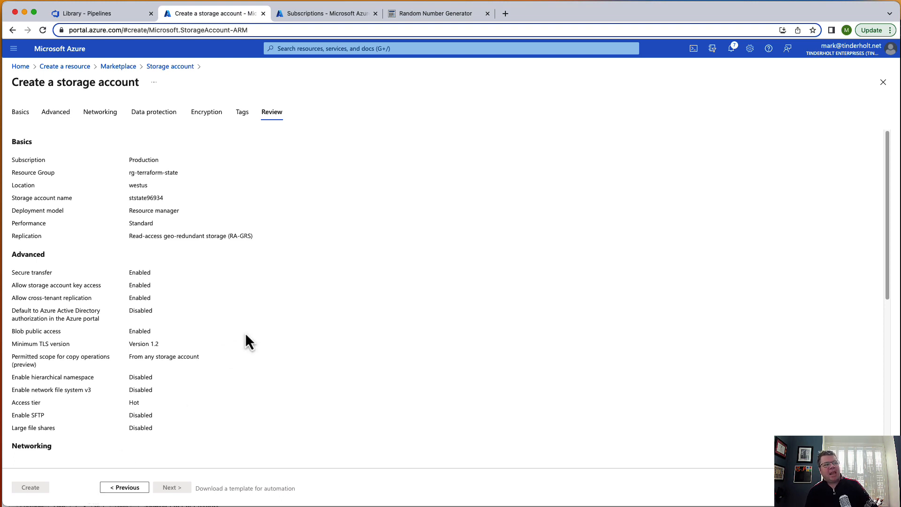
pyautogui.moveTo(252, 344)
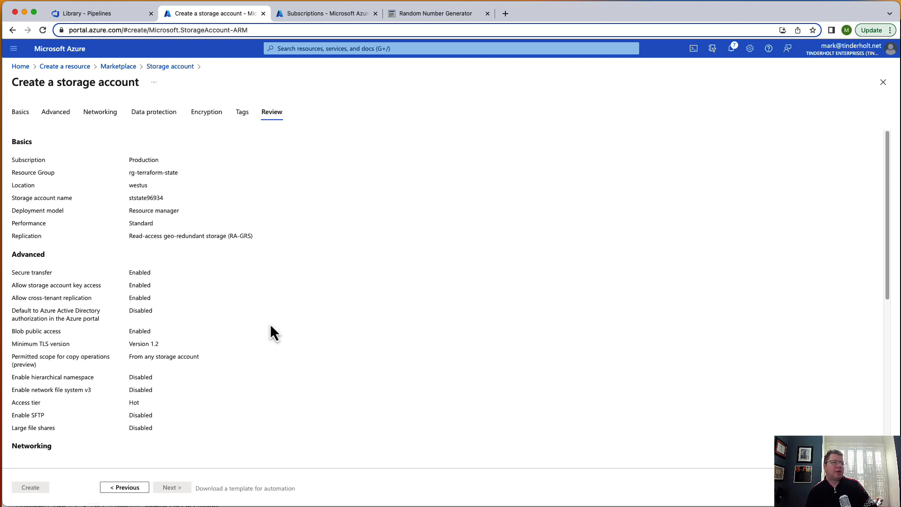
pyautogui.moveTo(282, 349)
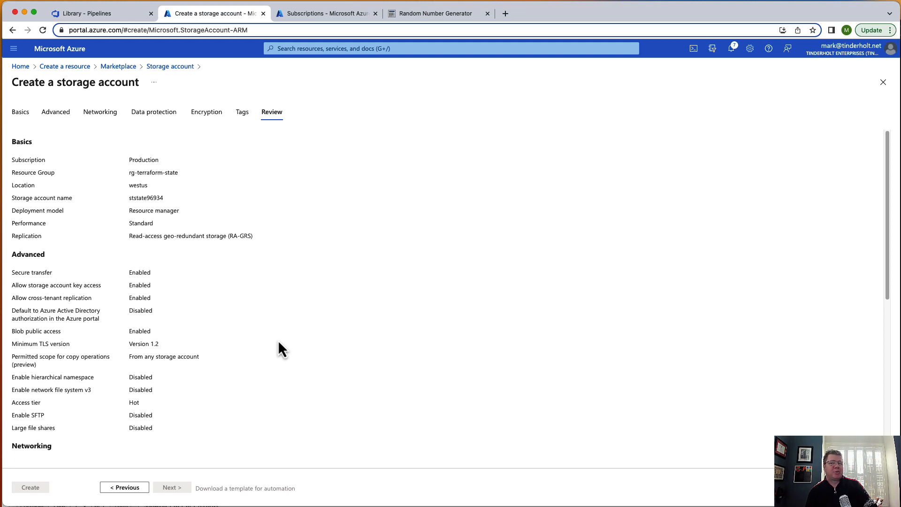
pyautogui.moveTo(278, 324)
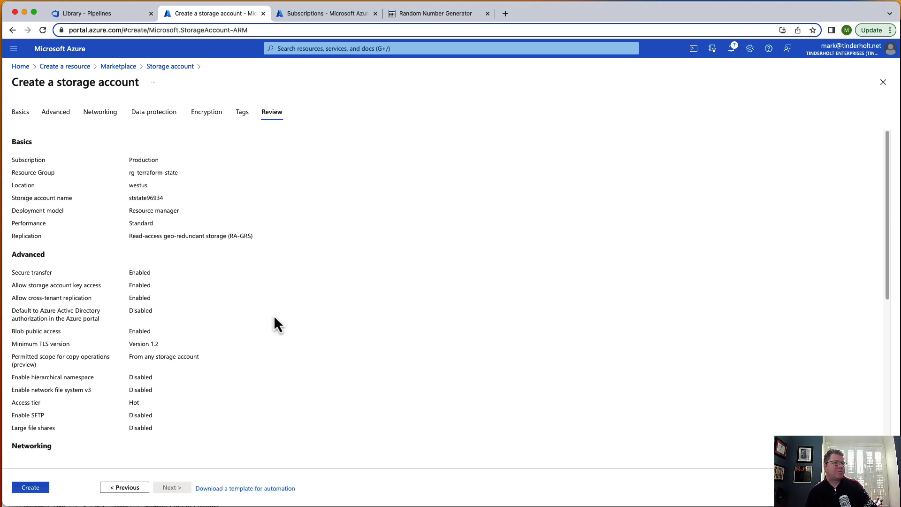
# - Submit creation of ststate96934 in rg-terraform-state and dismiss the deployment notification
pyautogui.click(30, 487)
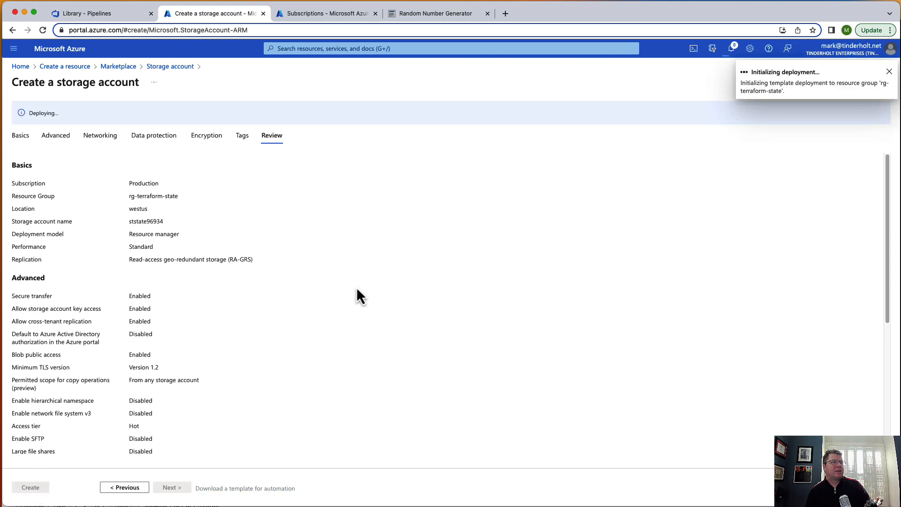
pyautogui.moveTo(368, 260)
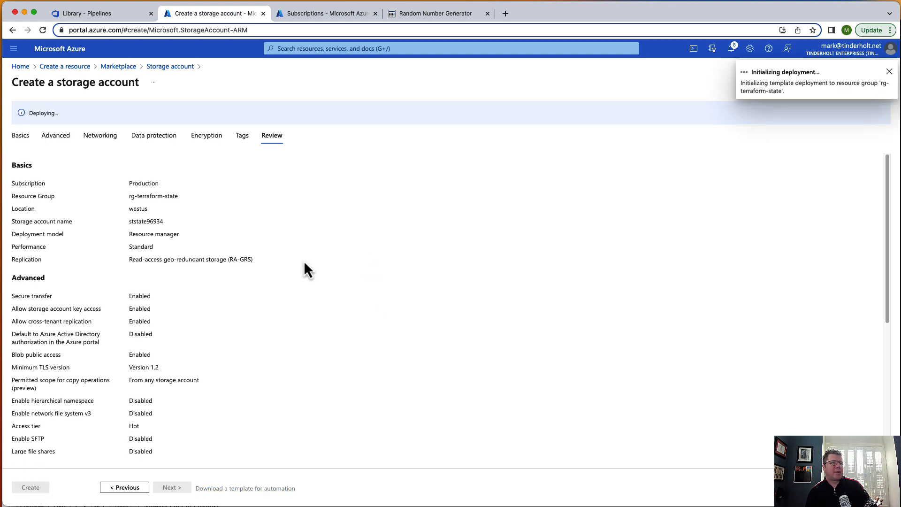
pyautogui.click(888, 71)
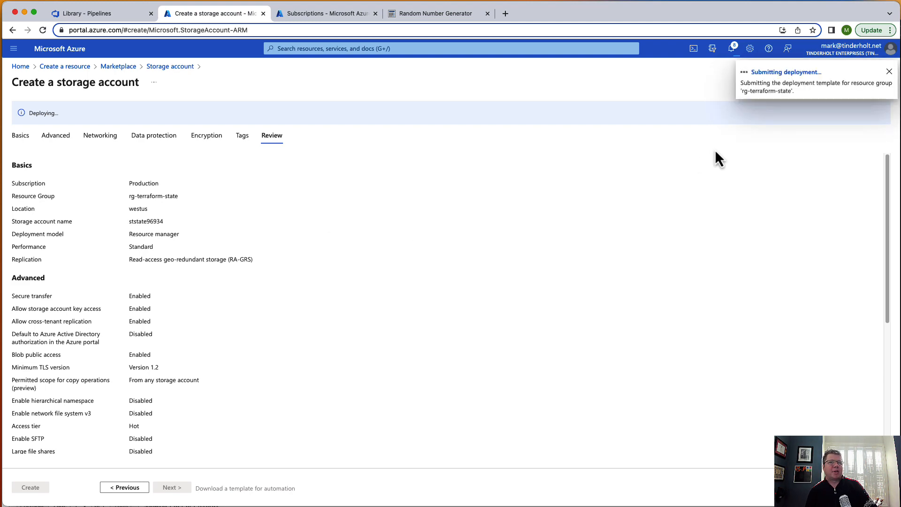
pyautogui.click(30, 487)
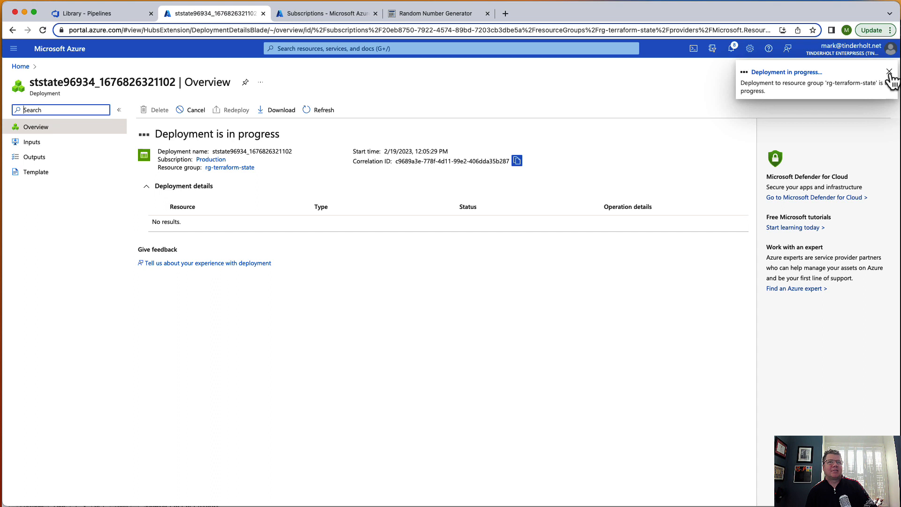
pyautogui.click(889, 72)
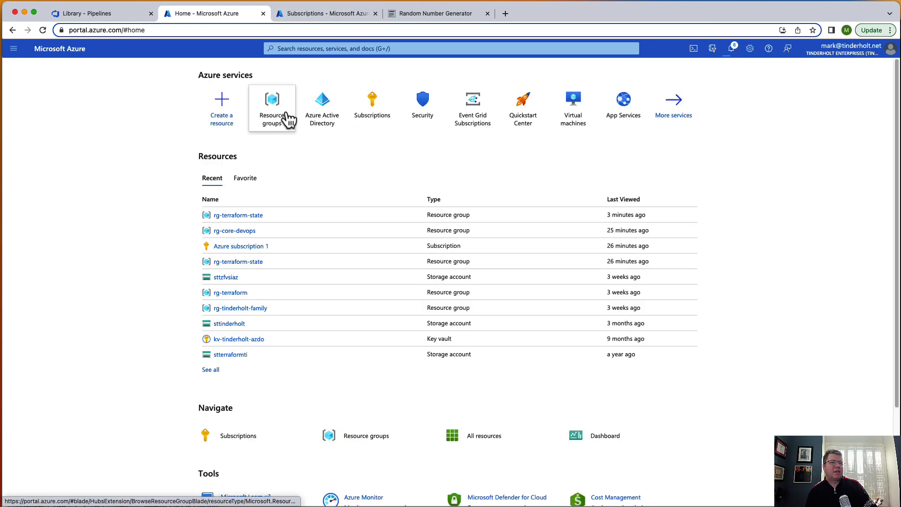
# - Open the Development rg-terraform-state group and note its storage account name ststate67875
pyautogui.click(272, 104)
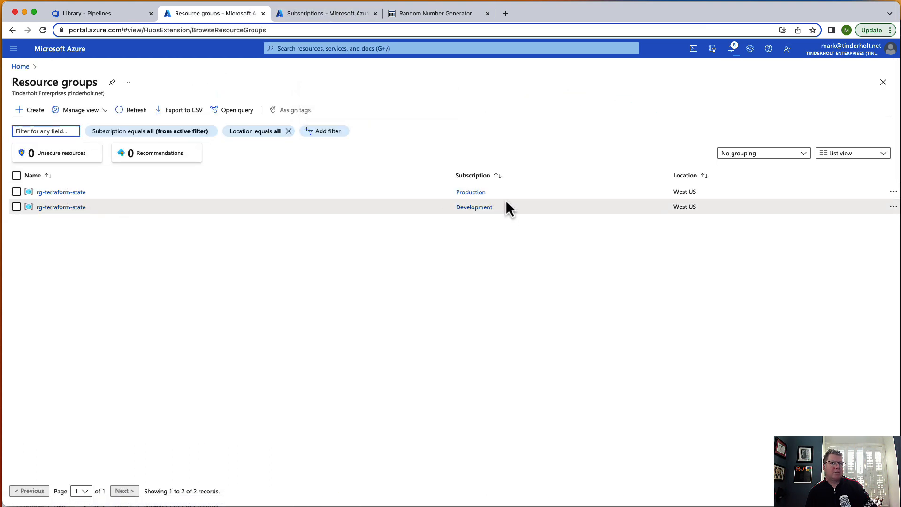
pyautogui.doubleClick(684, 191)
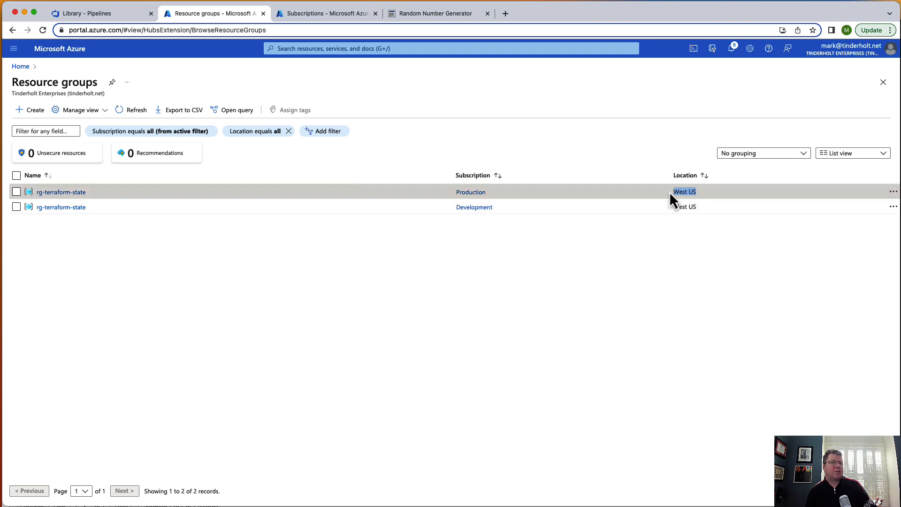
pyautogui.moveTo(502, 224)
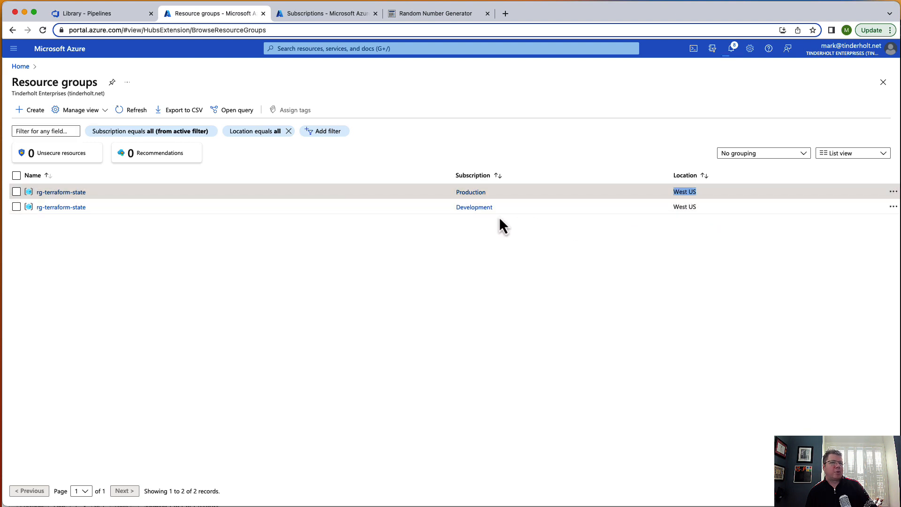
pyautogui.moveTo(73, 222)
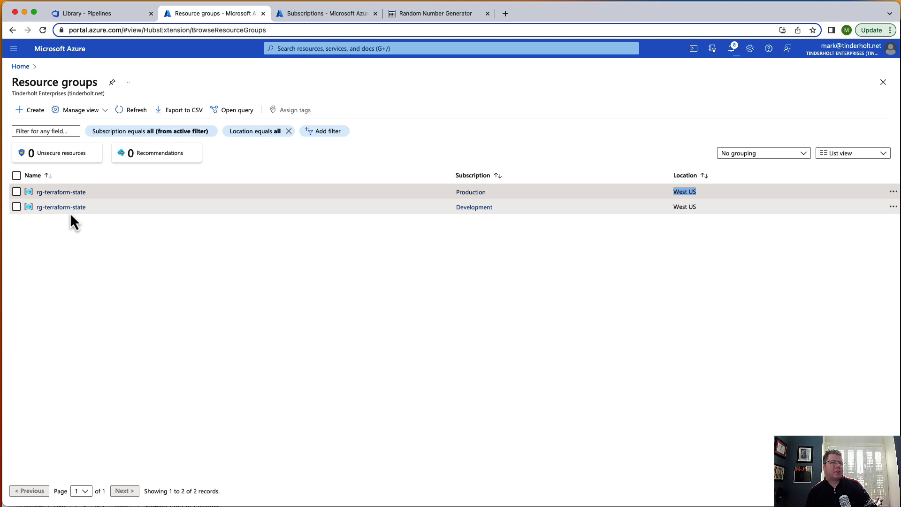
pyautogui.click(61, 206)
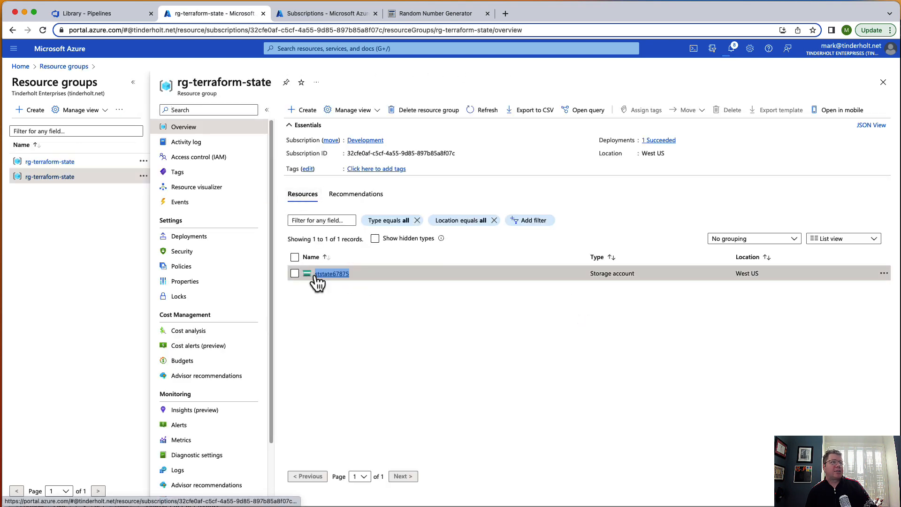
pyautogui.click(101, 12)
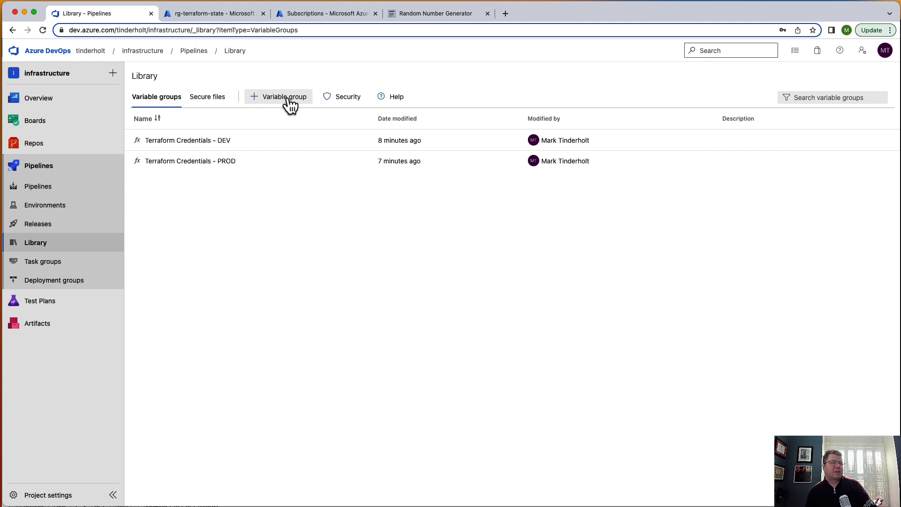
pyautogui.moveTo(282, 114)
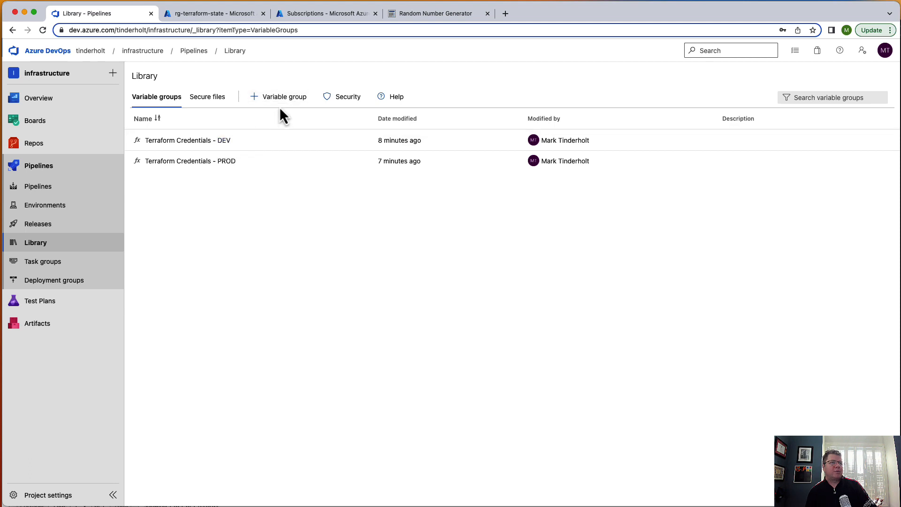
pyautogui.moveTo(284, 96)
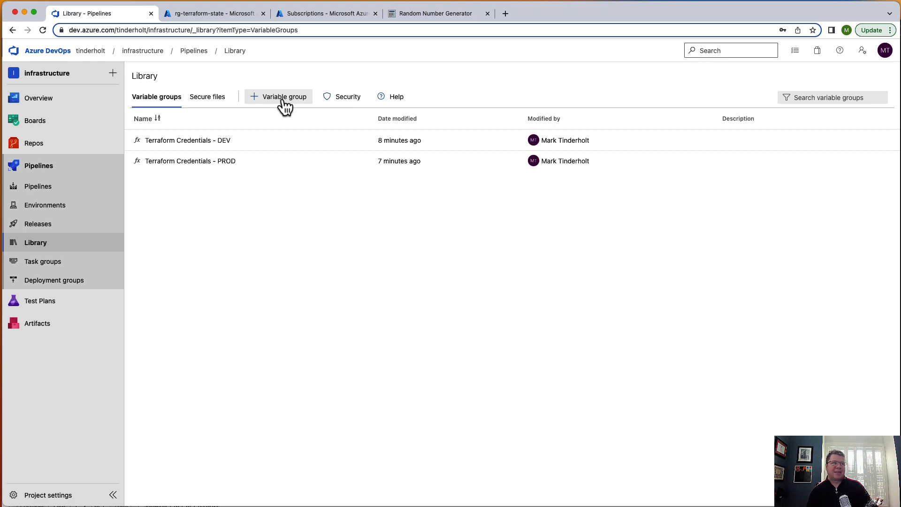
# - Create the Terraform Backend - DEV - US West group with BACKEND_STORAGE_ACCOUNT_NAME set to ststate67875
pyautogui.click(278, 96)
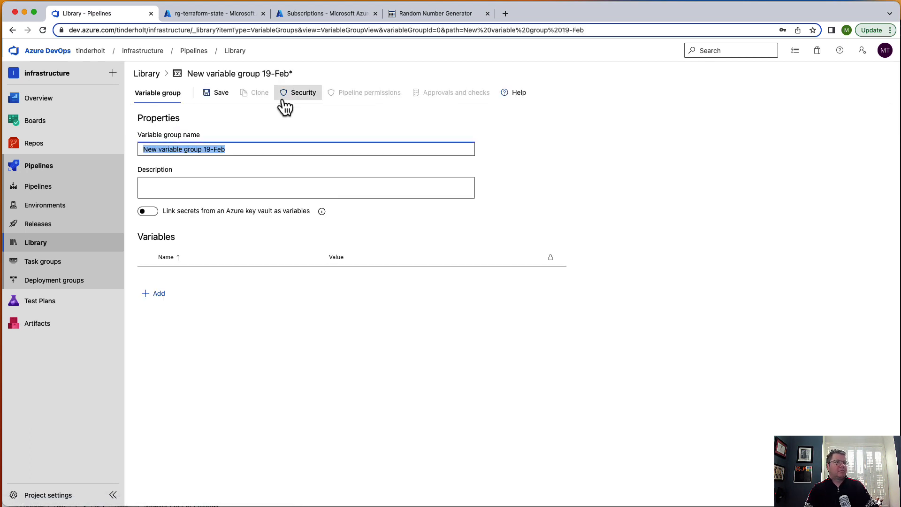
pyautogui.write('Terraform Backend - DEV - US West')
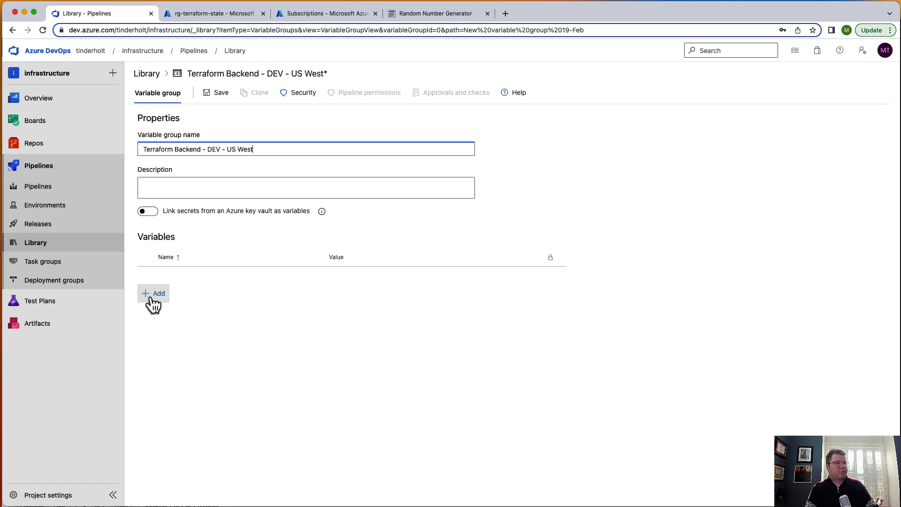
pyautogui.click(153, 293)
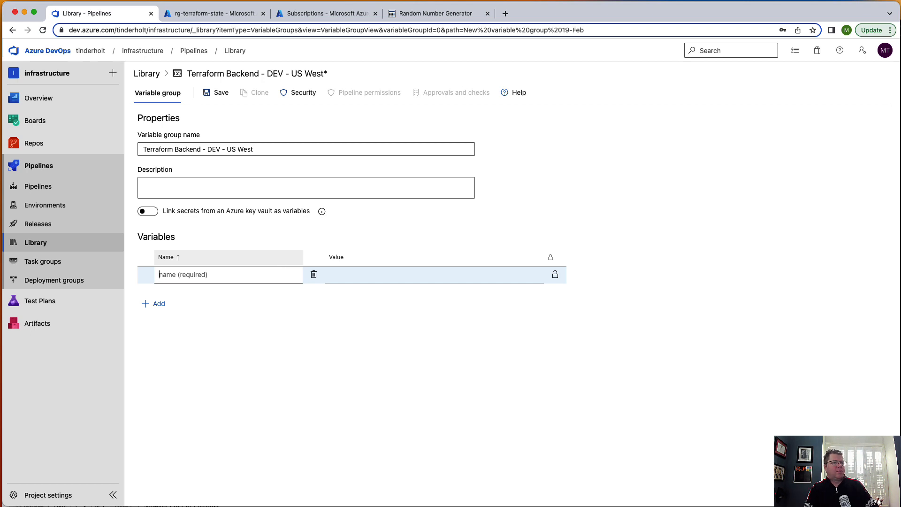
pyautogui.write('BACKEND_STORAGE_ACCO')
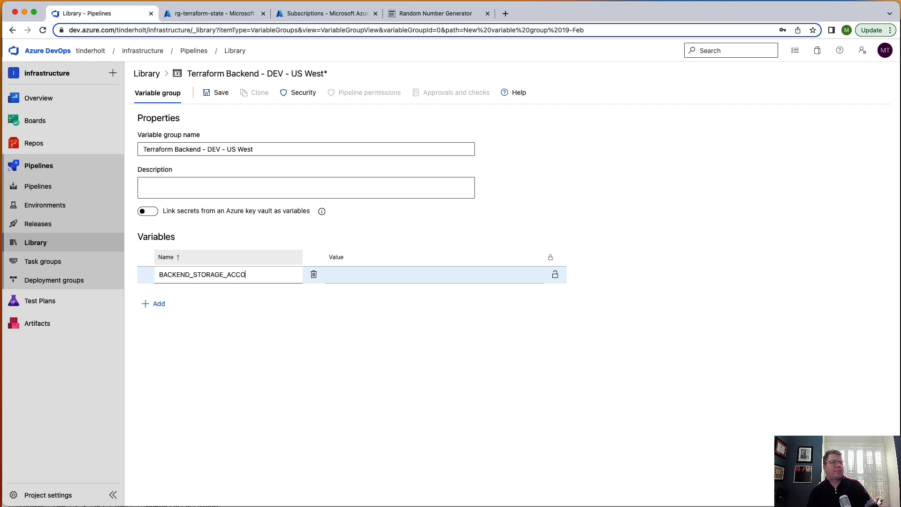
pyautogui.write('UNT_NAME')
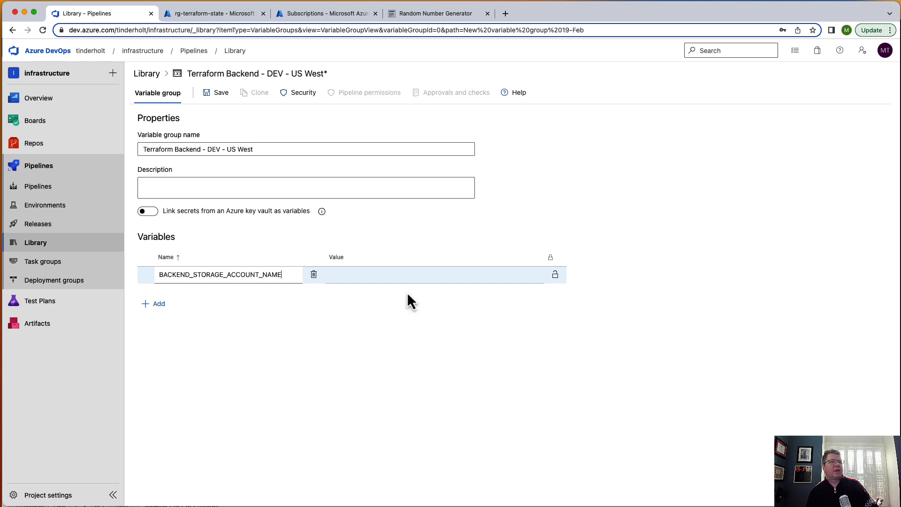
pyautogui.write('ststate67875')
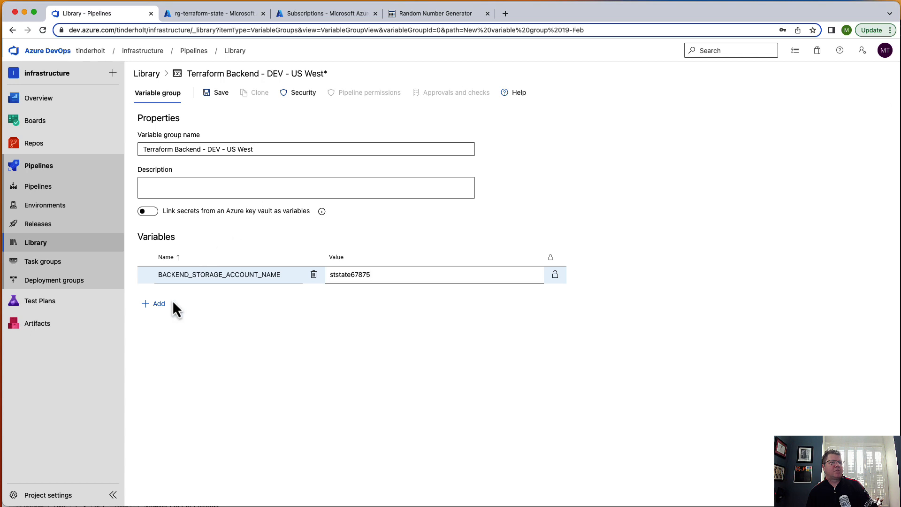
# - Add BACKEND_RESOURCE_GROUP_NAME rg-terraform-state and BACKEND_STORAGE_CONTAINER_NAME tfstate, then save the group
pyautogui.click(155, 303)
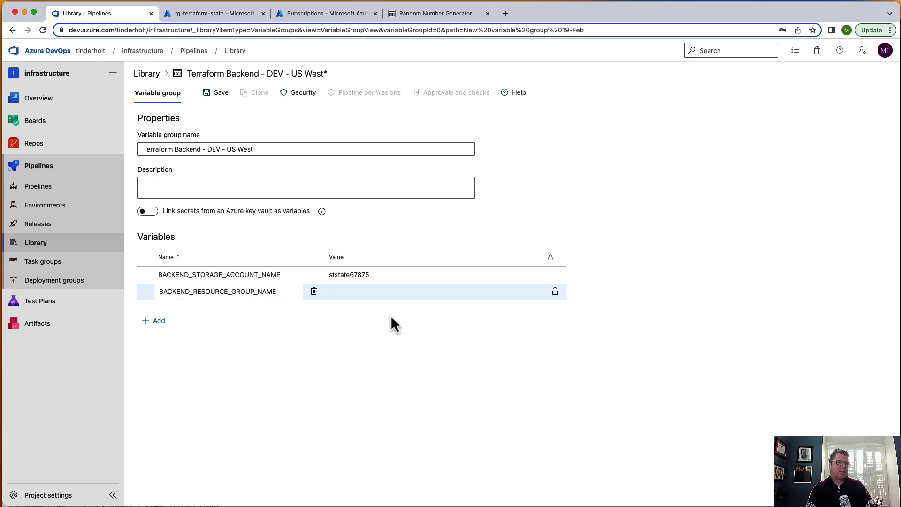
pyautogui.write('rg-terraform-state')
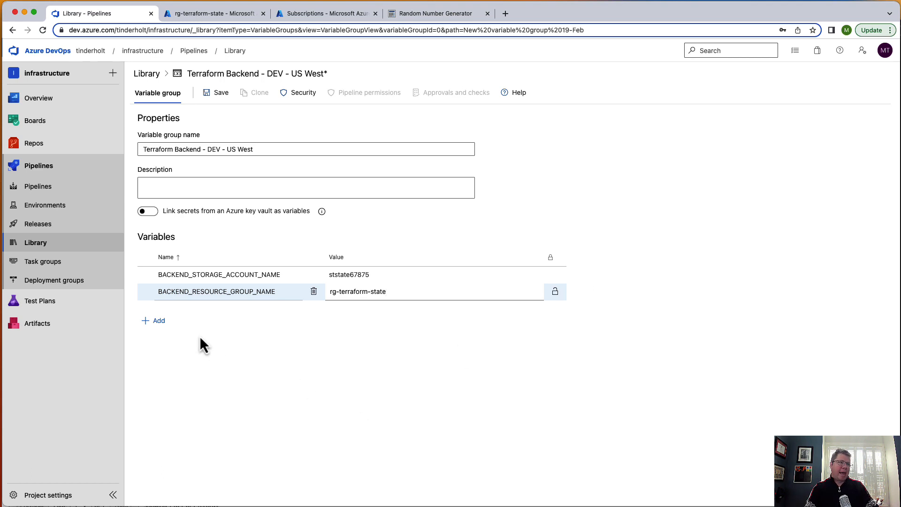
pyautogui.write('BA')
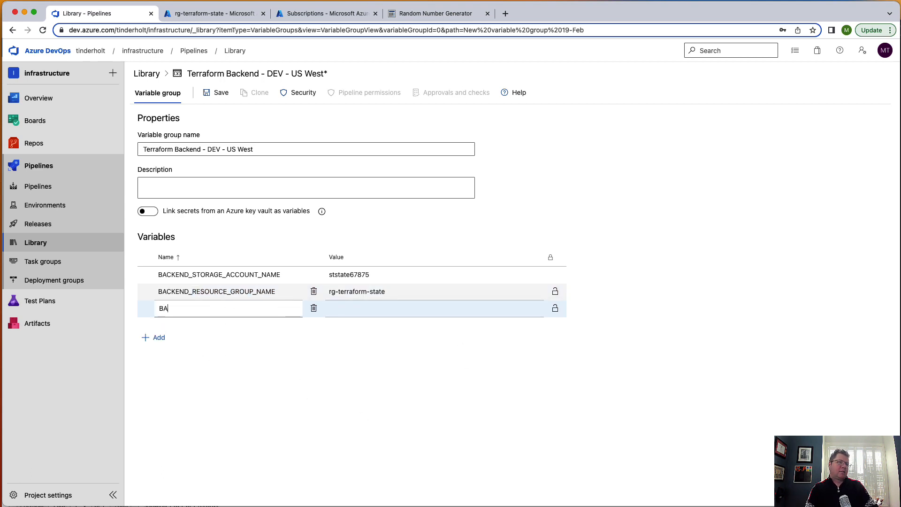
pyautogui.write('CKEND_')
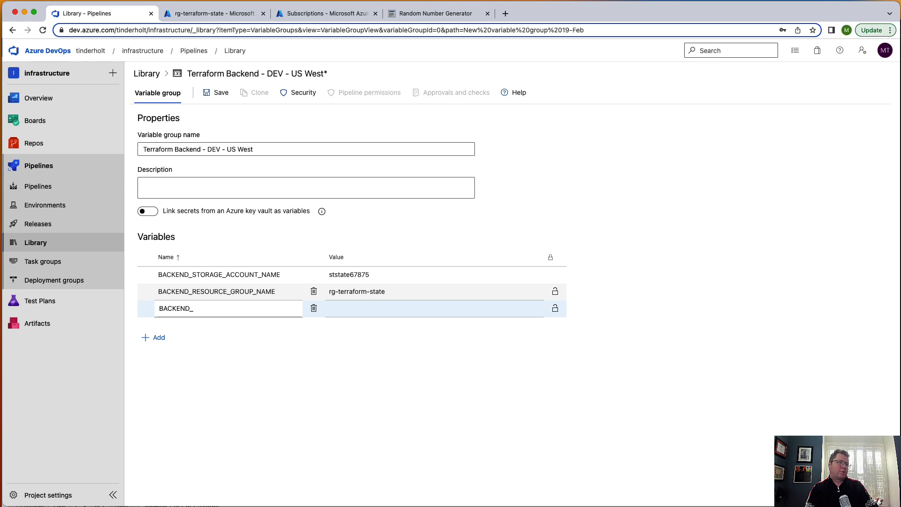
pyautogui.write('STORAGE_')
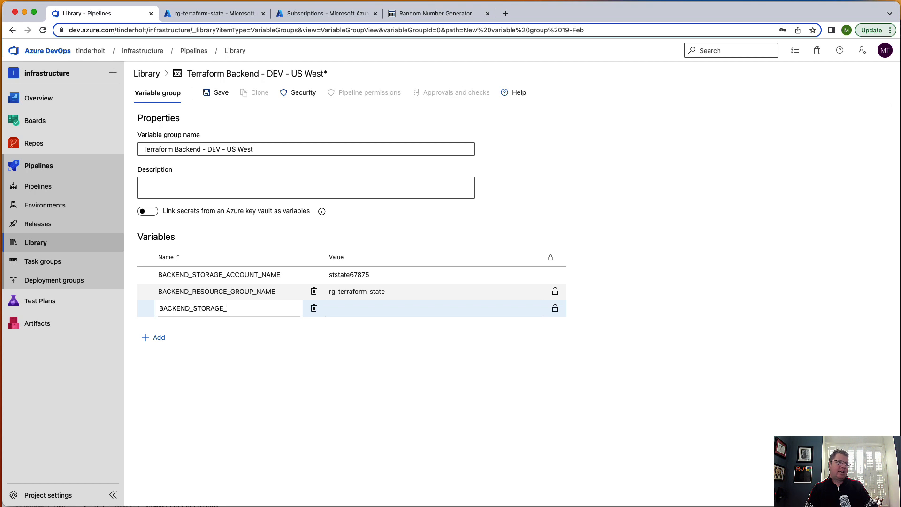
pyautogui.write('CONTAINER_NAME')
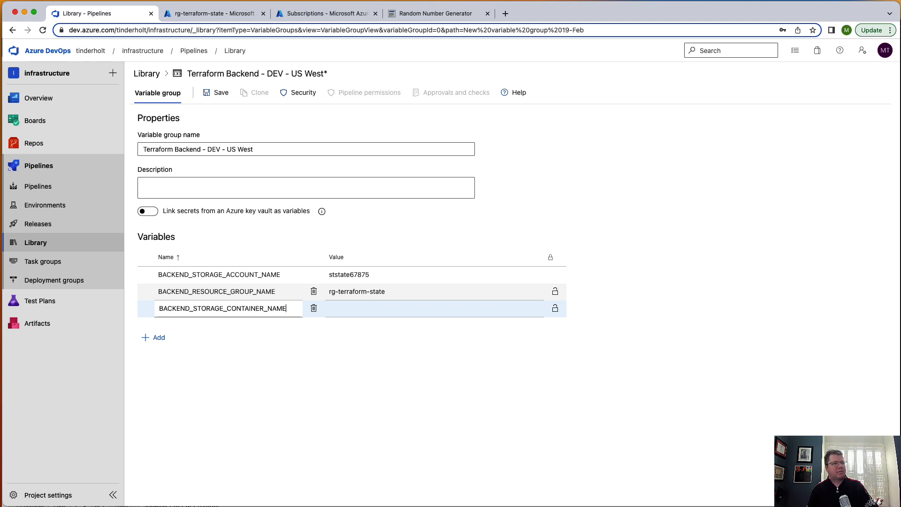
pyautogui.write('t')
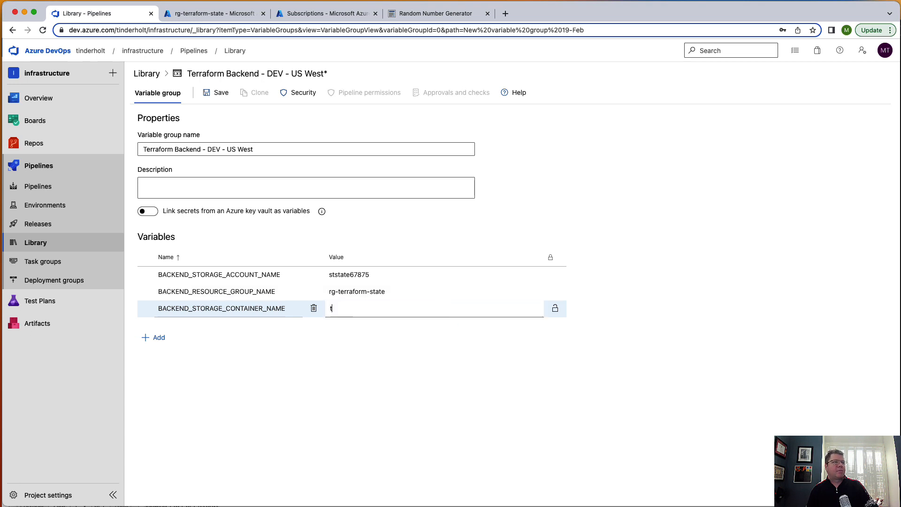
pyautogui.write('fstate')
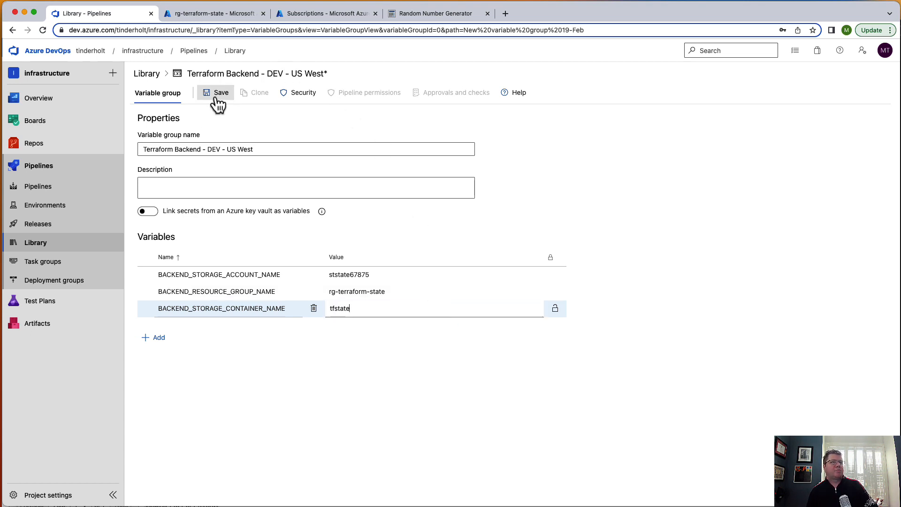
pyautogui.click(220, 93)
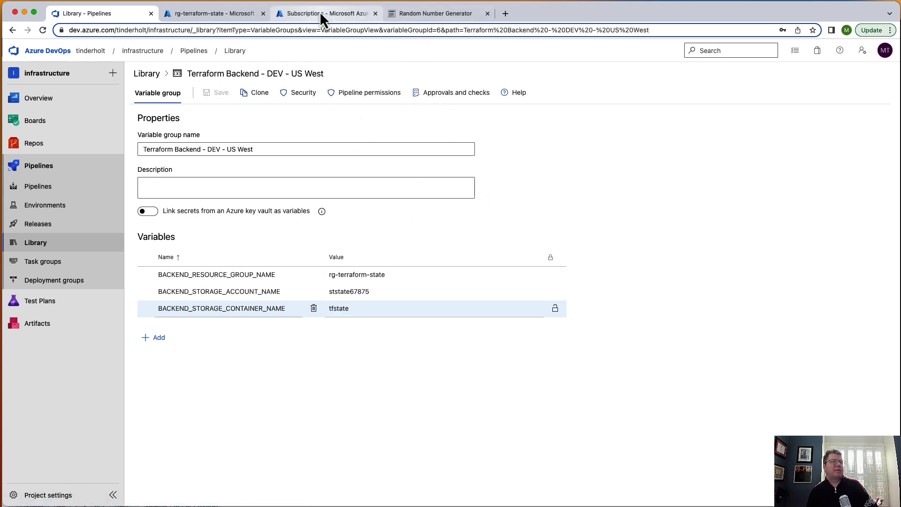
# - Create a private tfstate container in the Development storage account ststate67875
pyautogui.click(326, 13)
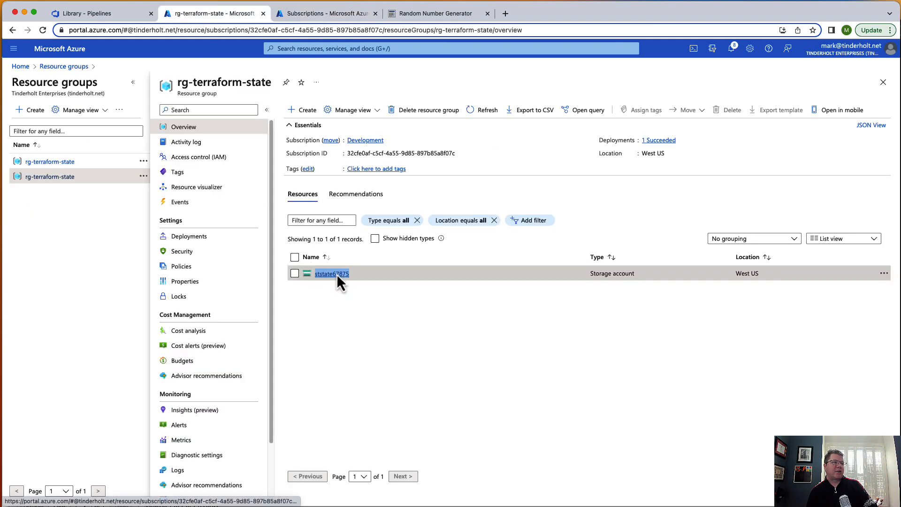
pyautogui.click(331, 273)
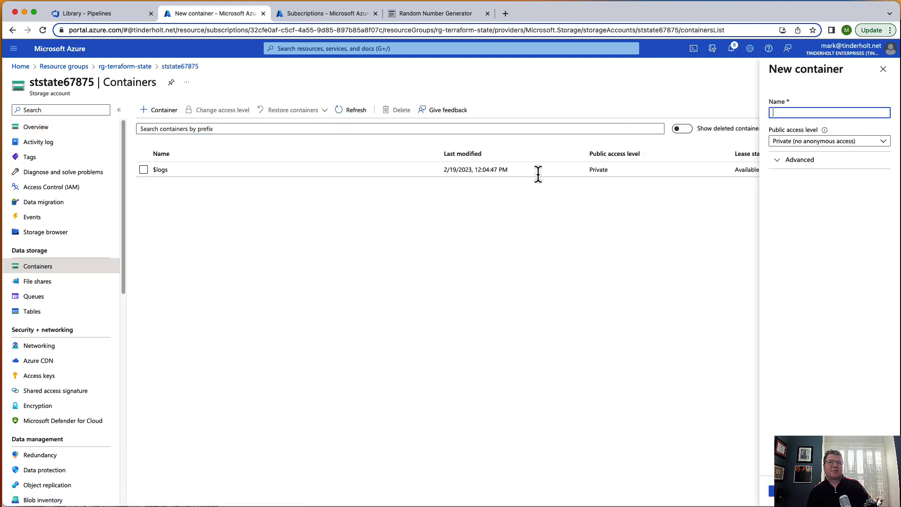
pyautogui.write('tfstate')
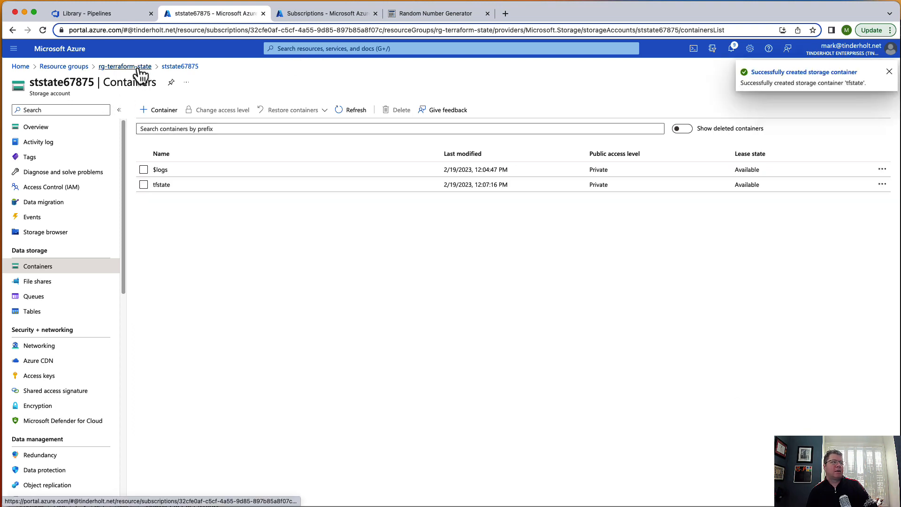
# - Create a private tfstate container in the Production storage account ststate96934
pyautogui.click(125, 66)
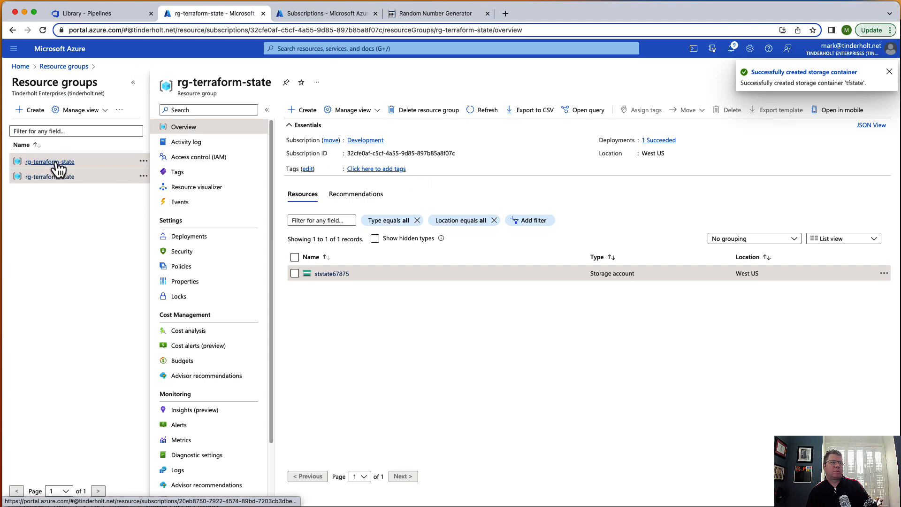
pyautogui.click(50, 177)
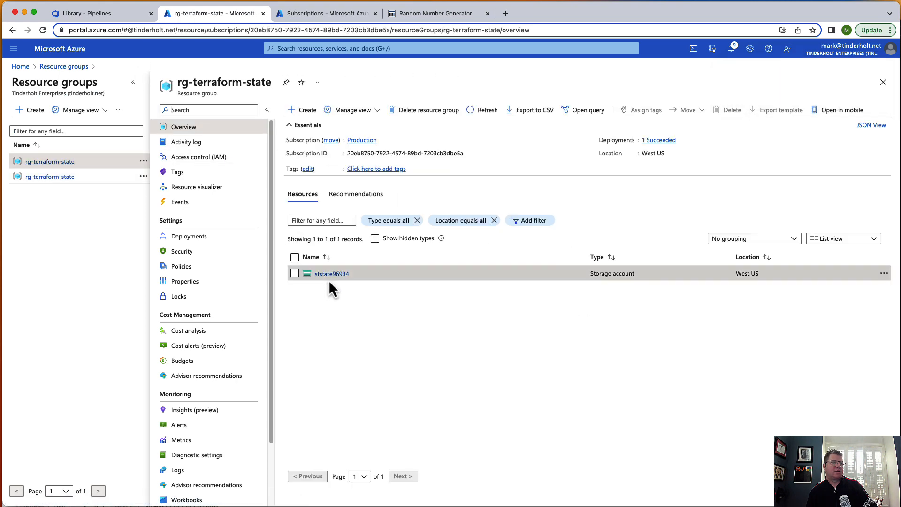
pyautogui.click(331, 273)
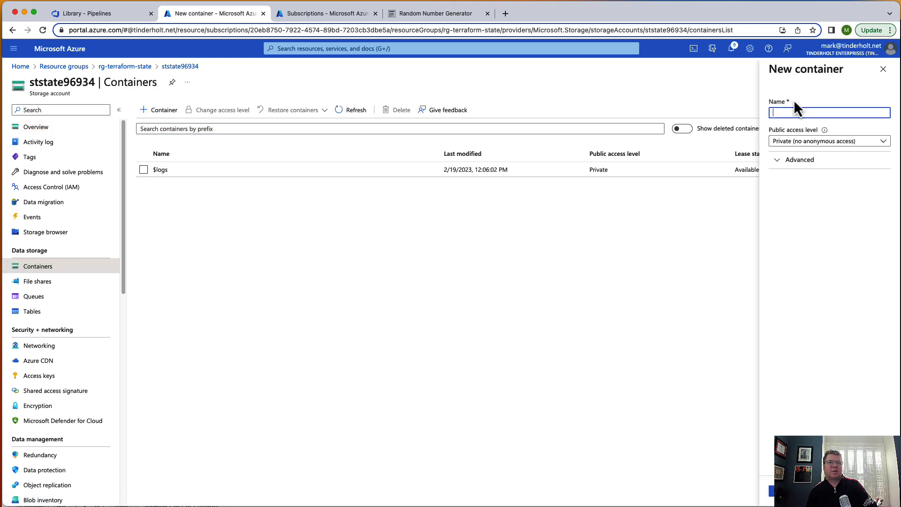
pyautogui.write('tfstate')
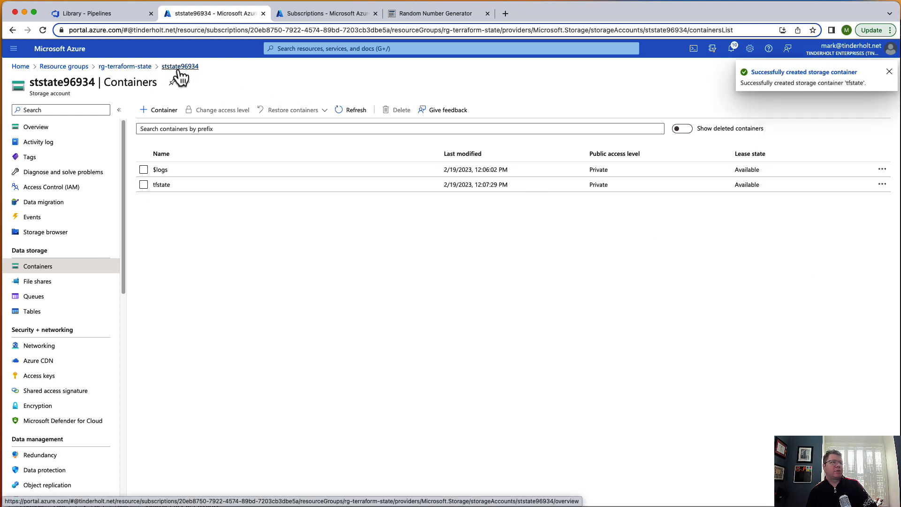
pyautogui.click(889, 71)
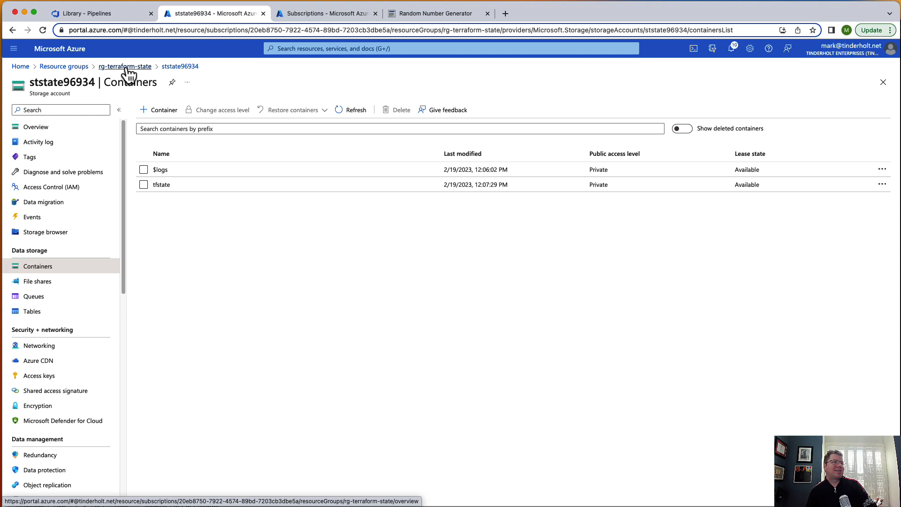
pyautogui.click(100, 12)
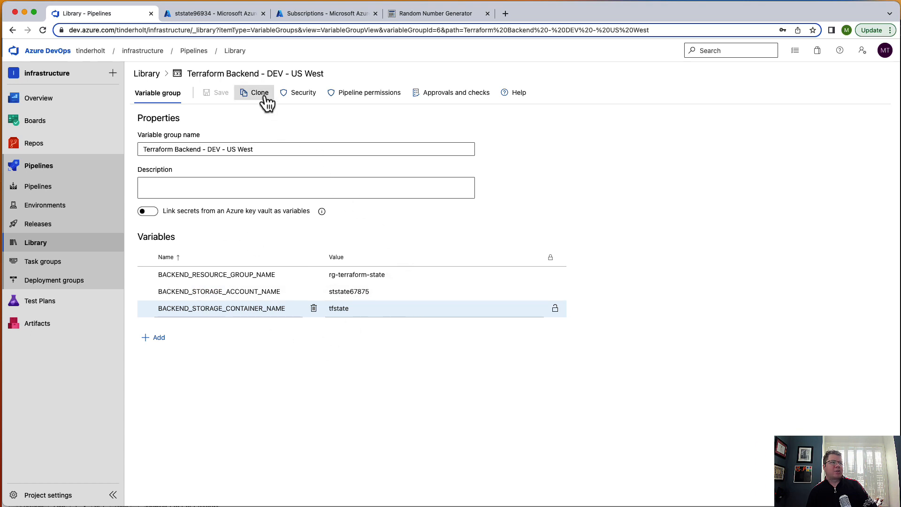
# - Clone the DEV backend group, save it, and rename the copy Terraform Backend - PROD - US West
pyautogui.click(259, 93)
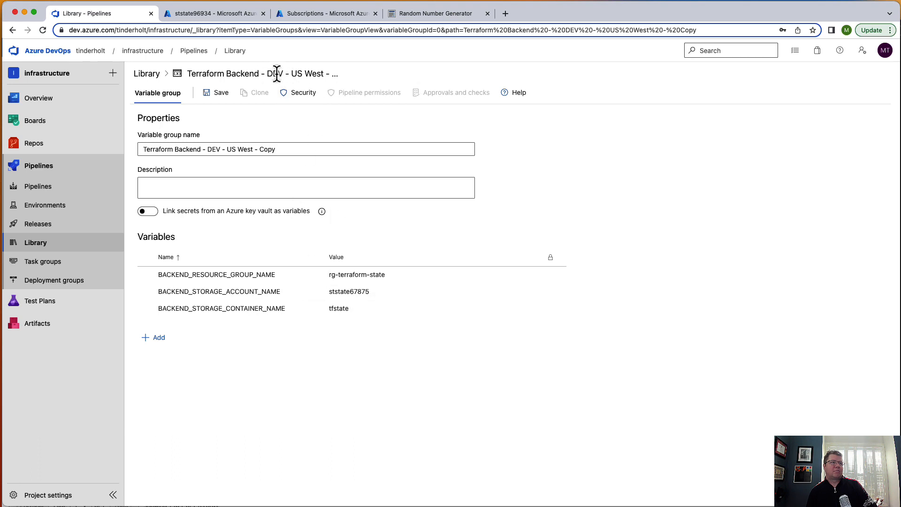
pyautogui.click(219, 92)
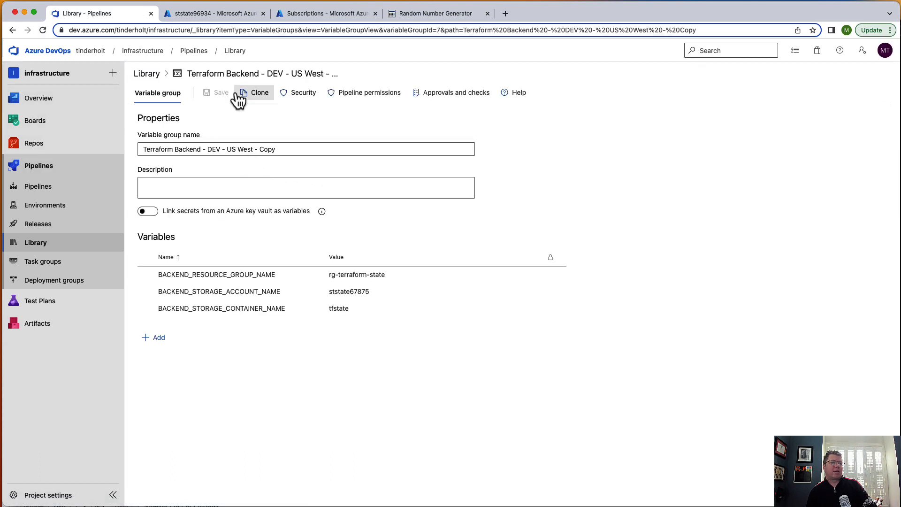
pyautogui.doubleClick(212, 149)
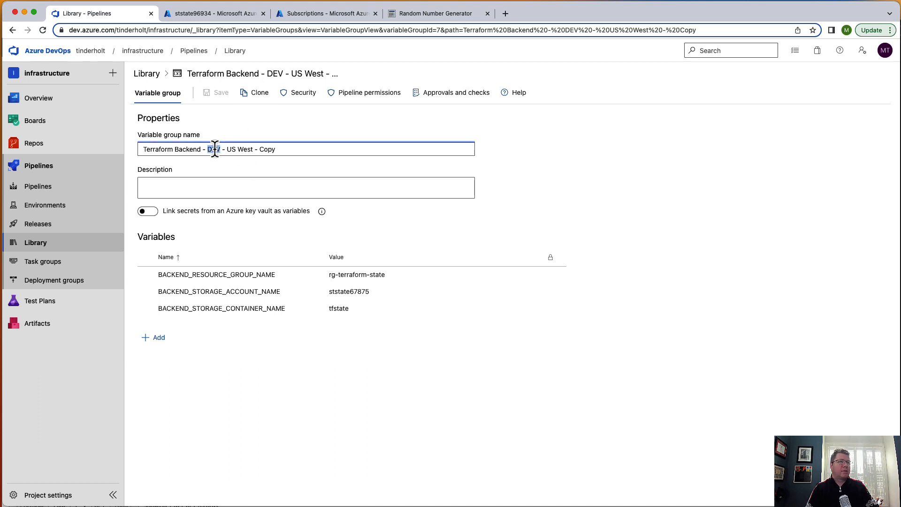
pyautogui.write('PROD')
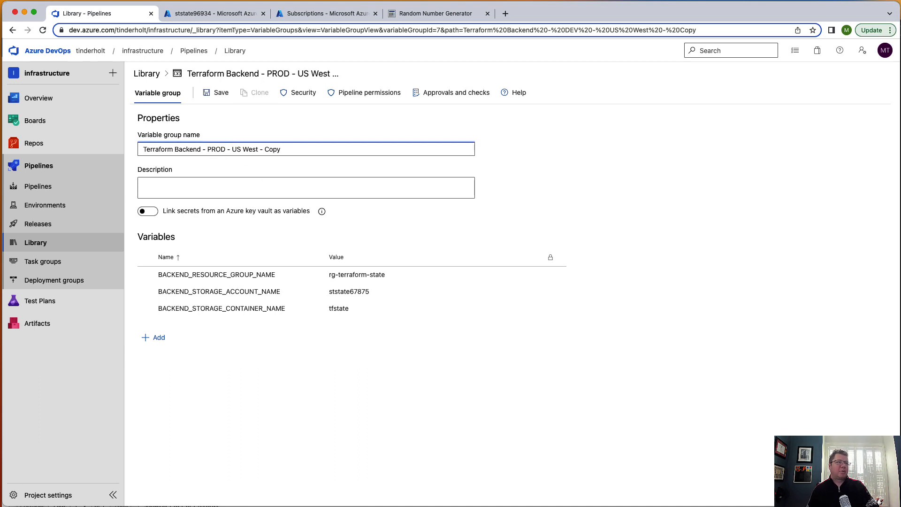
pyautogui.doubleClick(270, 149)
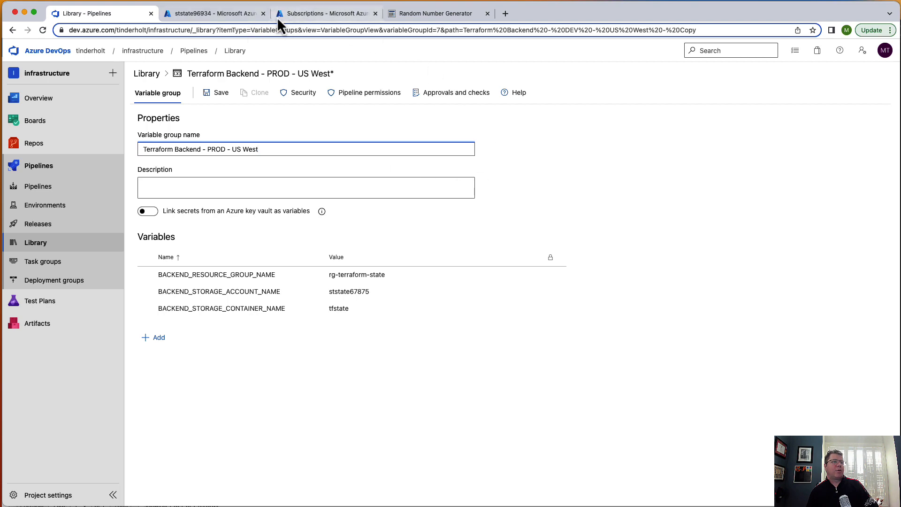
pyautogui.click(213, 13)
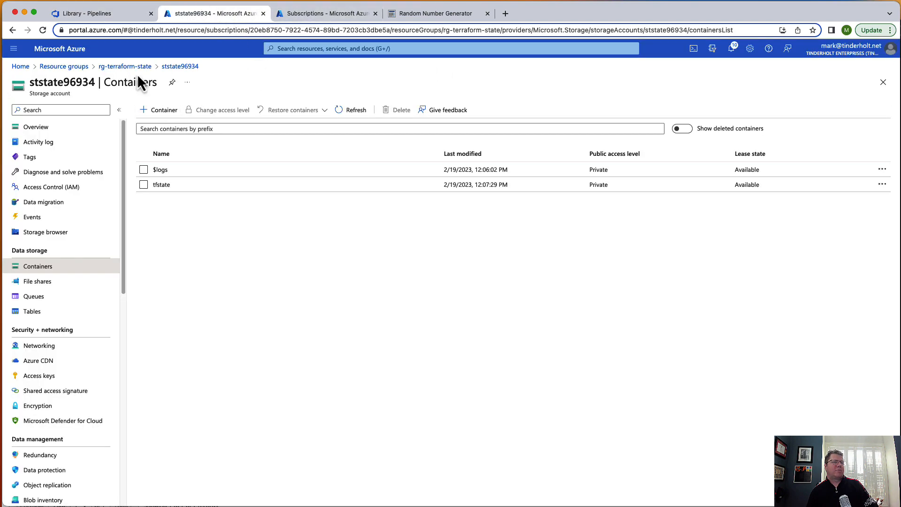
# - Confirm ststate96934 belongs to the Production subscription and select its name for copying
pyautogui.click(34, 126)
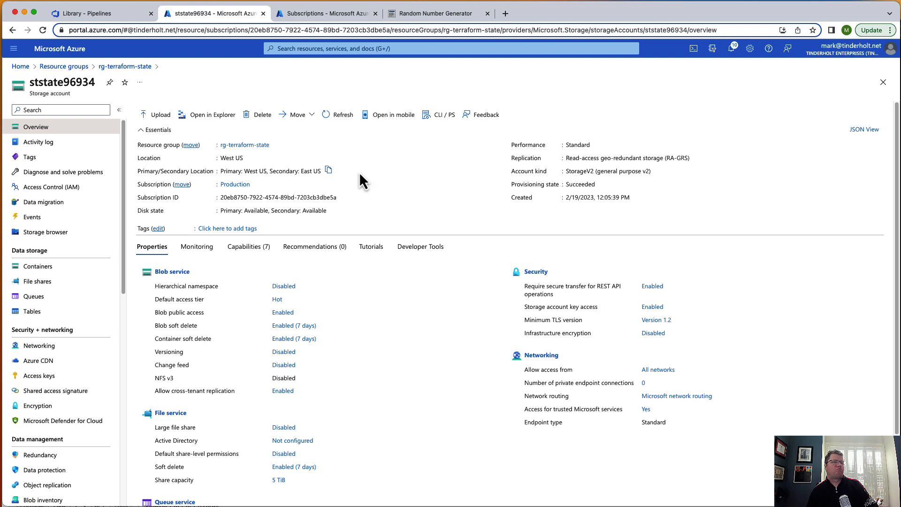
pyautogui.moveTo(235, 184)
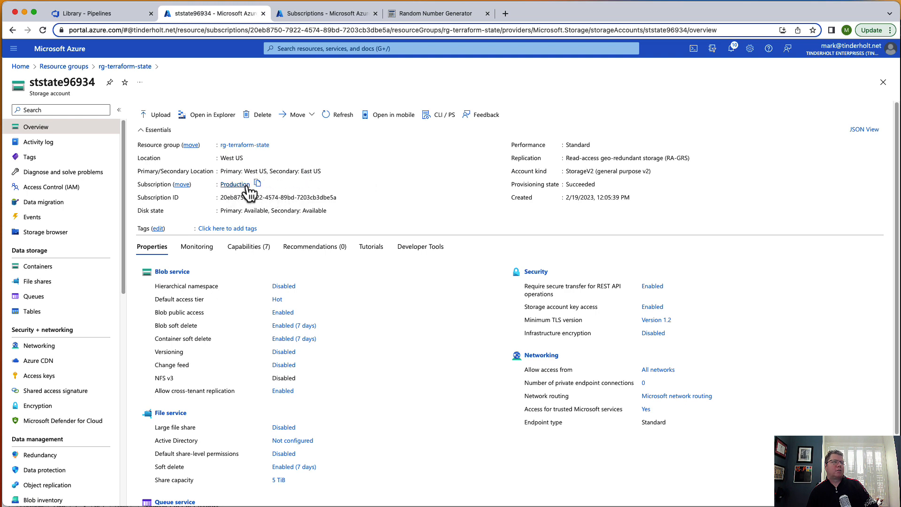
pyautogui.moveTo(101, 92)
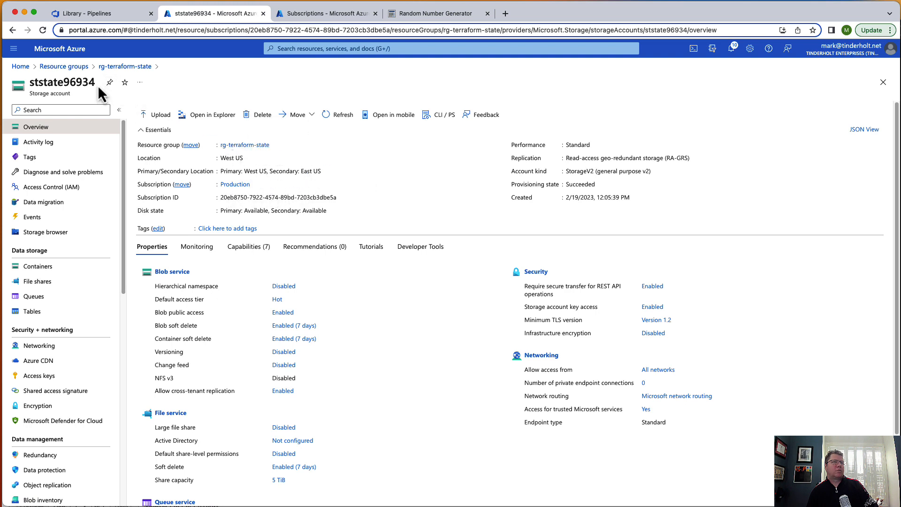
pyautogui.doubleClick(62, 82)
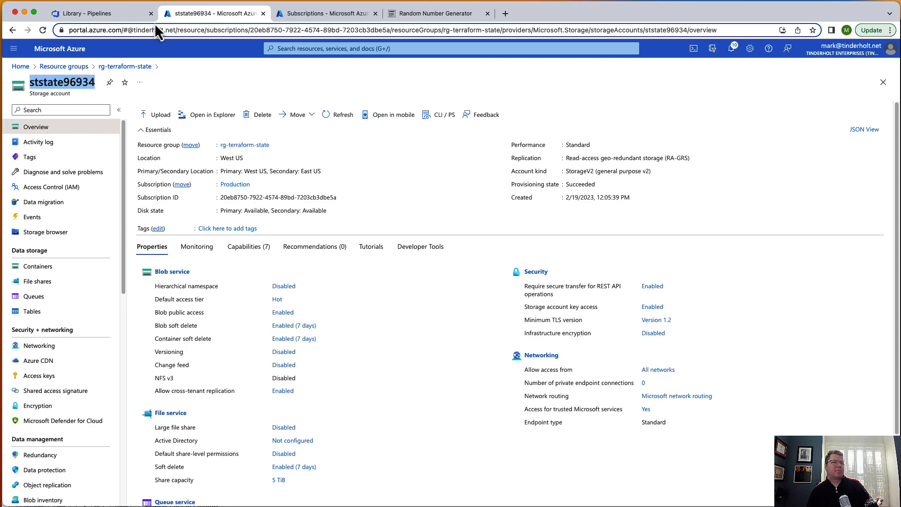
pyautogui.click(86, 12)
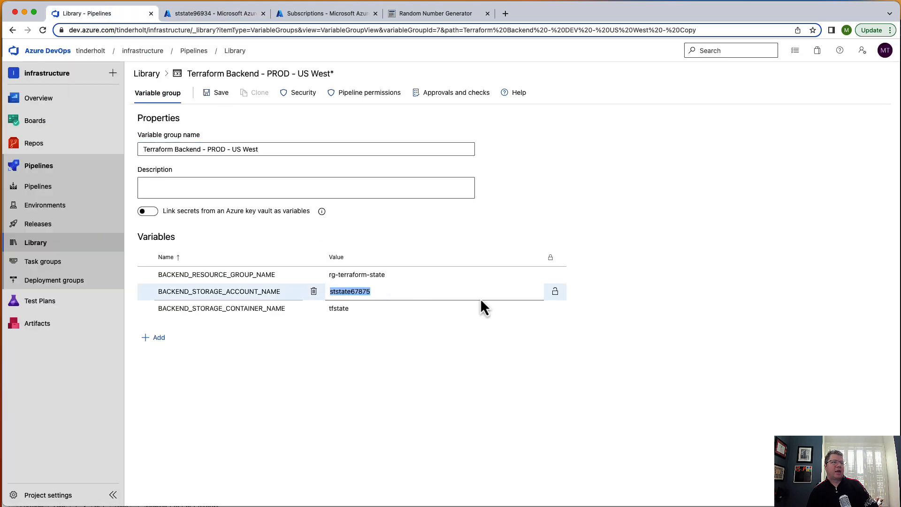
# - Save the PROD group with storage account ststate96934 and review both backend groups in the Library
pyautogui.click(219, 93)
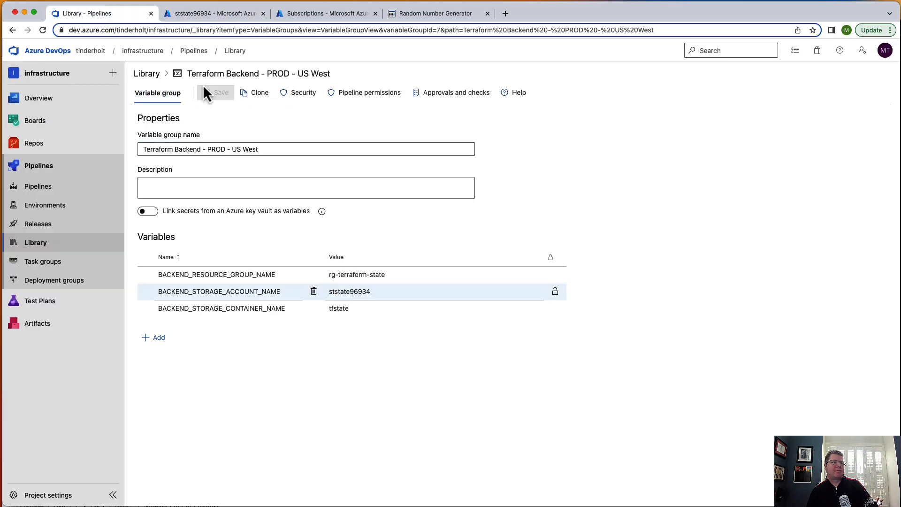
pyautogui.click(221, 93)
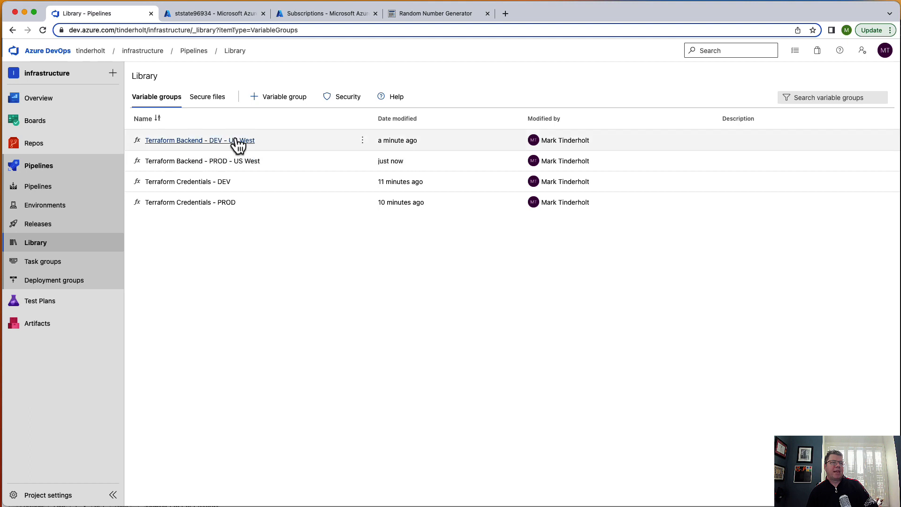
pyautogui.click(199, 140)
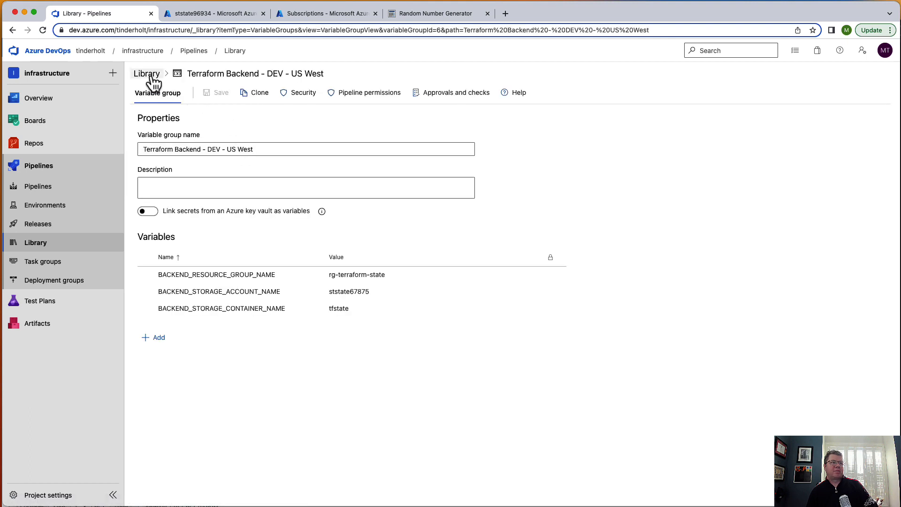
pyautogui.click(146, 74)
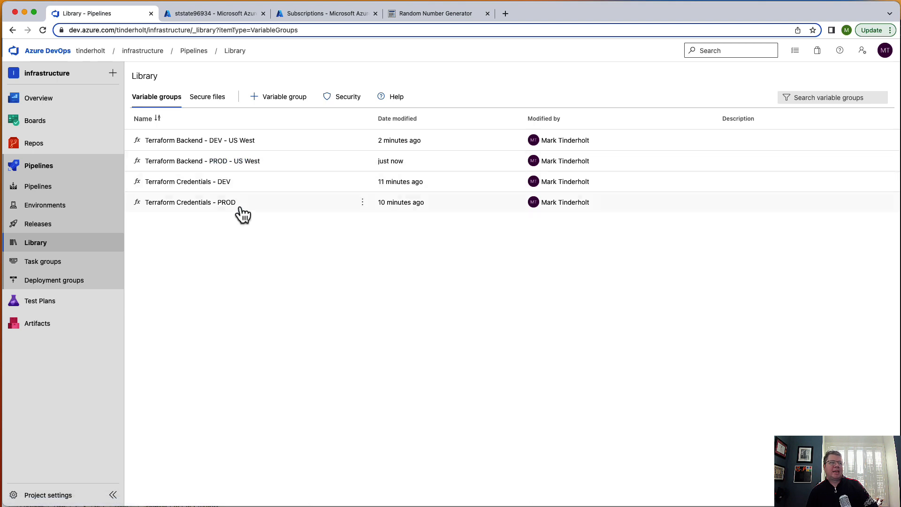
pyautogui.moveTo(248, 289)
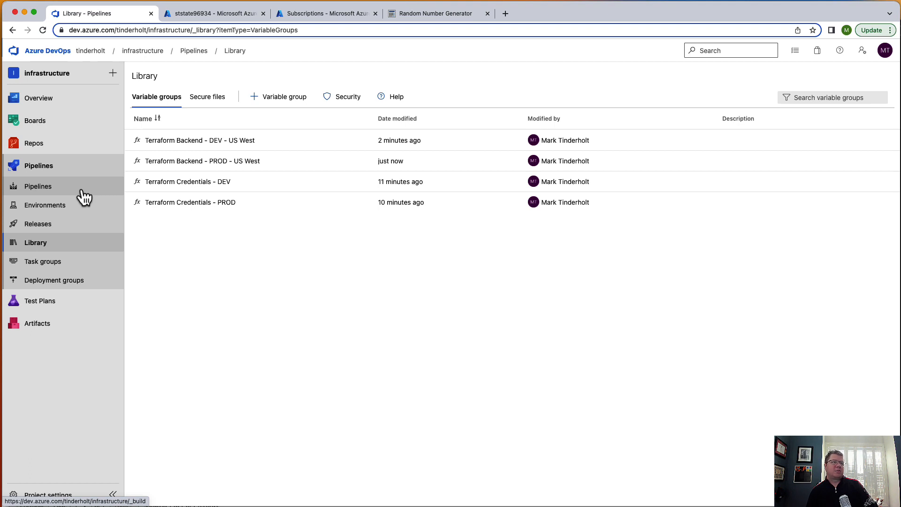
pyautogui.moveTo(78, 191)
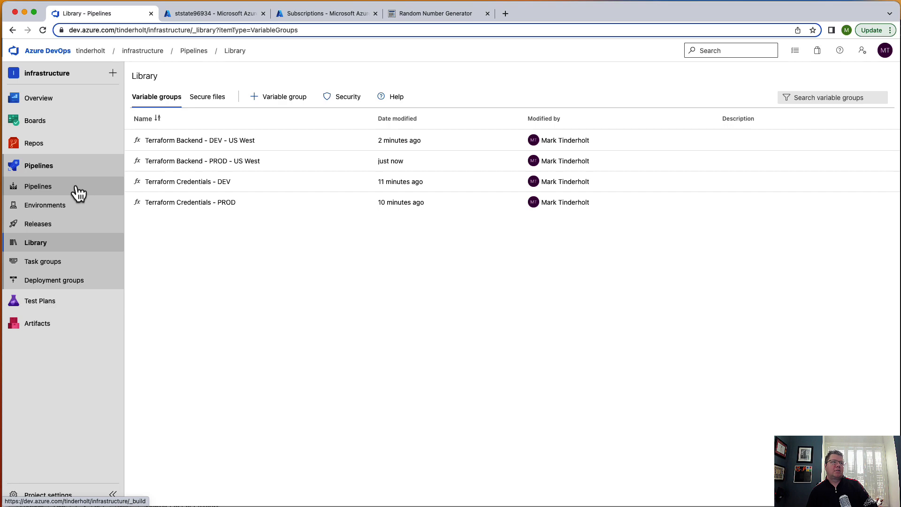